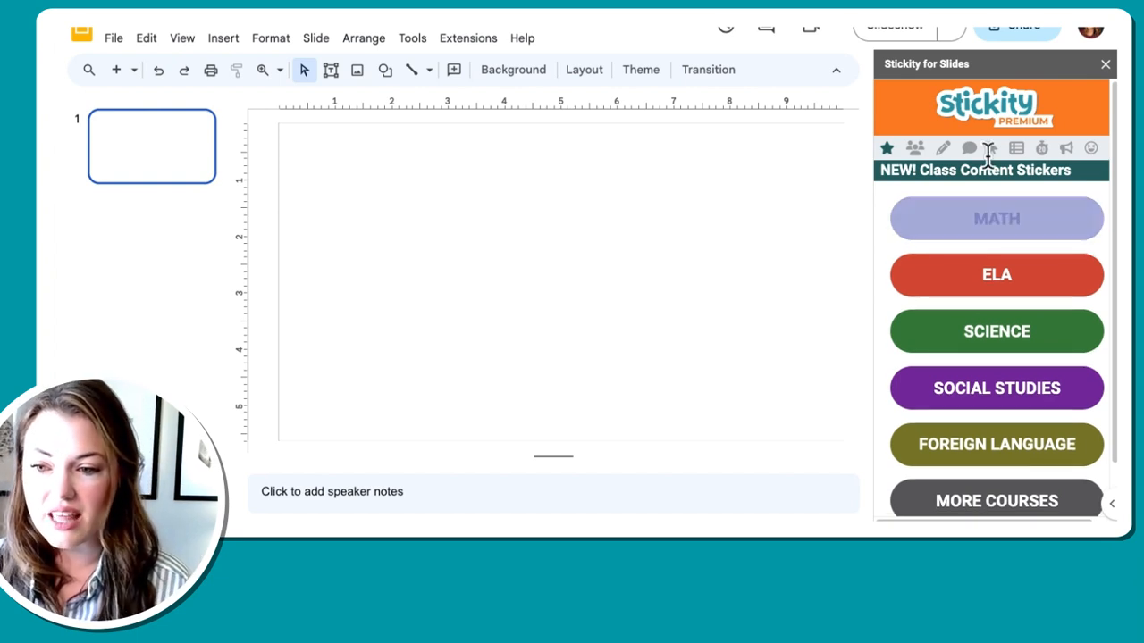
mouse_move(454, 53)
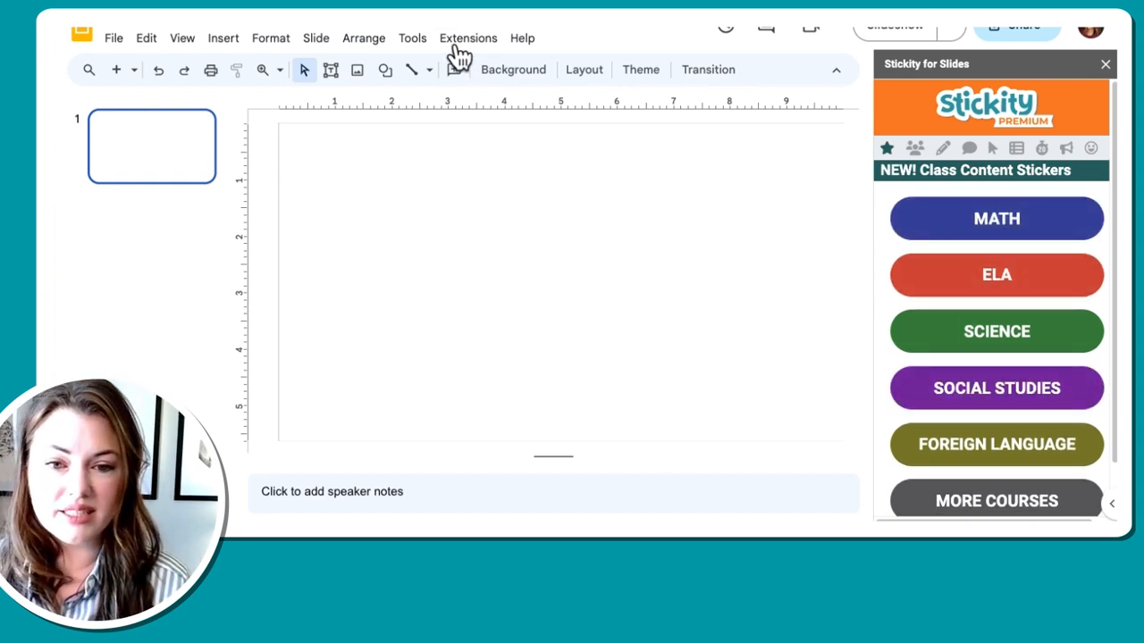
- Add a text box with the Mia swimming-laps word problem in 18-point Montserrat at the top
left_click(466, 38)
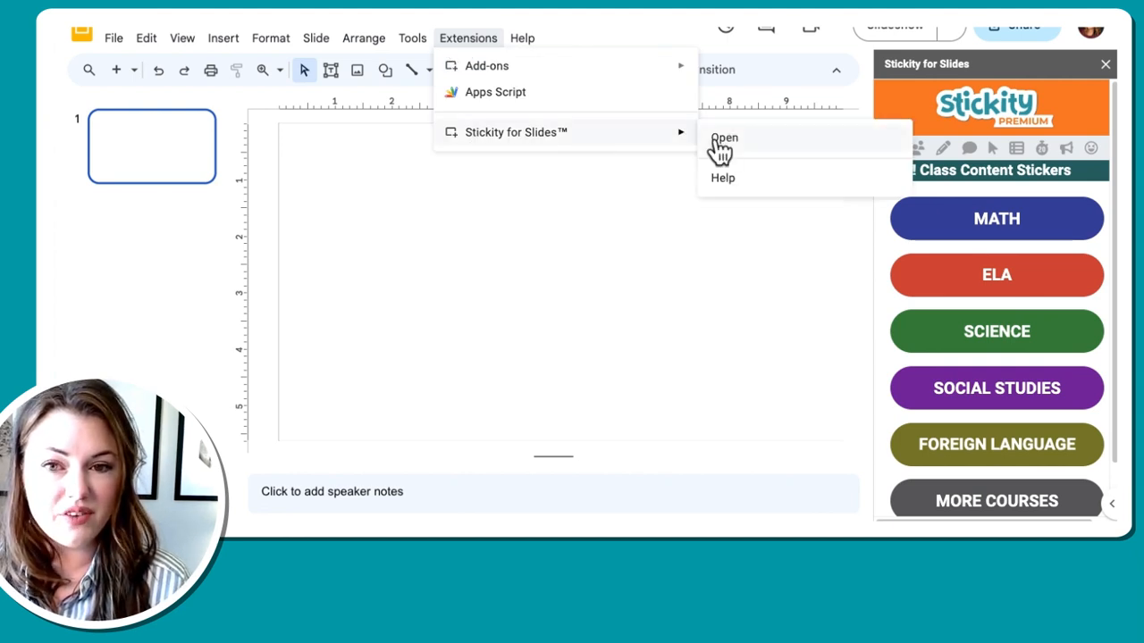
mouse_move(700, 157)
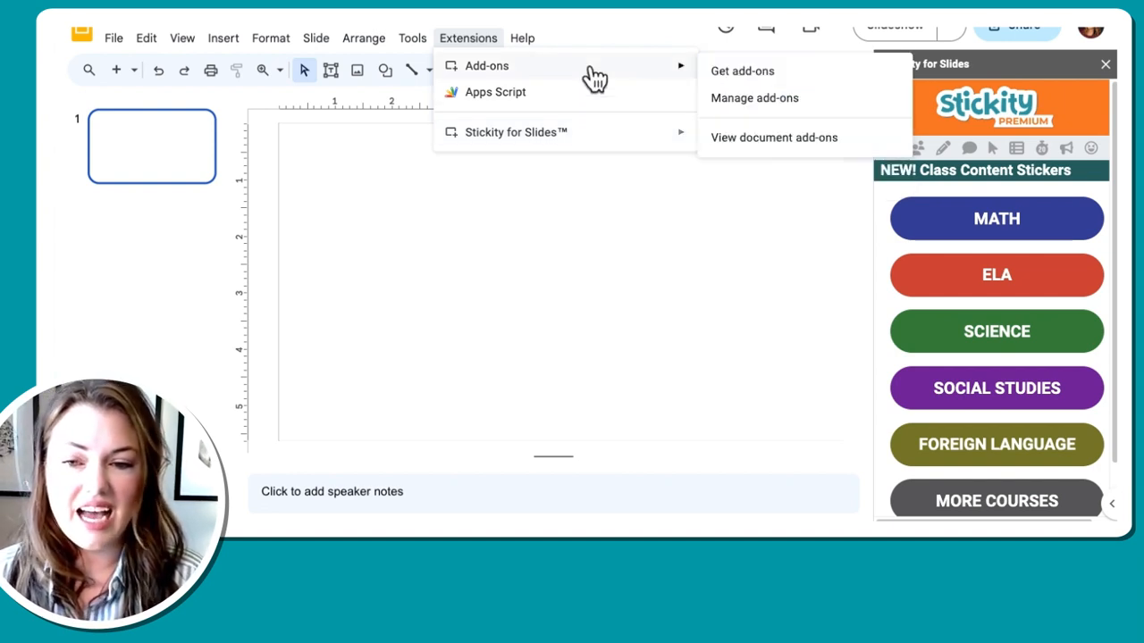
mouse_move(443, 44)
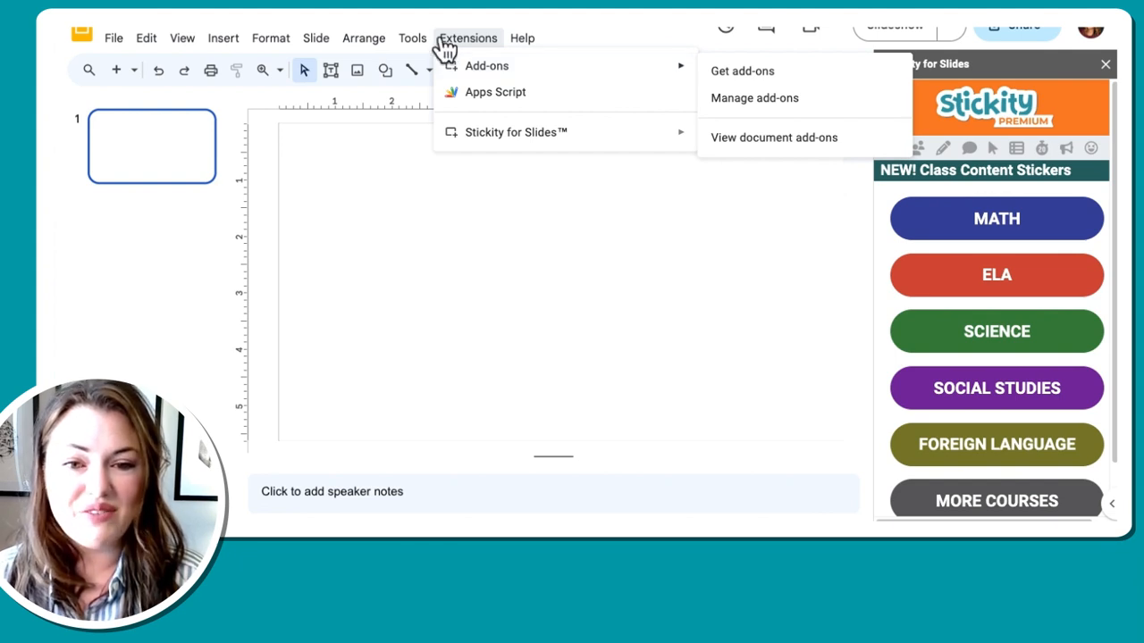
mouse_move(718, 86)
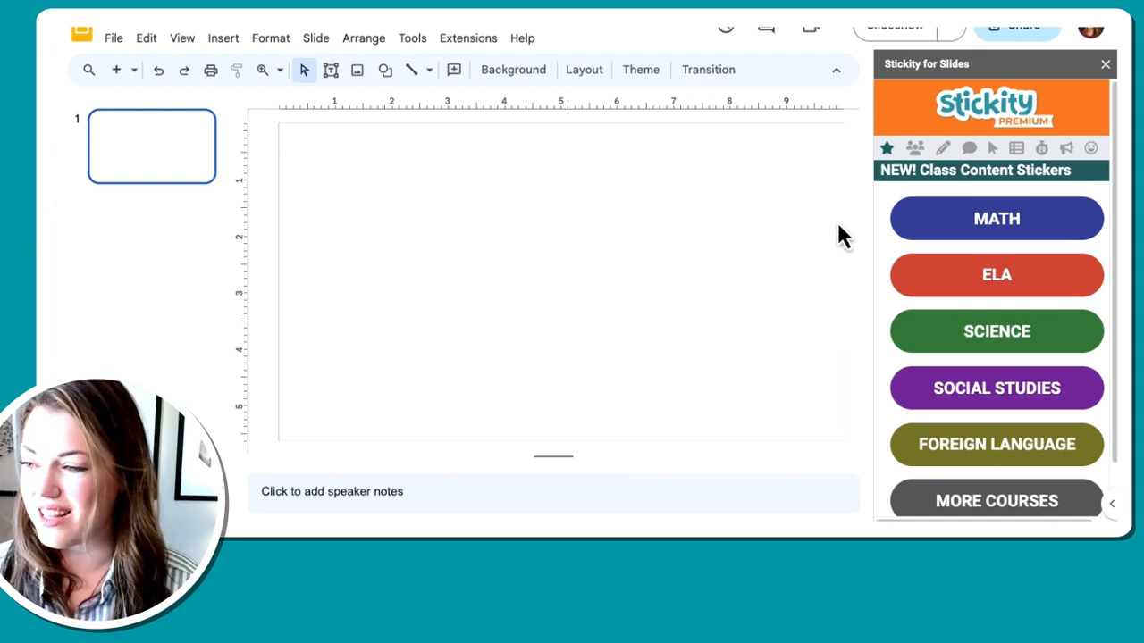
mouse_move(461, 311)
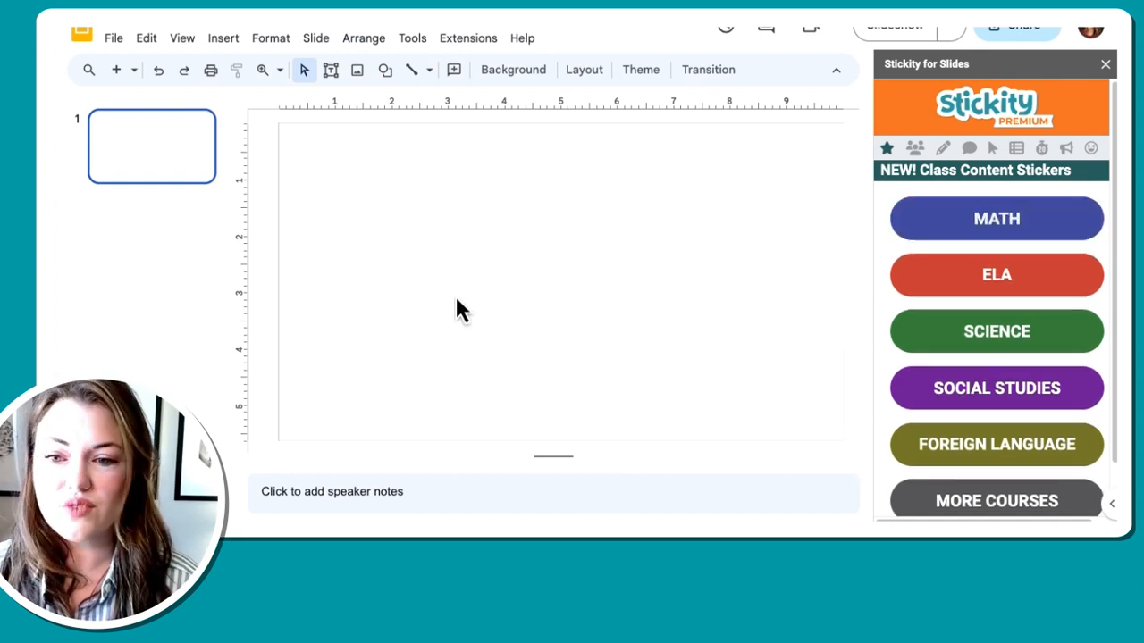
mouse_move(318, 81)
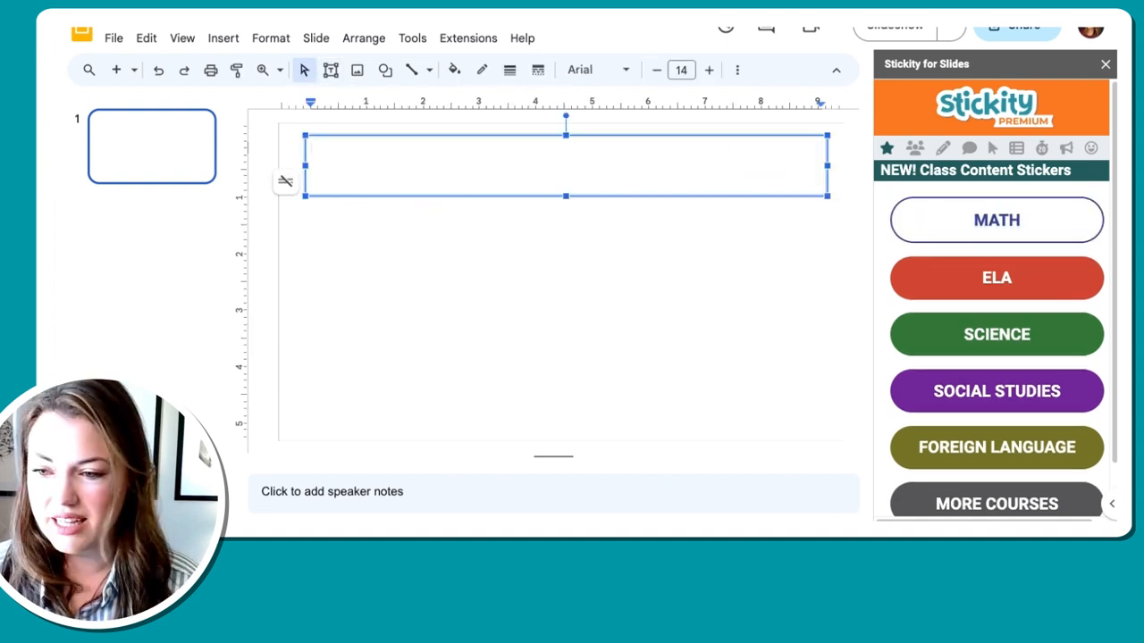
left_click(606, 70)
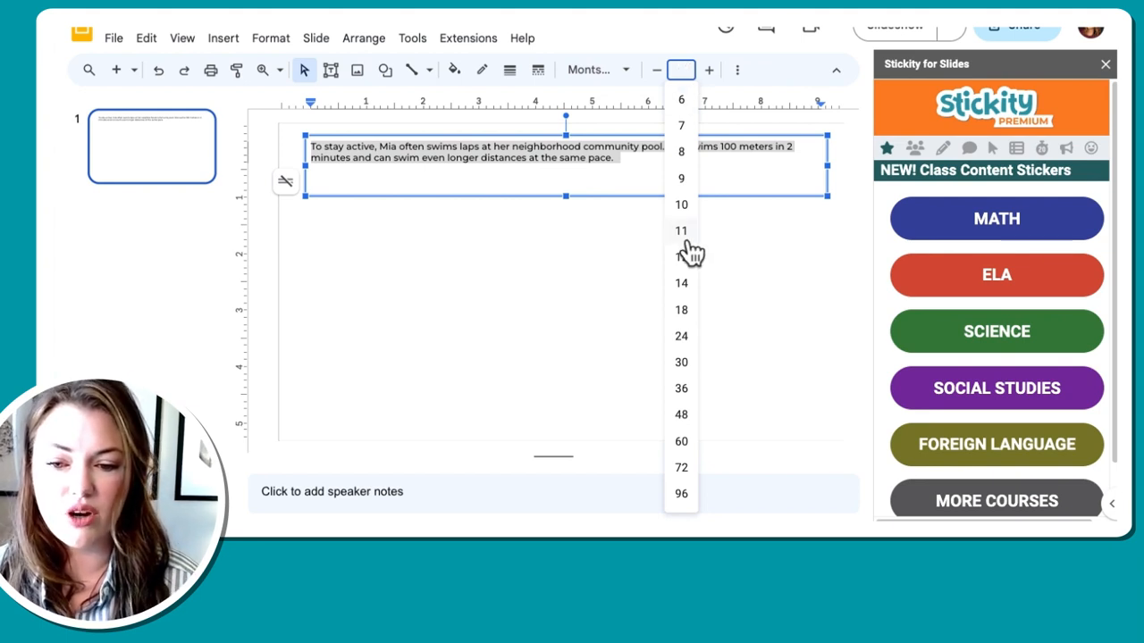
left_click(681, 231)
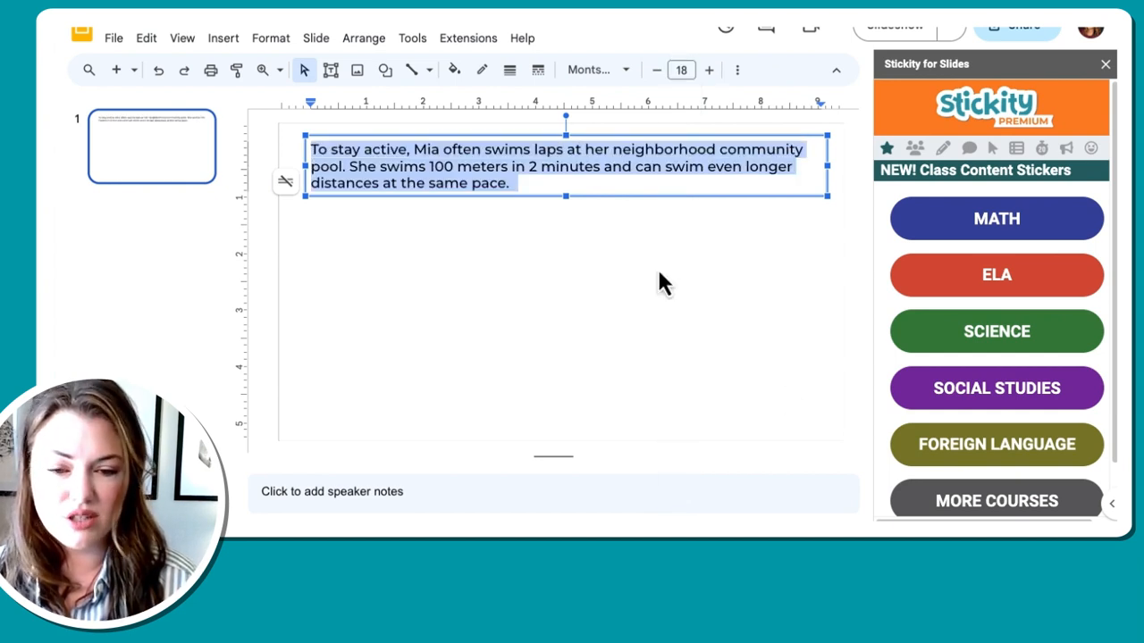
left_click(547, 171)
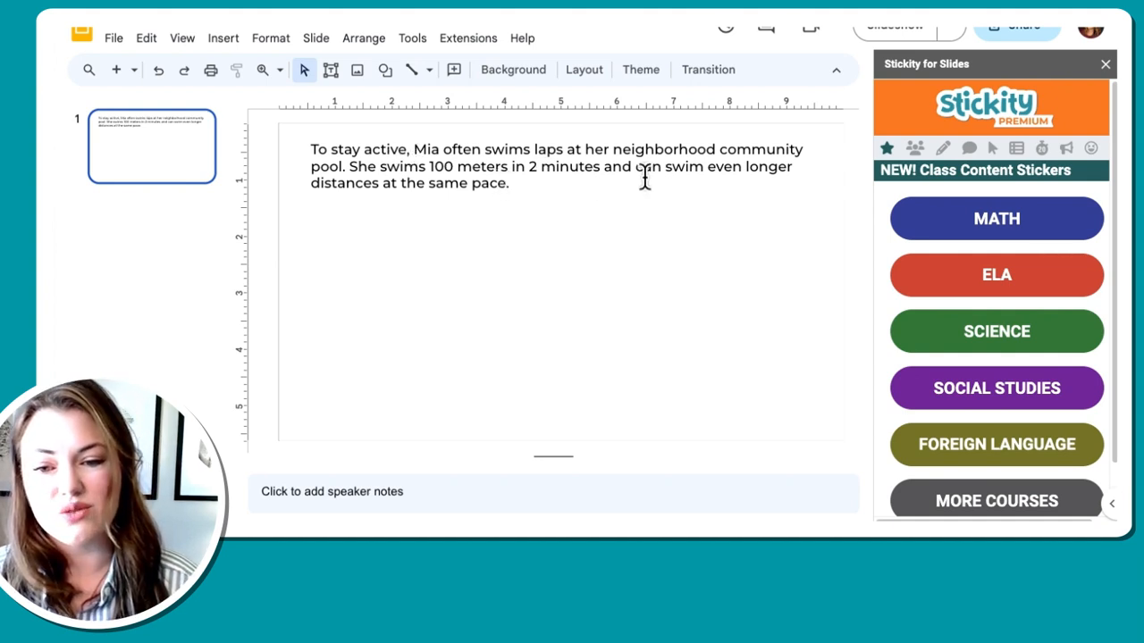
mouse_move(429, 188)
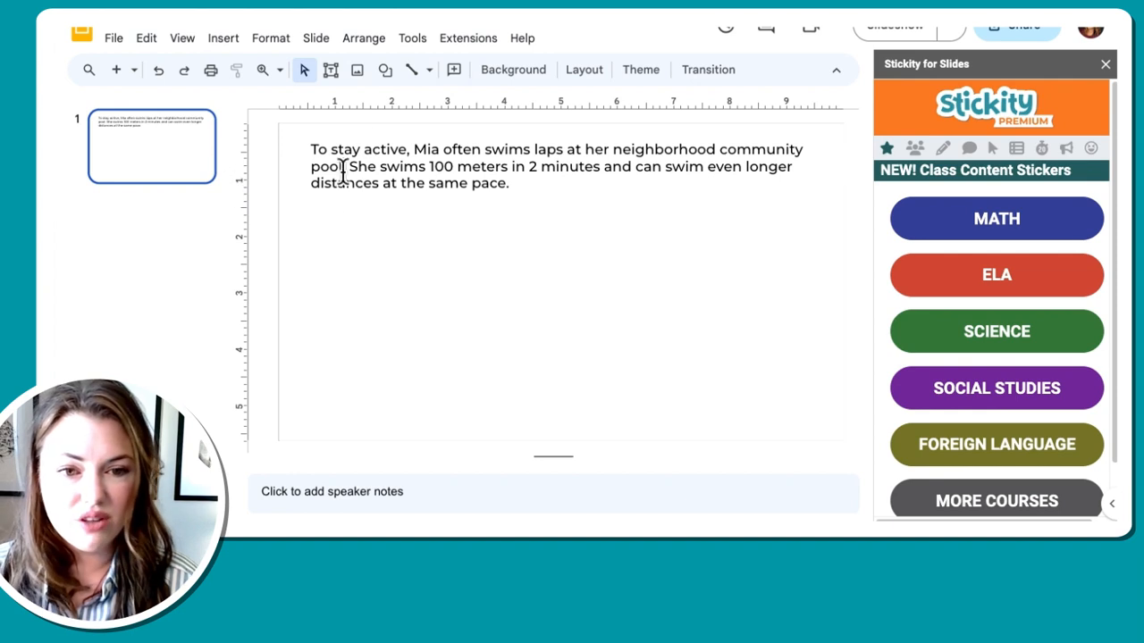
mouse_move(218, 56)
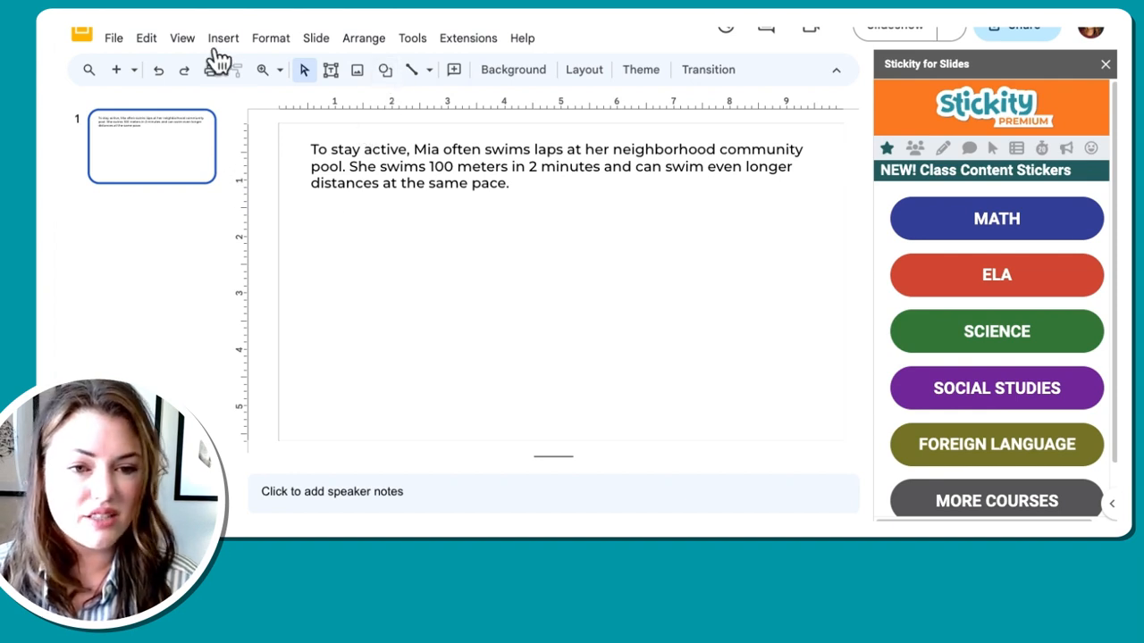
- Insert a 4x2 table with Minutes 2, 4, 6, 8 and Meters Swam starting at 100
left_click(222, 38)
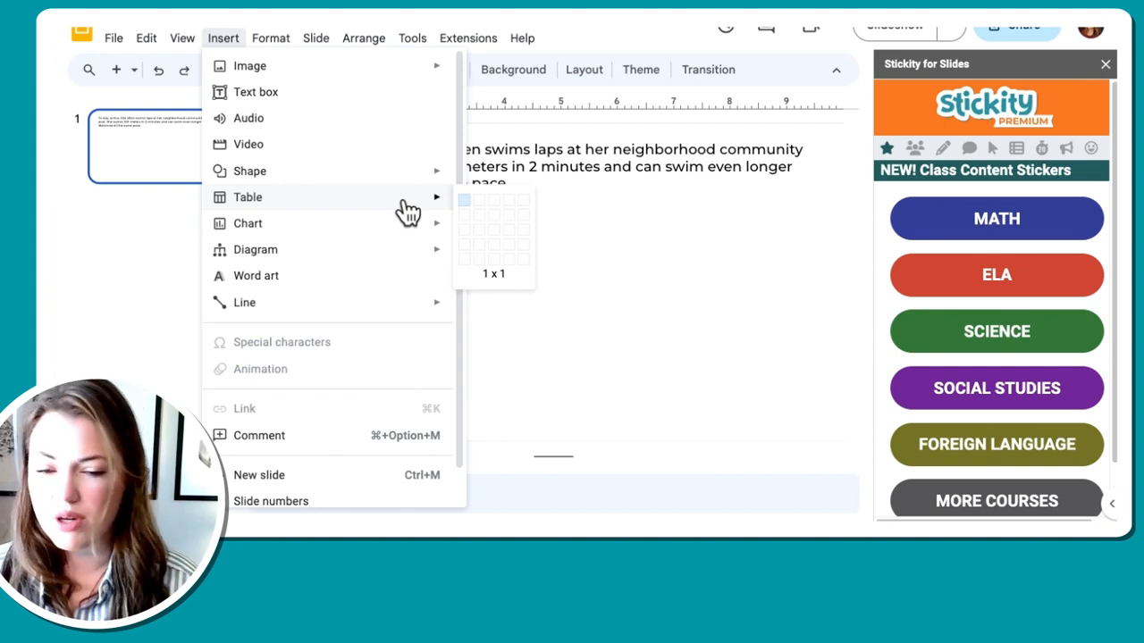
left_click(464, 200)
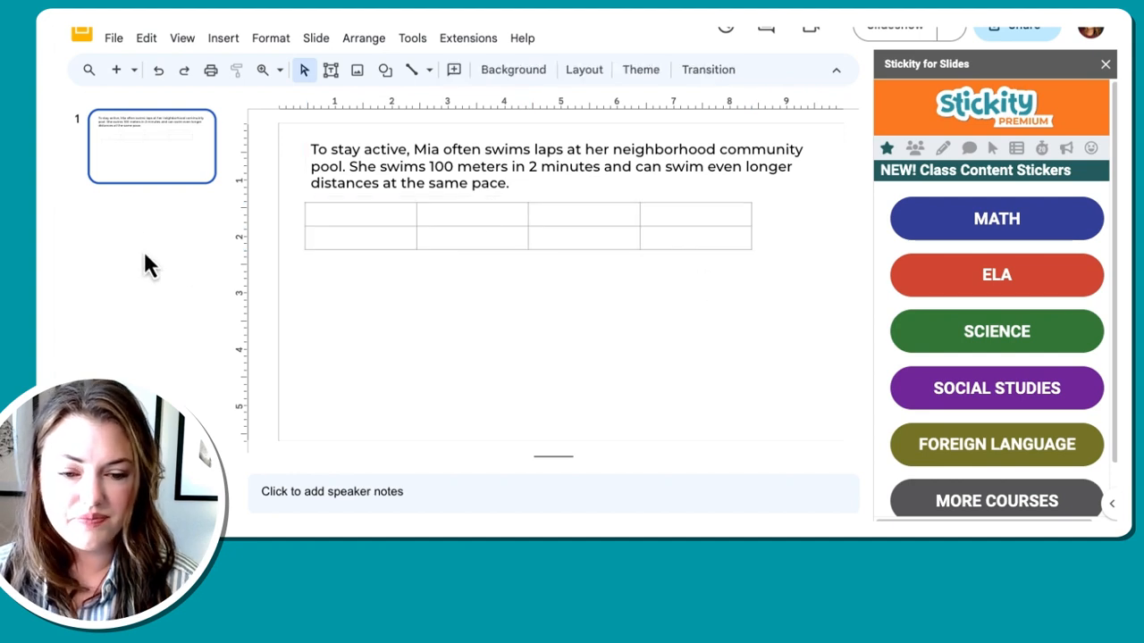
left_click(361, 223)
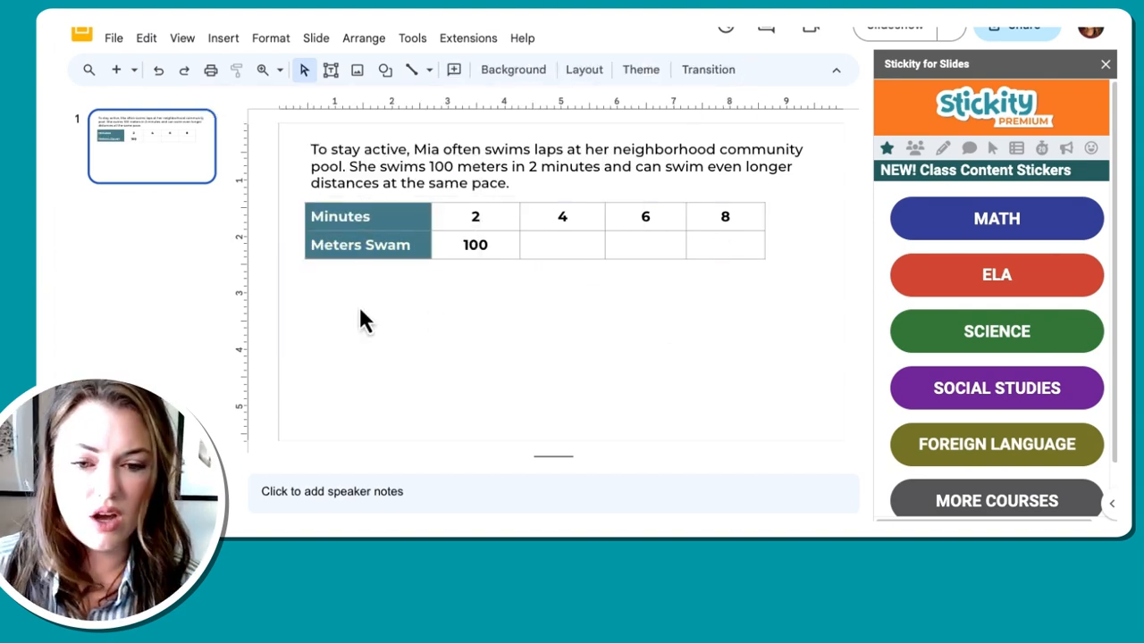
left_click(672, 228)
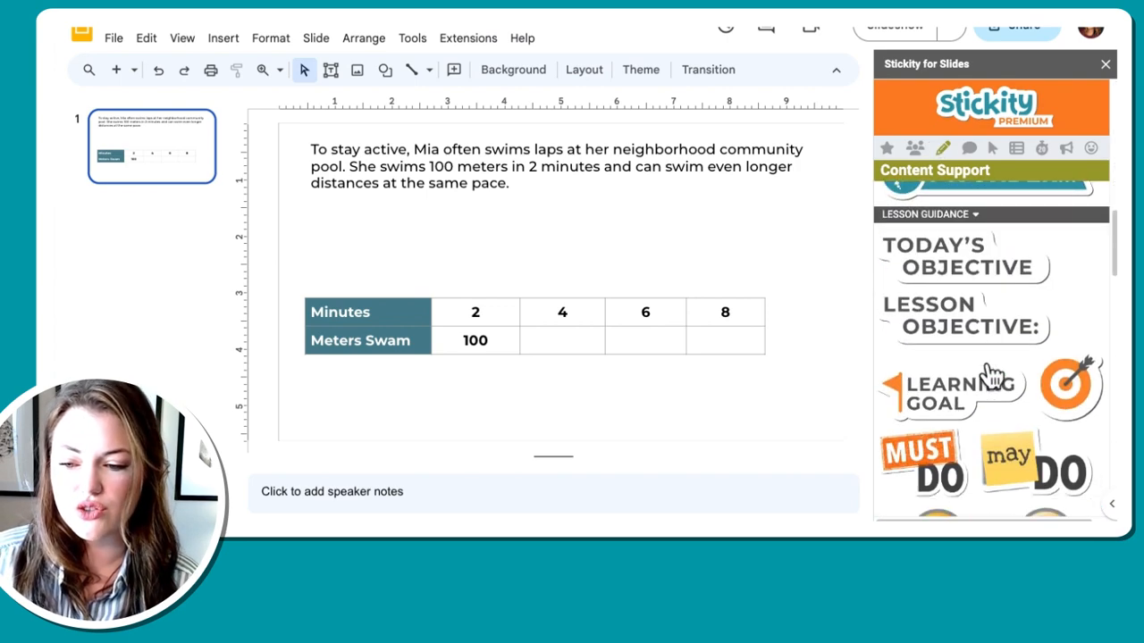
- Add the Stickity INSTRUCTIONS sticker and move it below the word problem
scroll("down", 3)
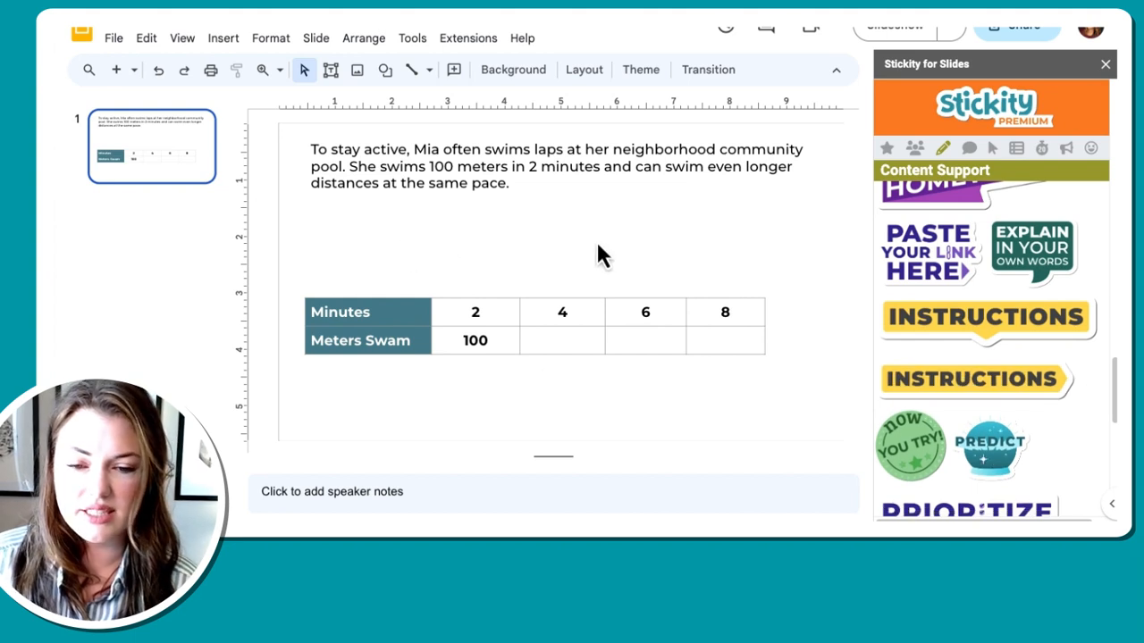
mouse_move(495, 230)
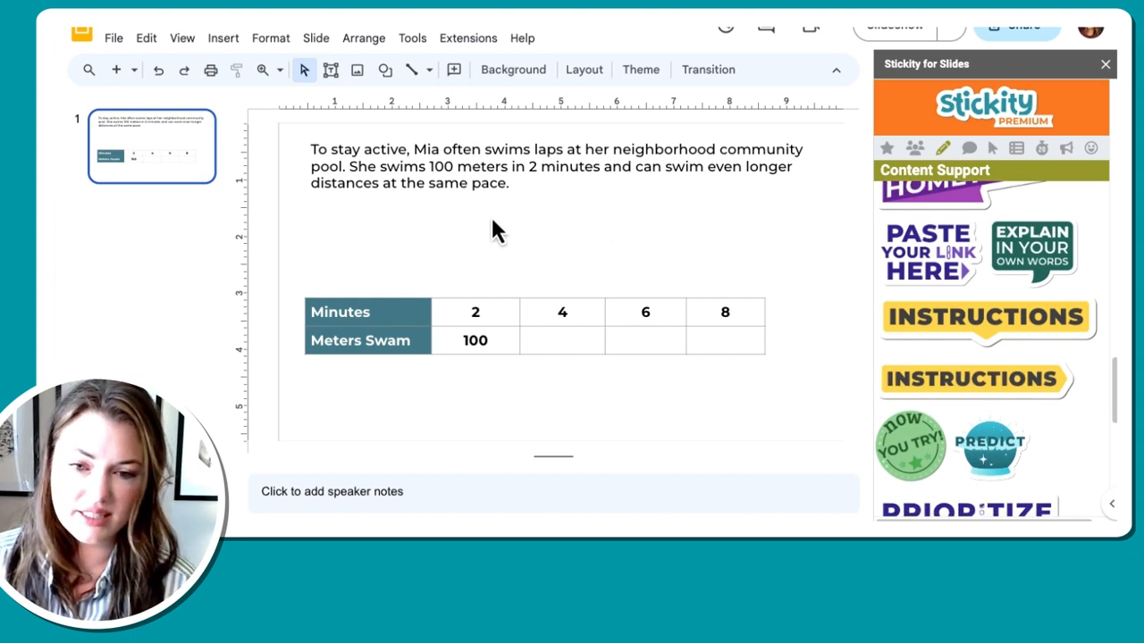
left_click(986, 318)
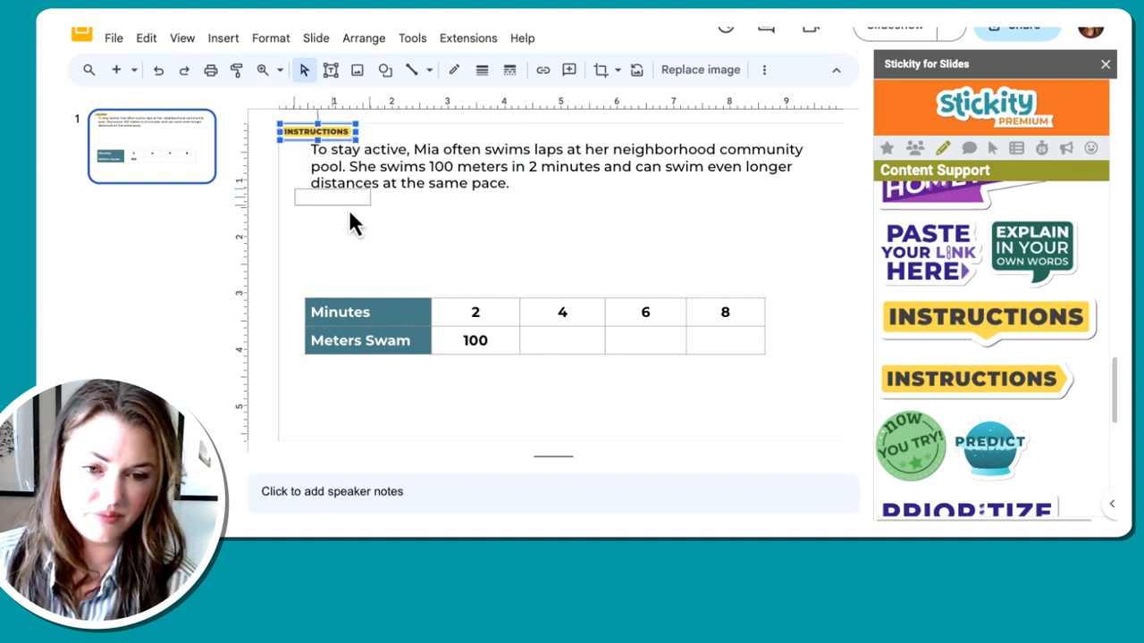
left_click_drag(318, 132, 340, 209)
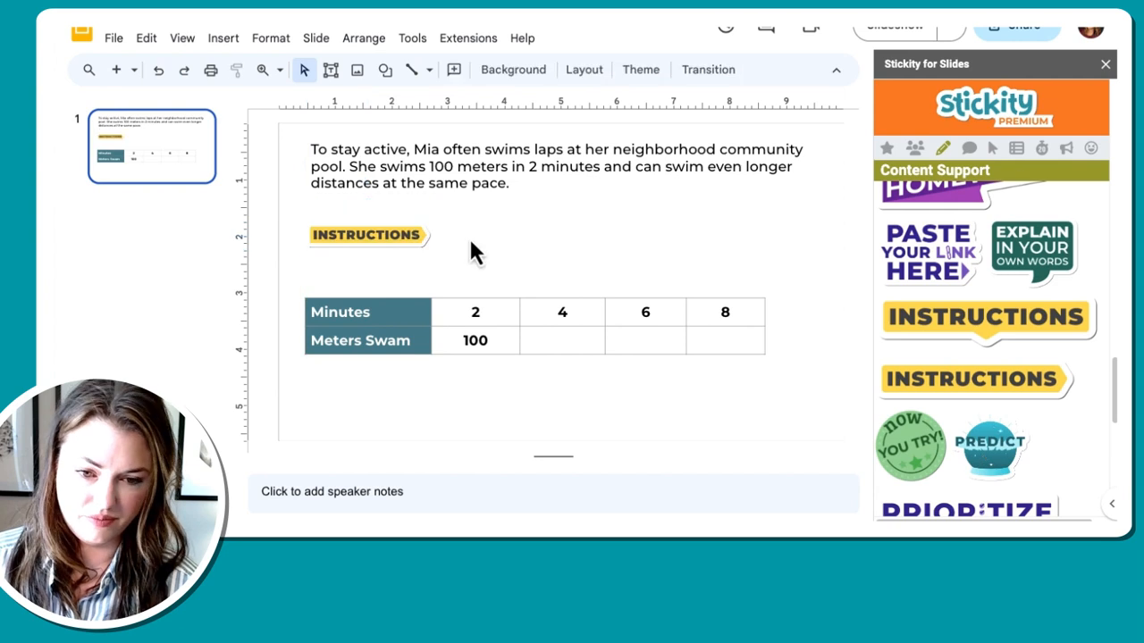
mouse_move(665, 252)
type("Complete the table below")
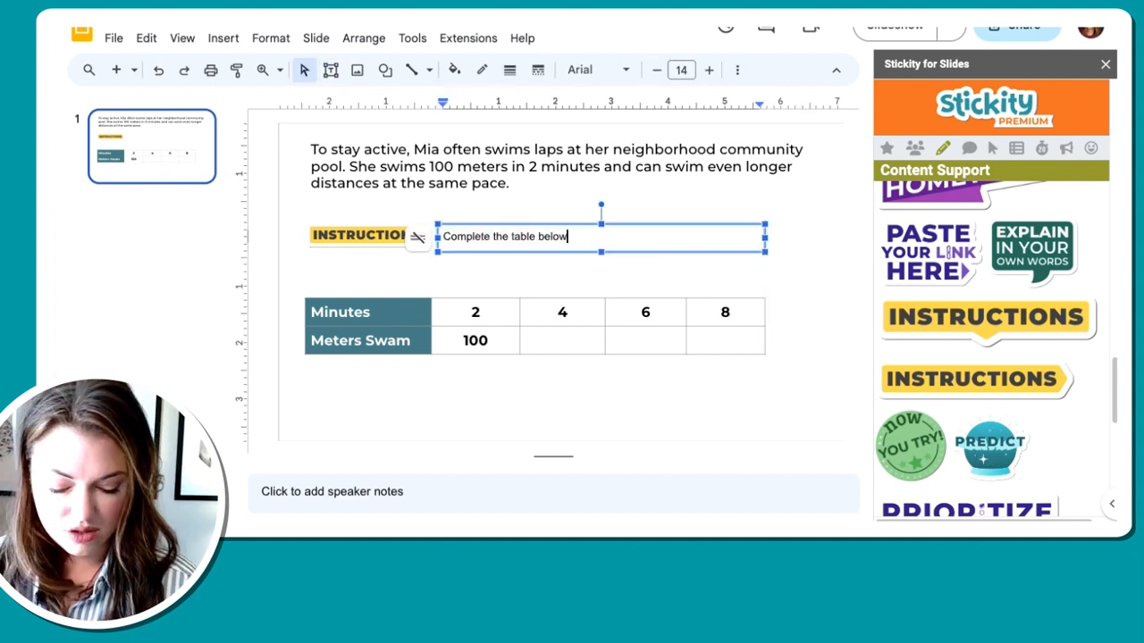
- Add 'Complete the table below' beside the sticker in bold Montserrat with a yellow fill
left_click(590, 70)
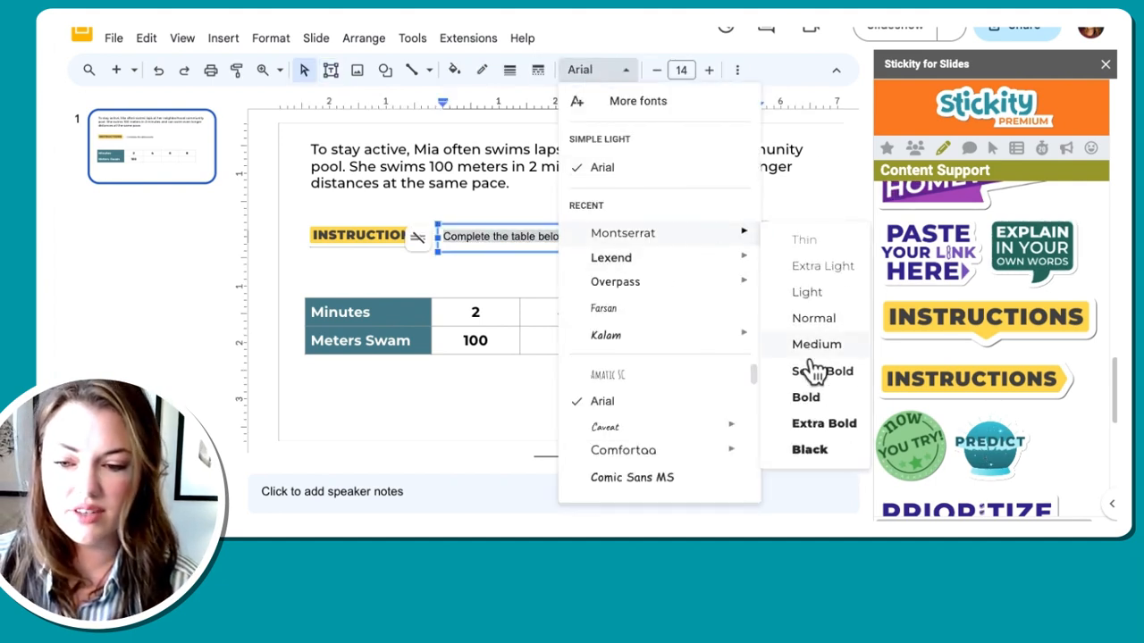
left_click(681, 68)
type("18")
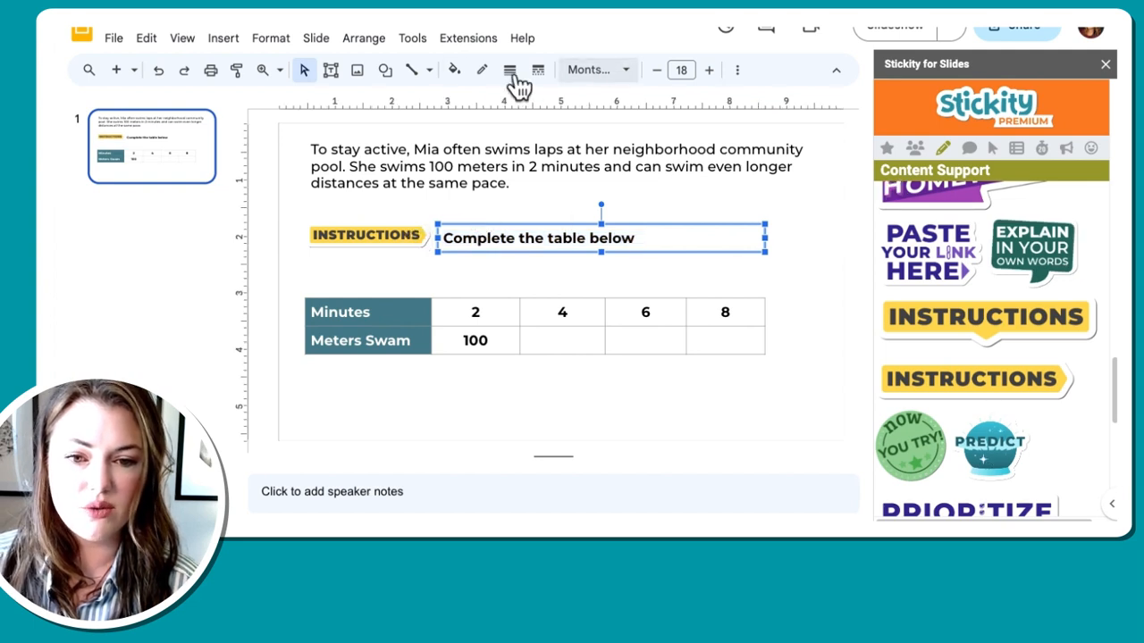
left_click(453, 70)
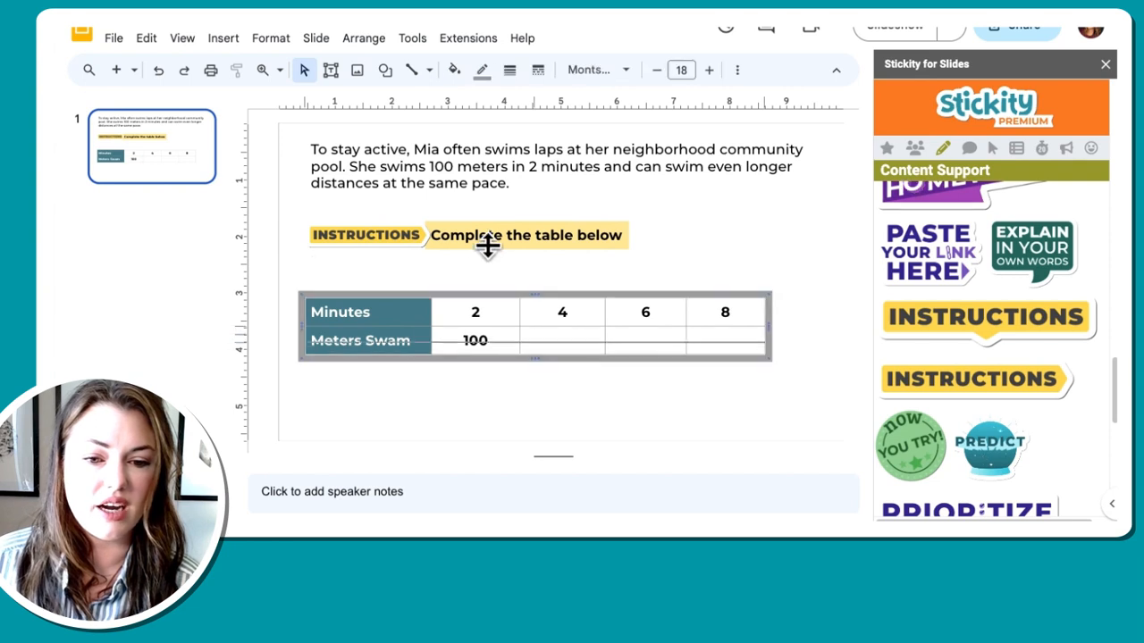
- Adjust the instructions label's fill and deselect to view the finished slide 1
left_click(489, 243)
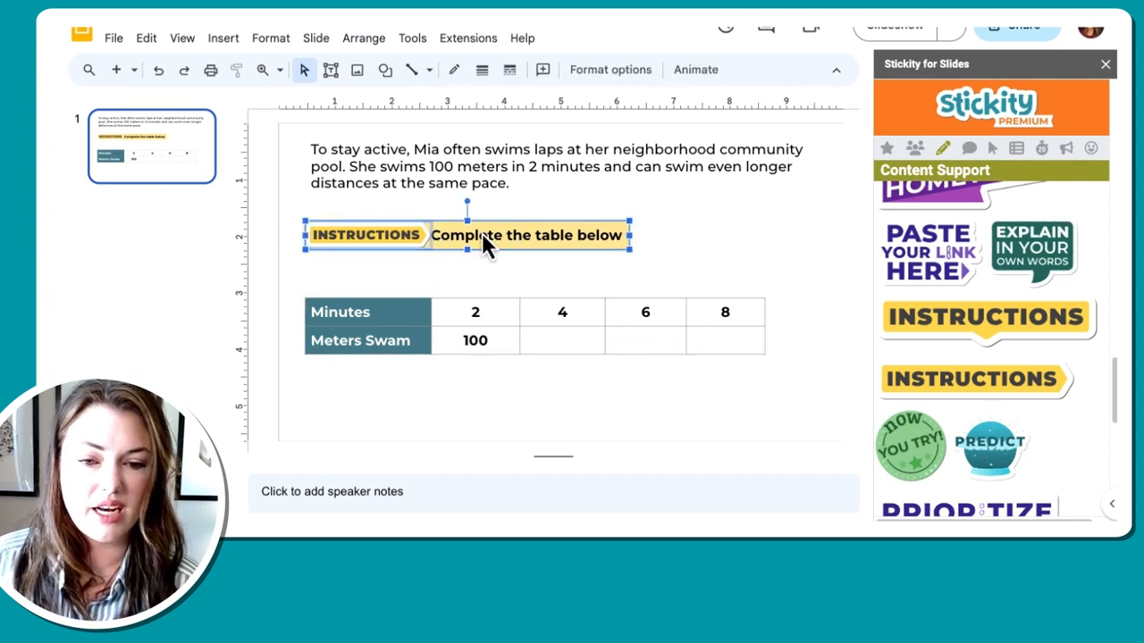
left_click(450, 70)
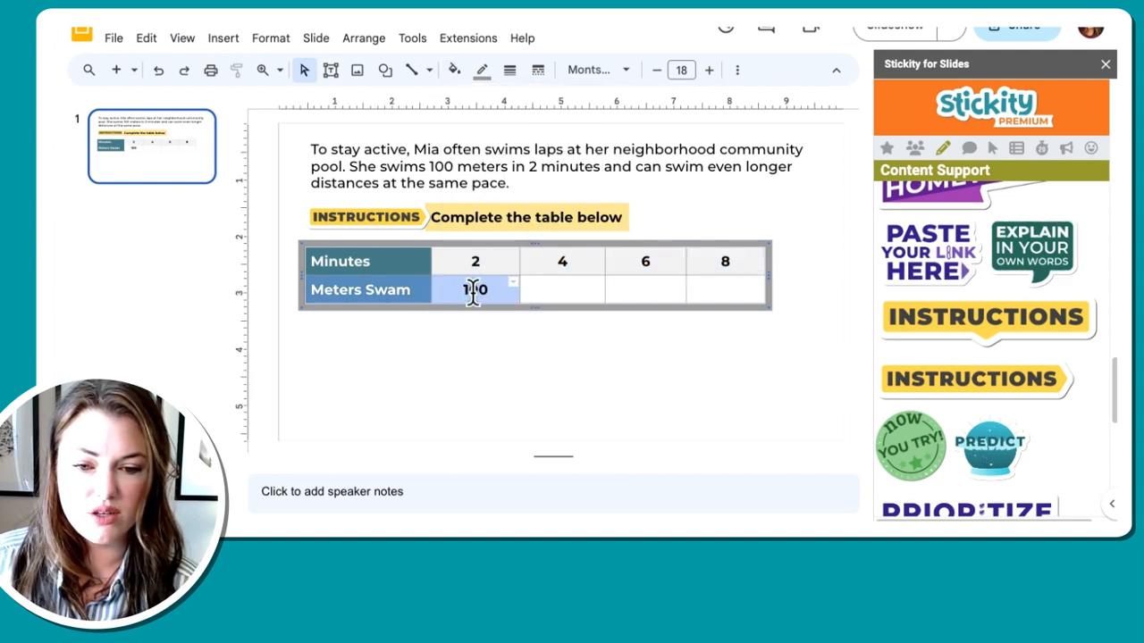
left_click(598, 376)
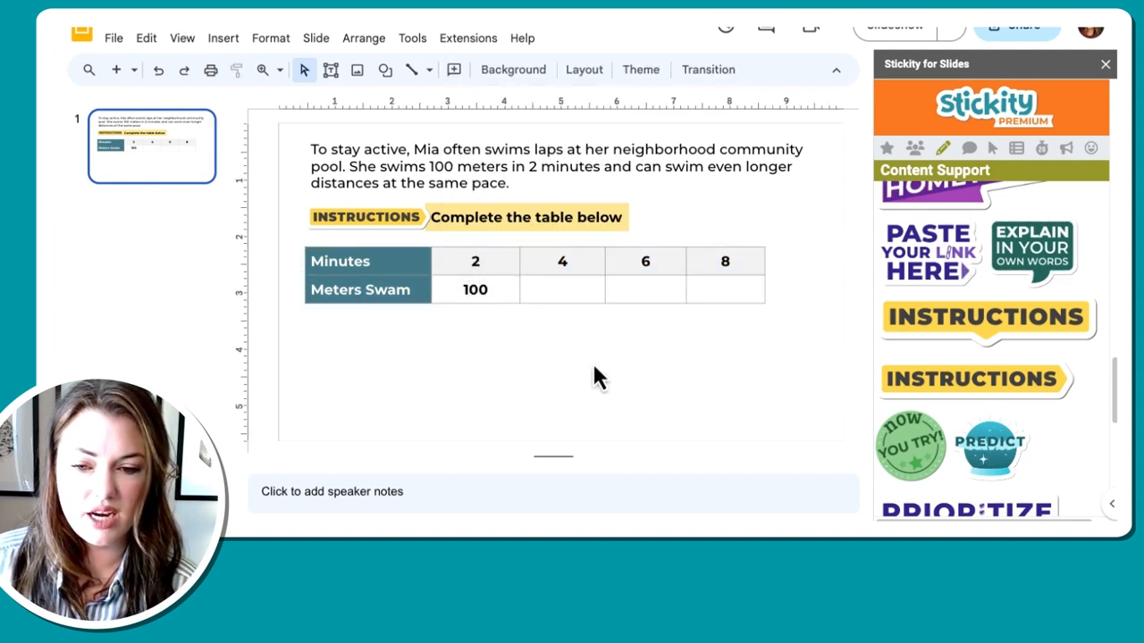
mouse_move(300, 155)
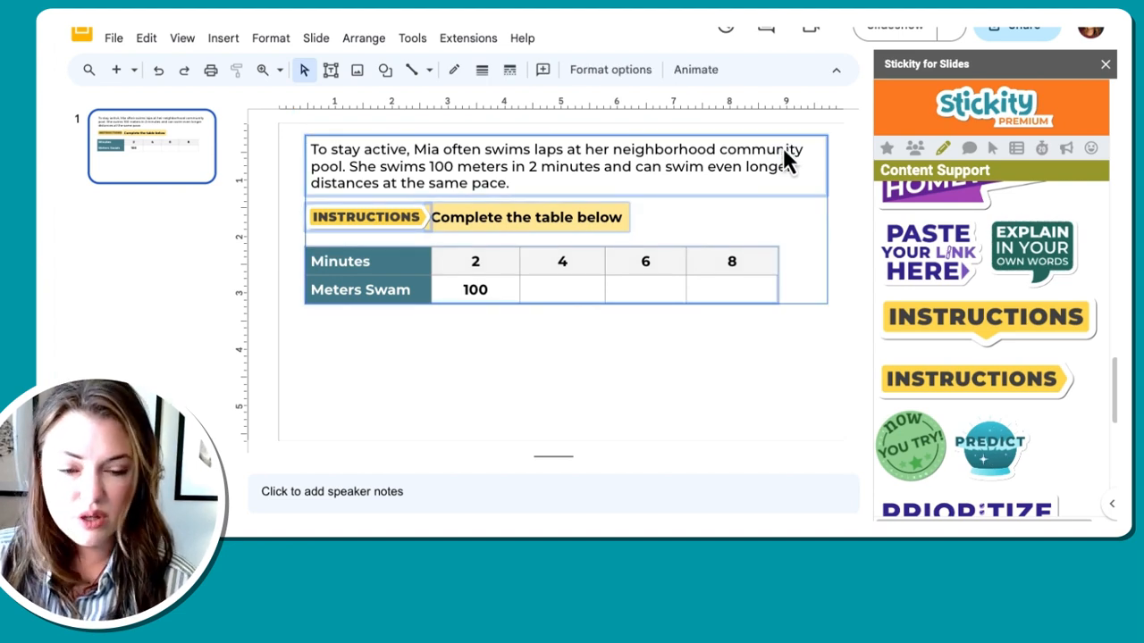
mouse_move(776, 172)
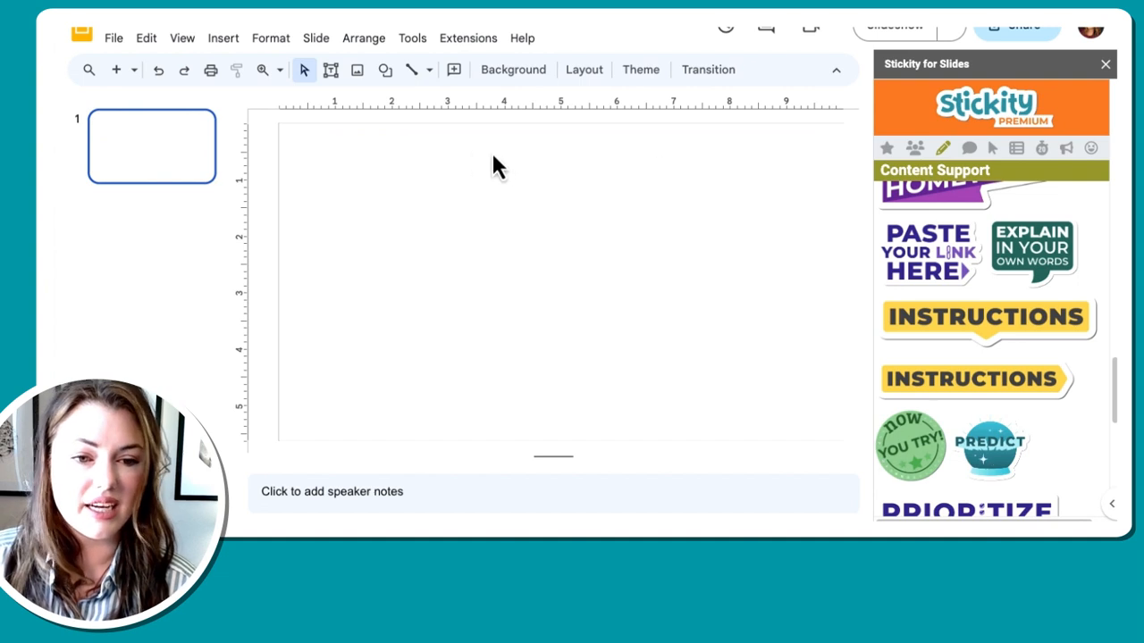
- Cut all slide 1 content and go to the View menu
left_click(179, 38)
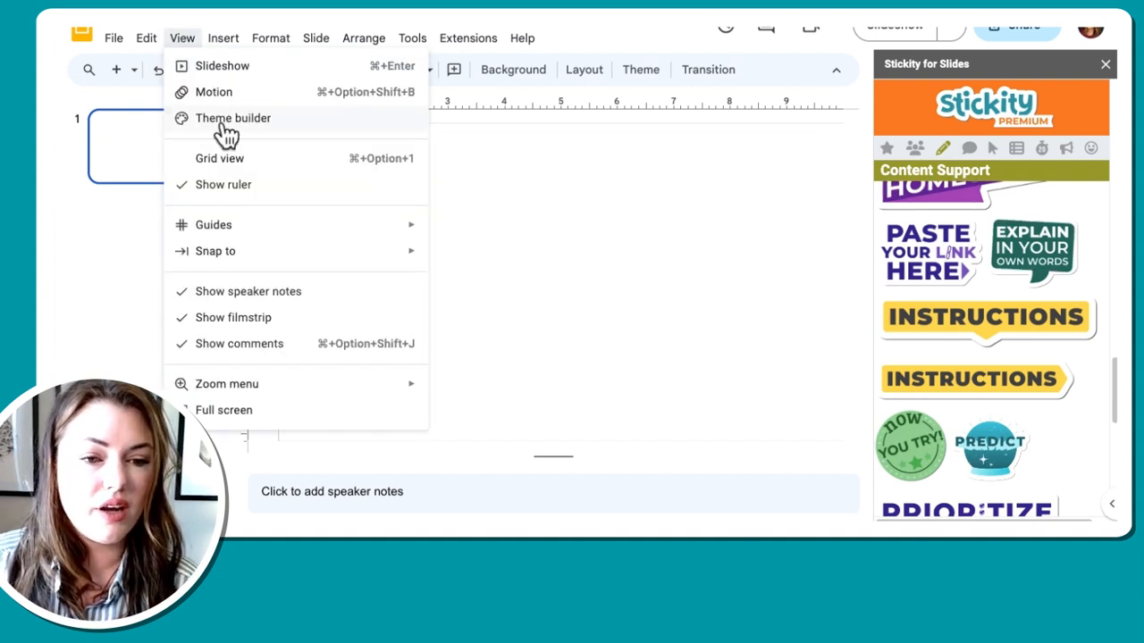
- Paste the word problem, instructions and table onto the Title slide layout in Theme builder
left_click(232, 118)
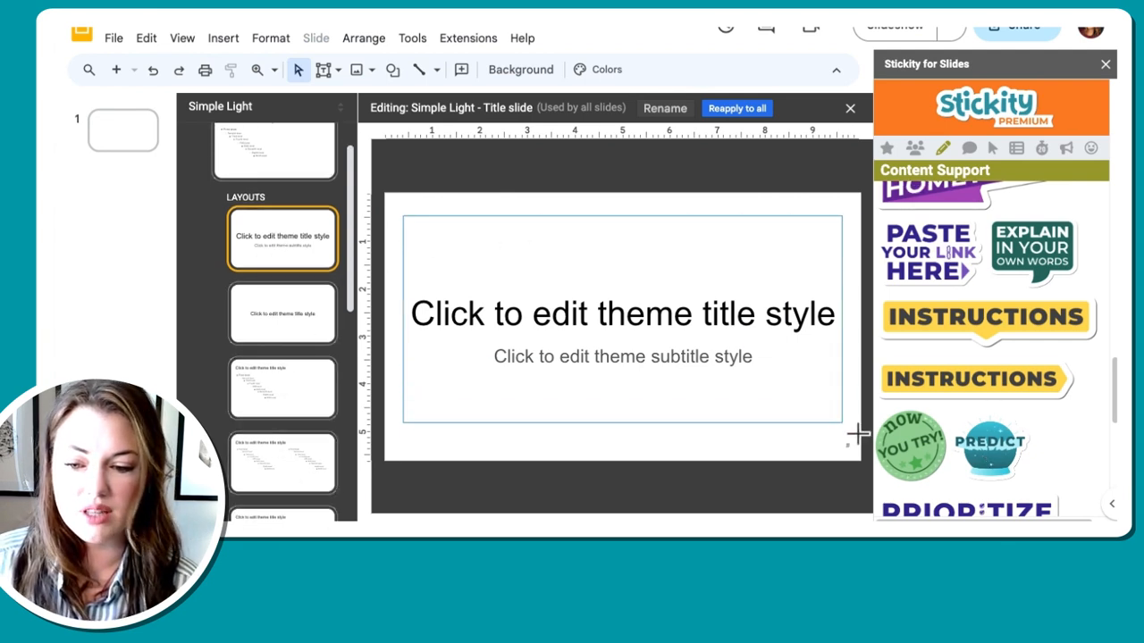
left_click(622, 313)
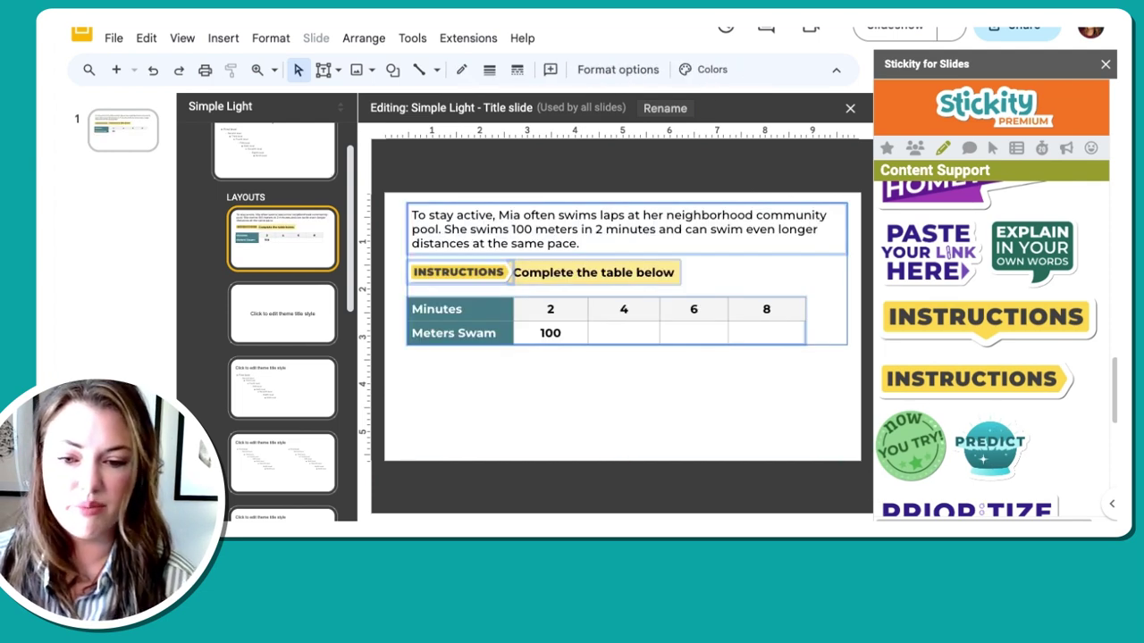
mouse_move(437, 188)
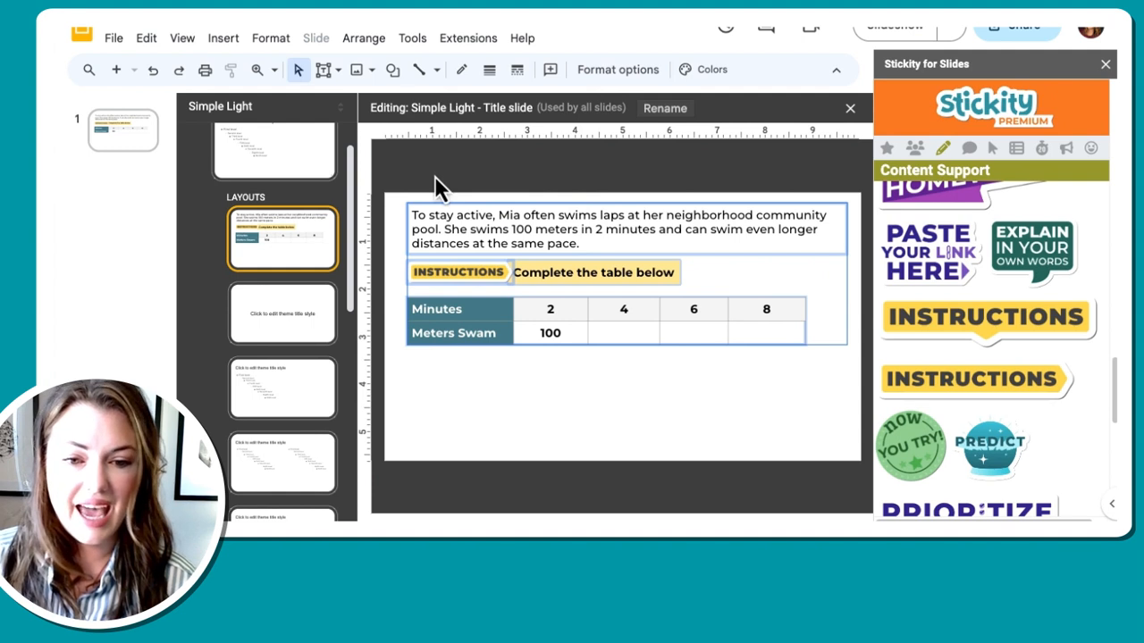
mouse_move(495, 204)
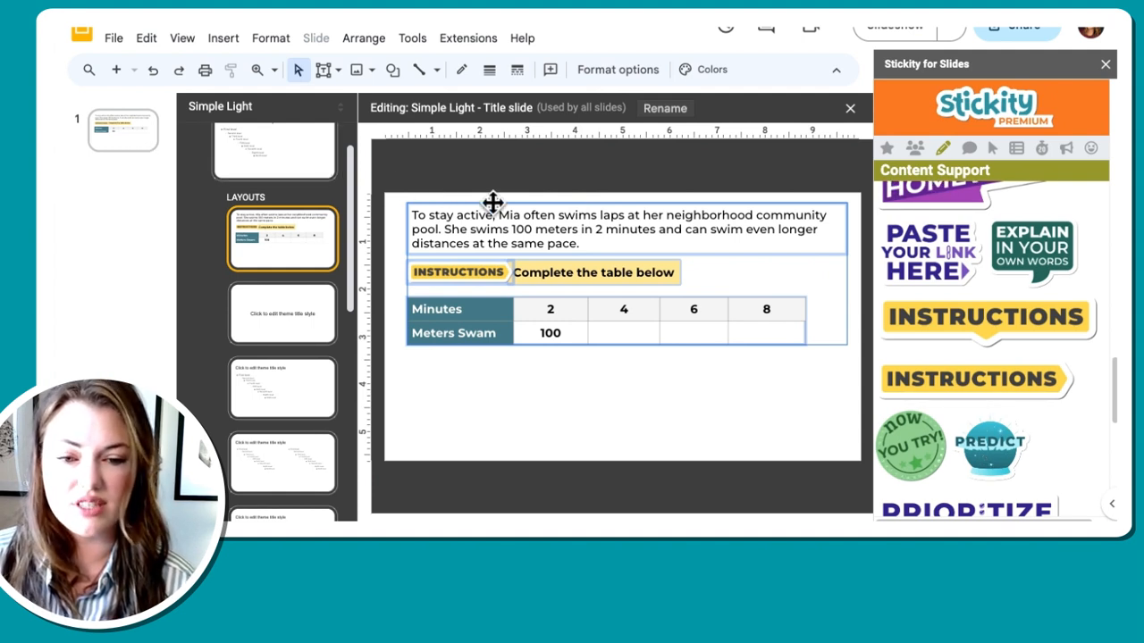
mouse_move(143, 116)
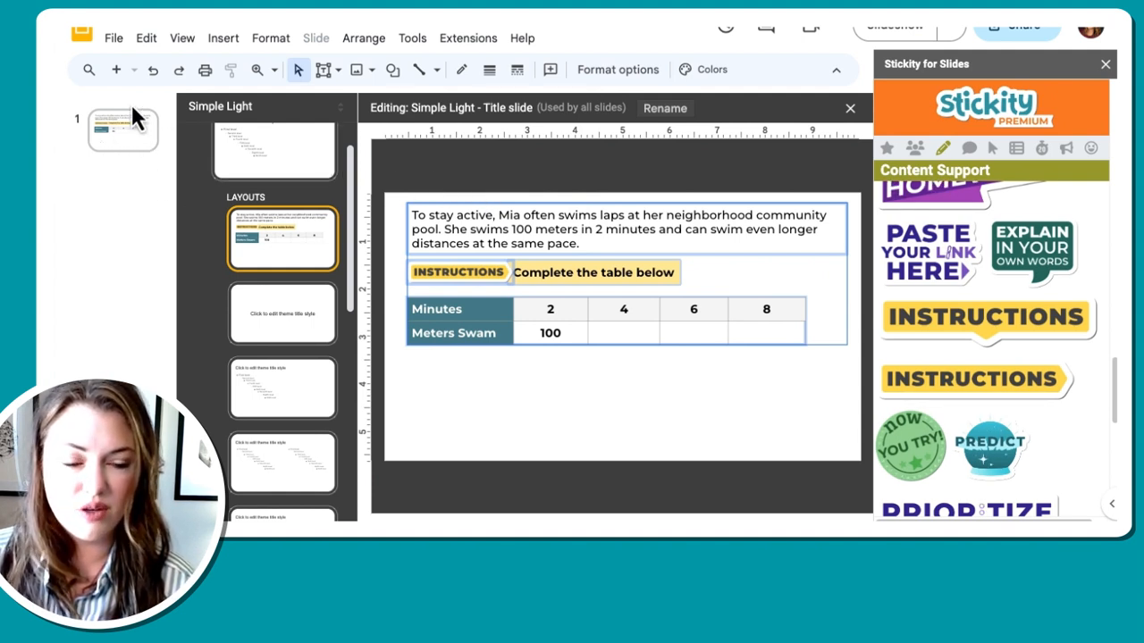
mouse_move(110, 161)
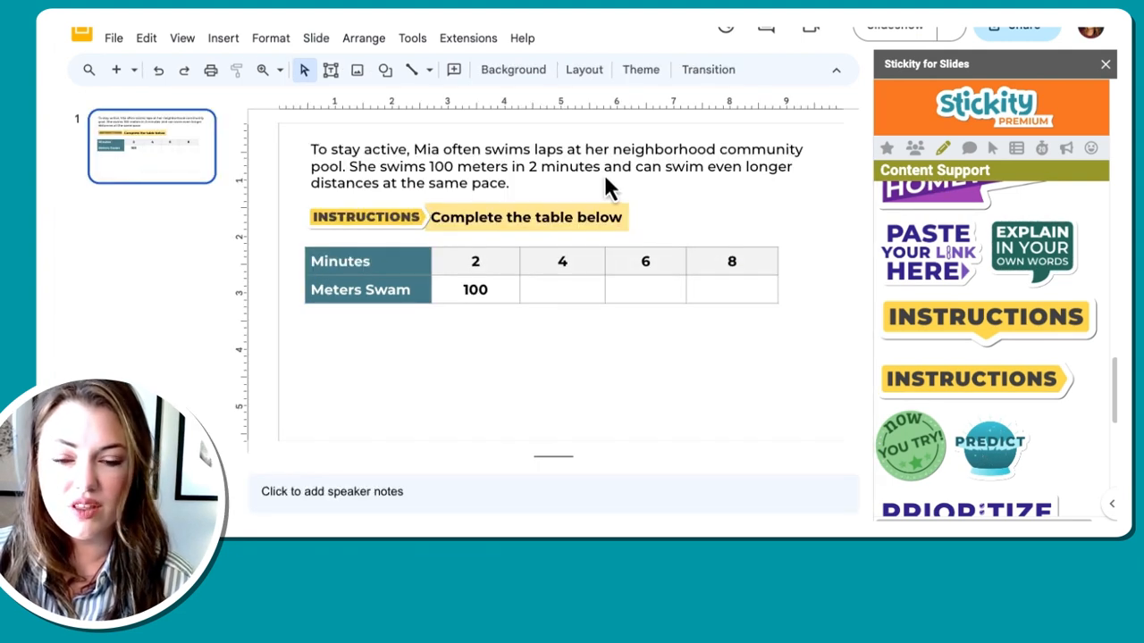
mouse_move(493, 331)
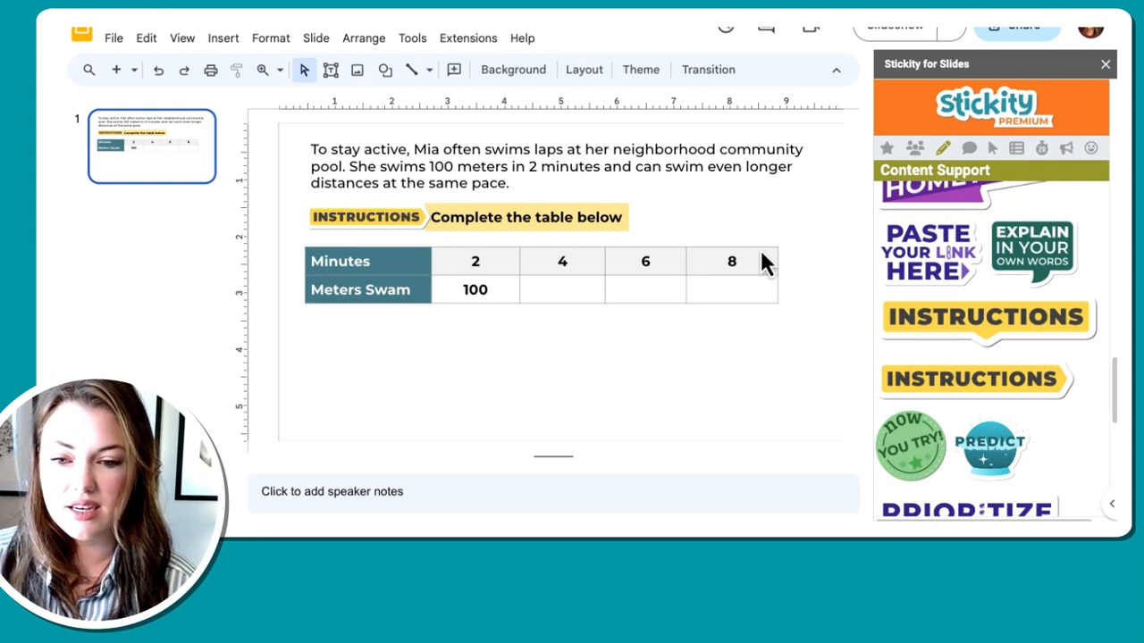
mouse_move(354, 99)
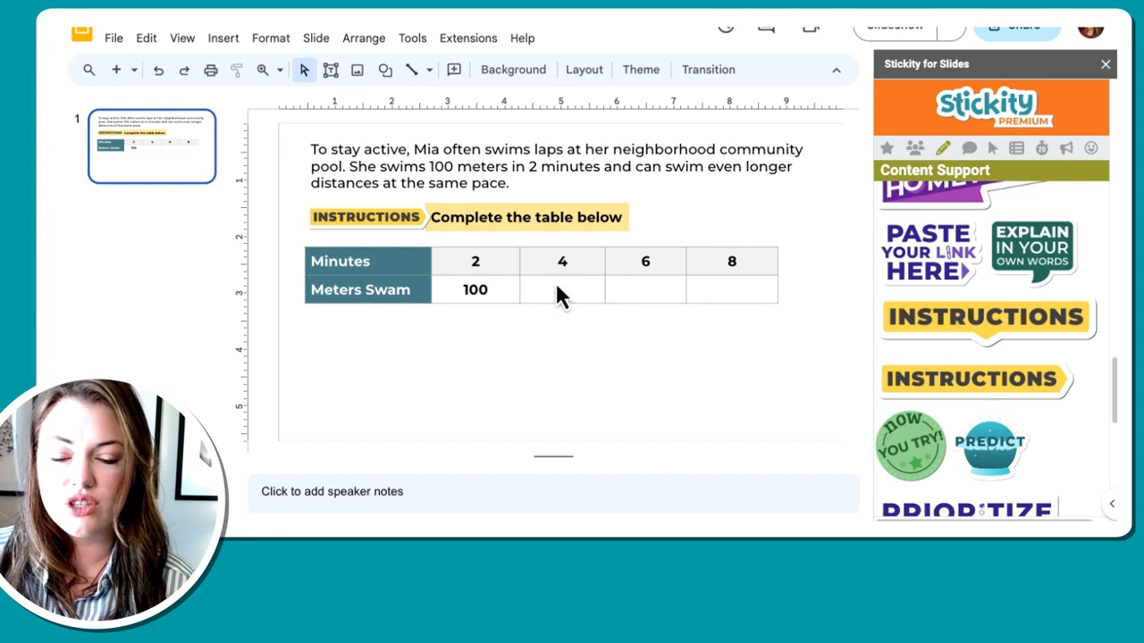
mouse_move(686, 296)
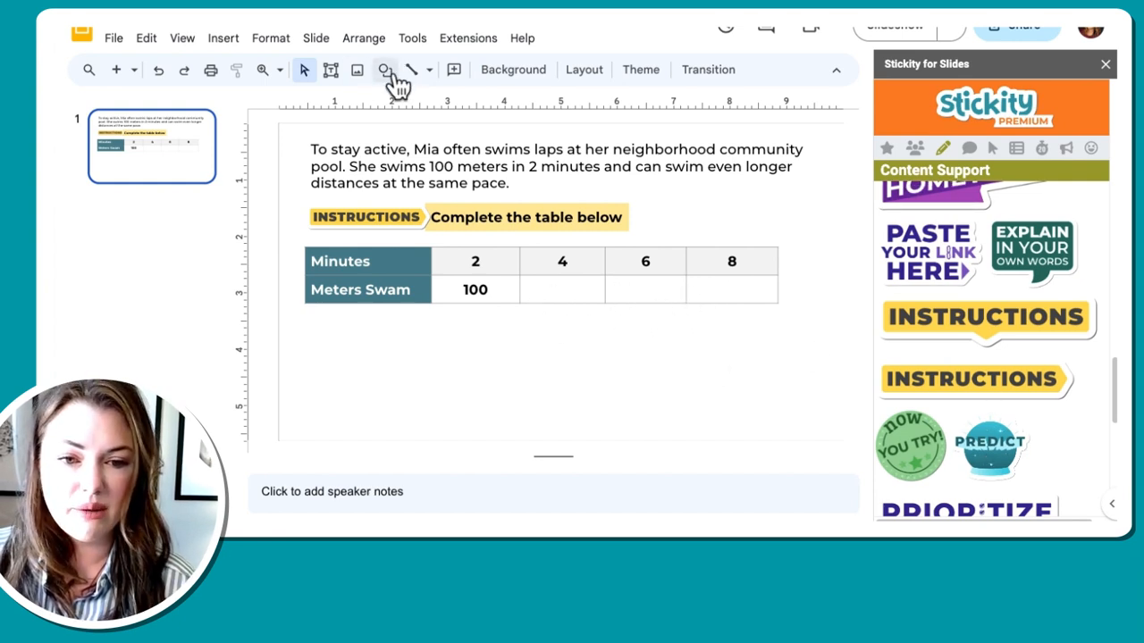
- Draw a light-yellow rectangle answer box over the empty Meters Swam cell under 4
left_click(383, 70)
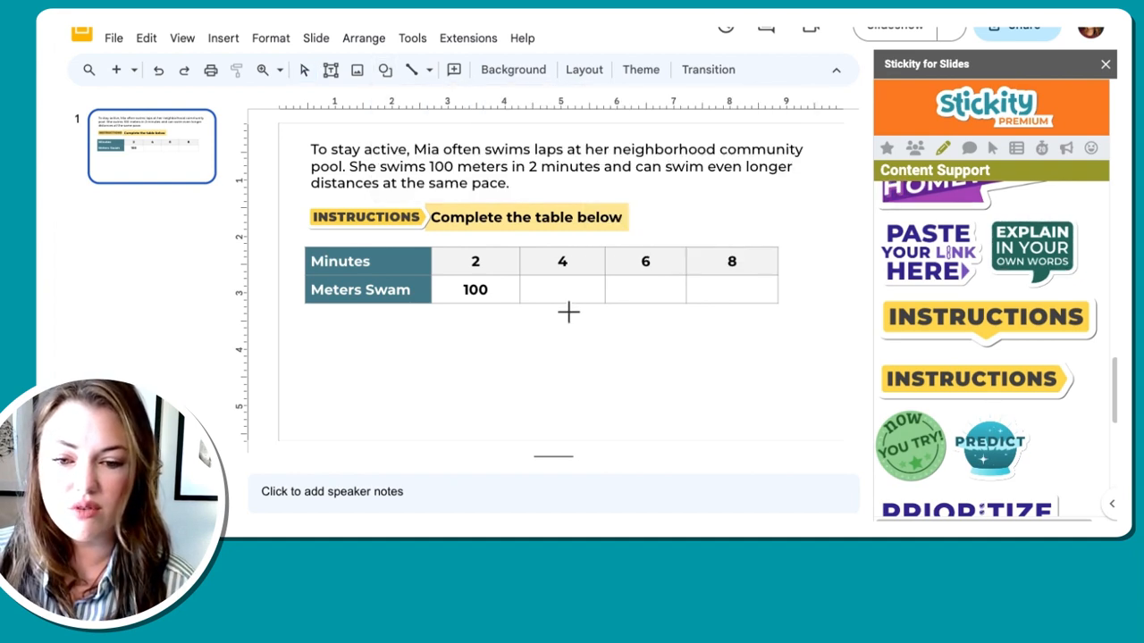
left_click(561, 290)
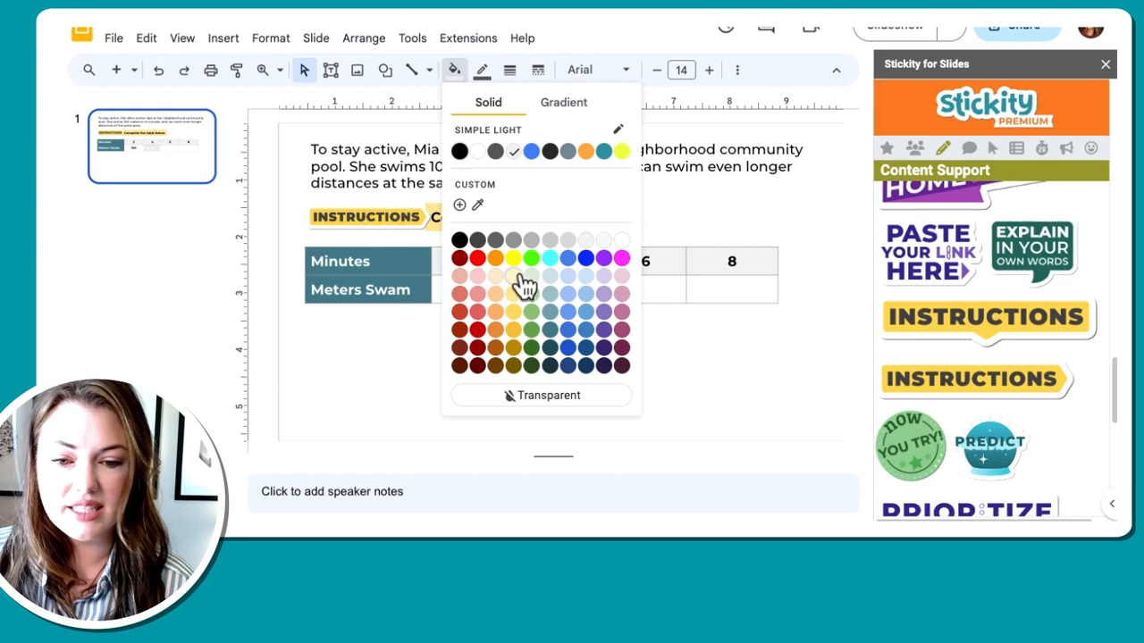
left_click(480, 70)
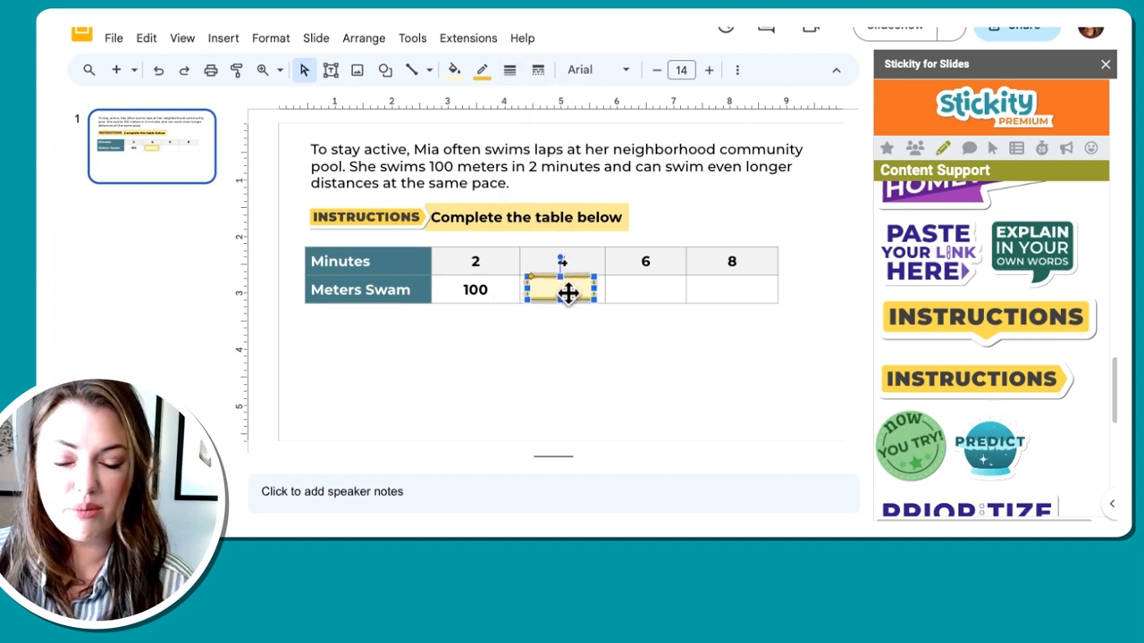
left_click(509, 70)
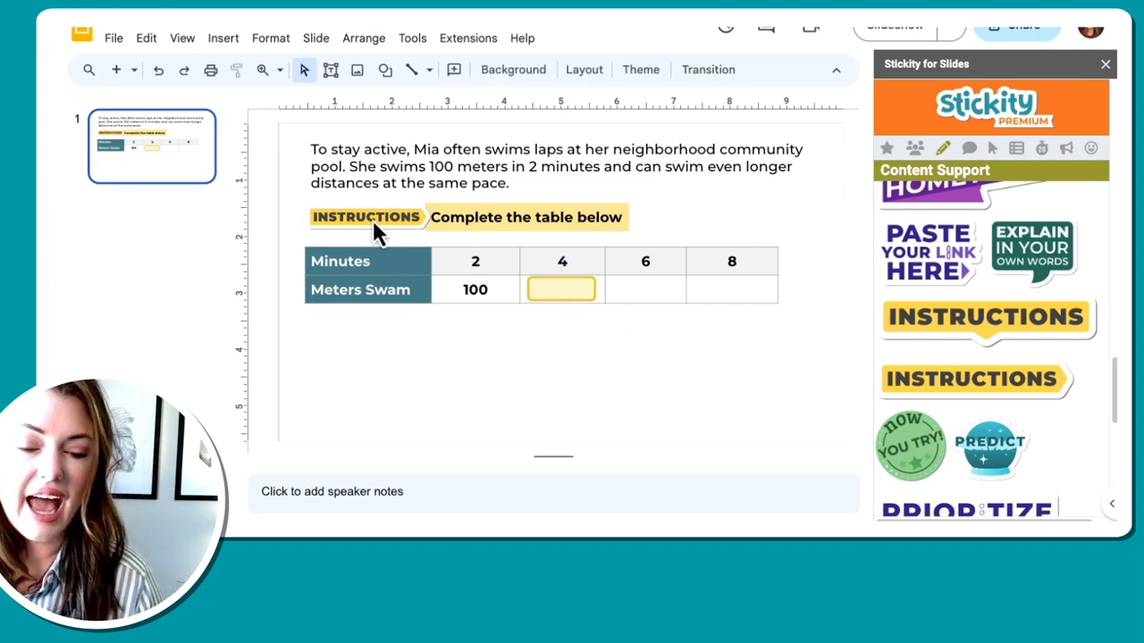
mouse_move(729, 248)
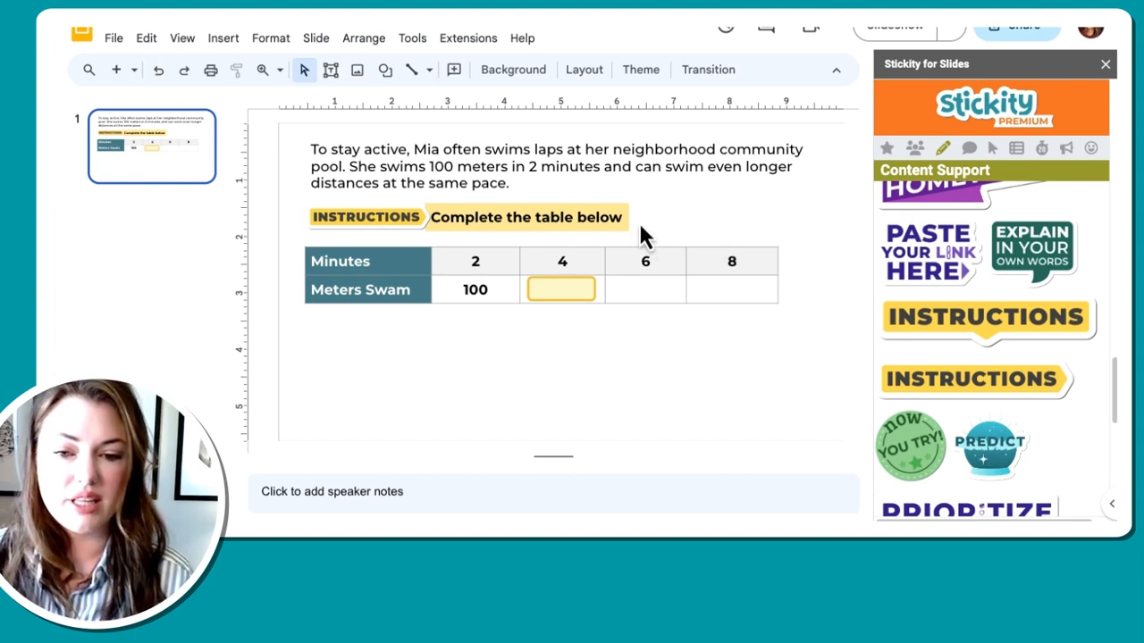
mouse_move(600, 313)
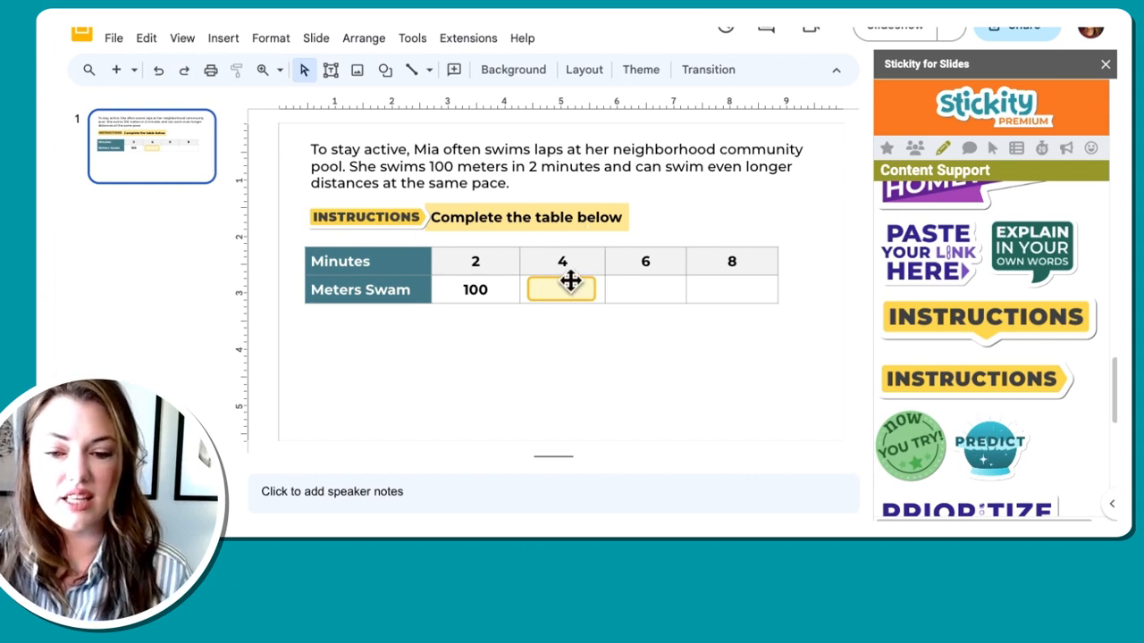
- Center the placeholder text inside the answer box
double_click(561, 290)
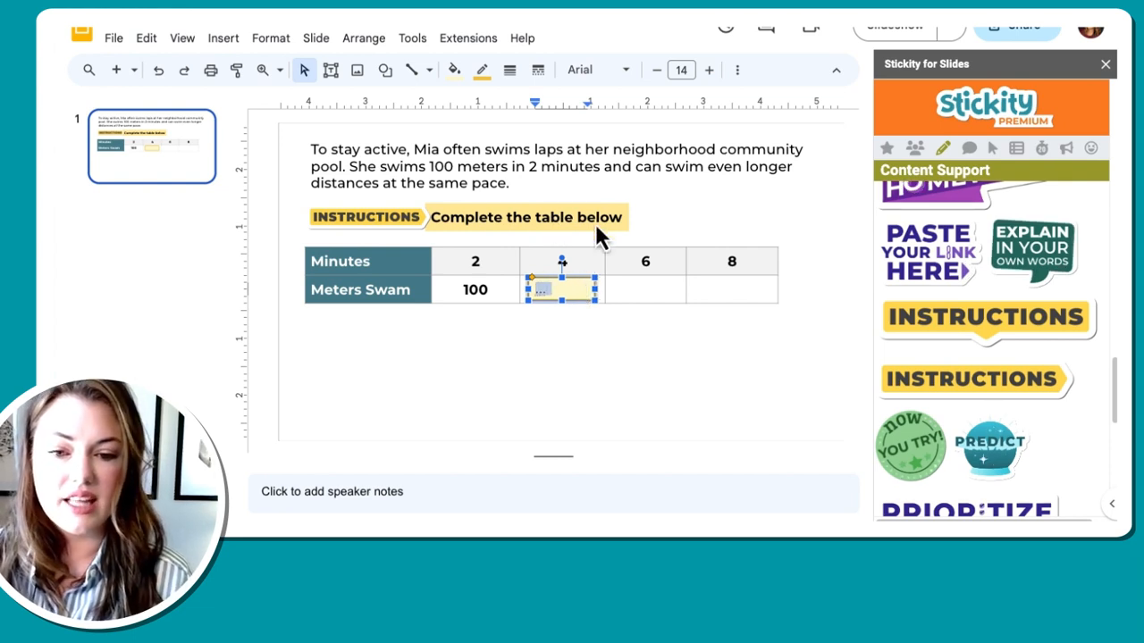
mouse_move(732, 81)
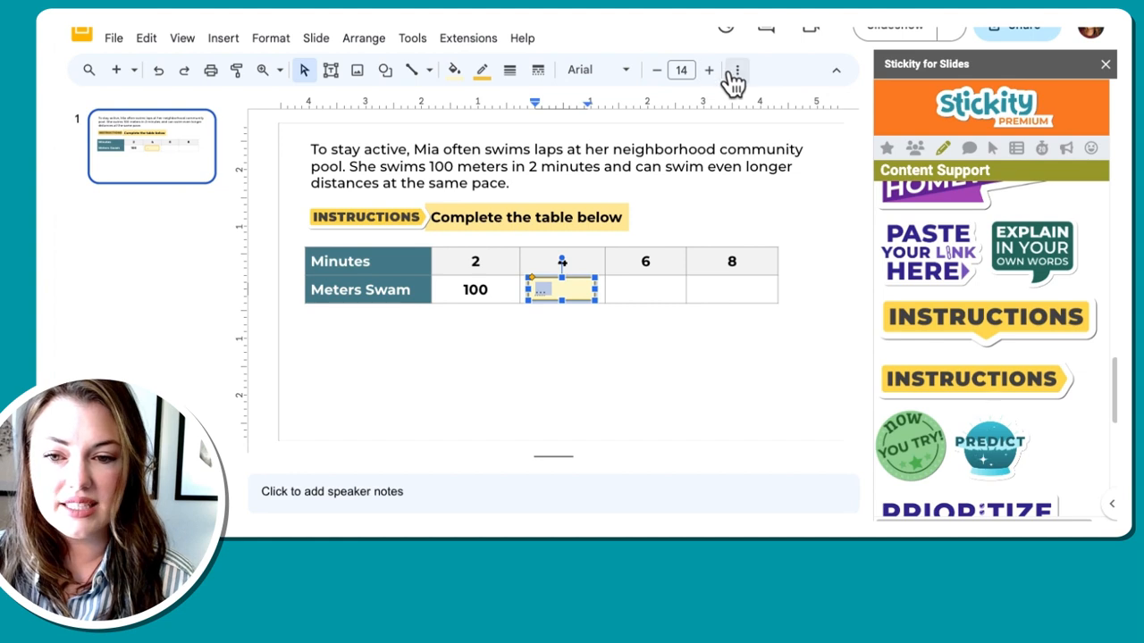
left_click(736, 70)
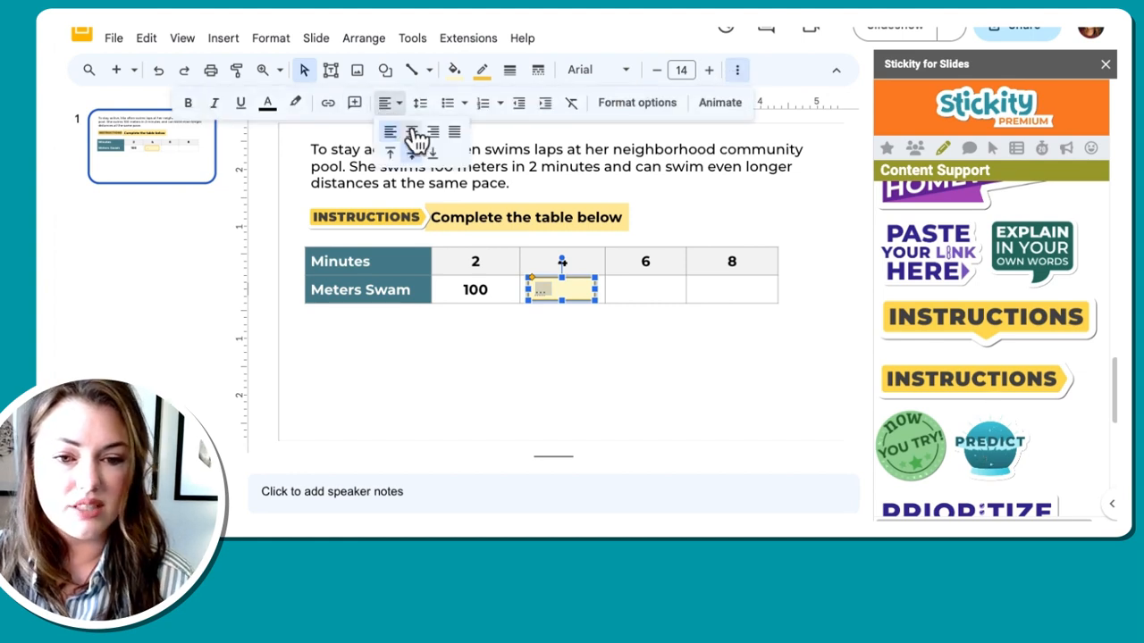
left_click(594, 70)
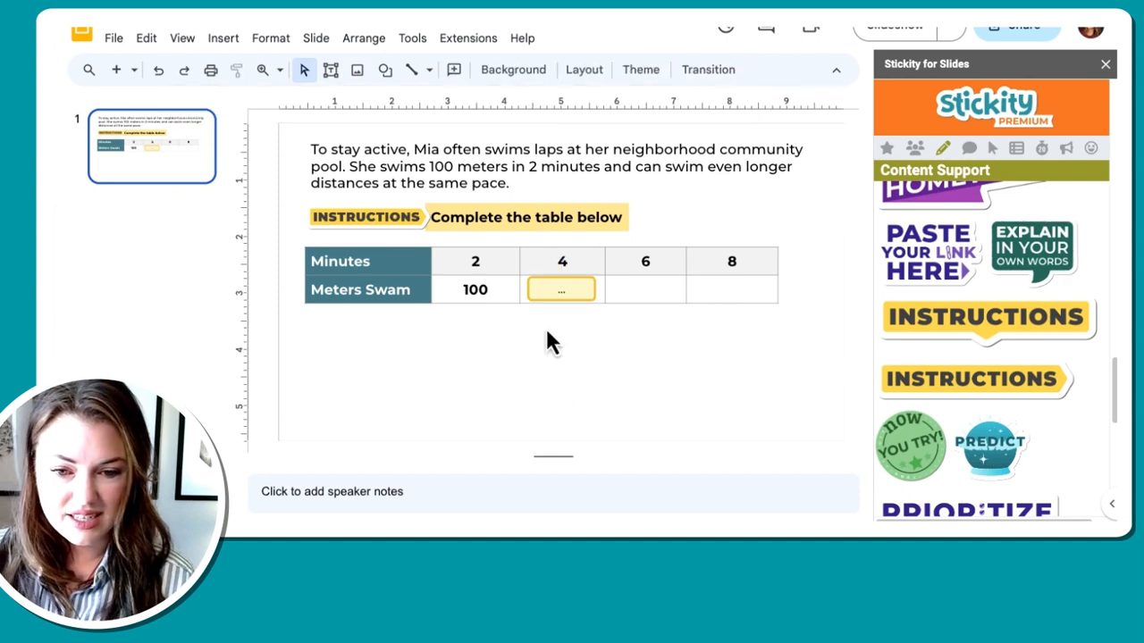
left_click(562, 289)
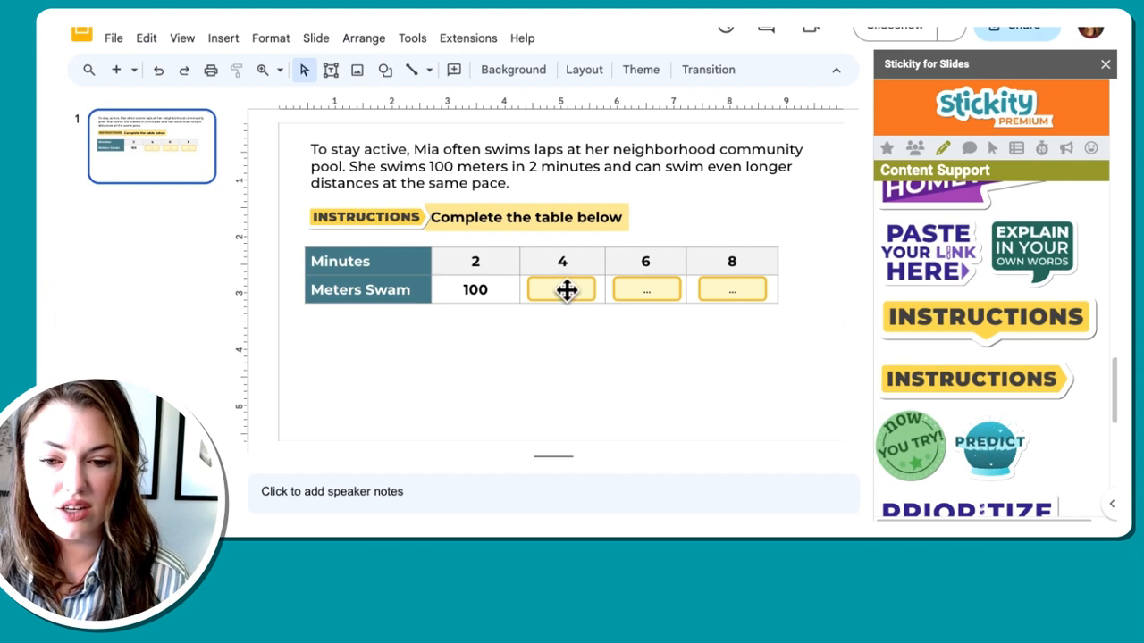
- Nudge the answer box under 4 into line with the other boxes
left_click(561, 290)
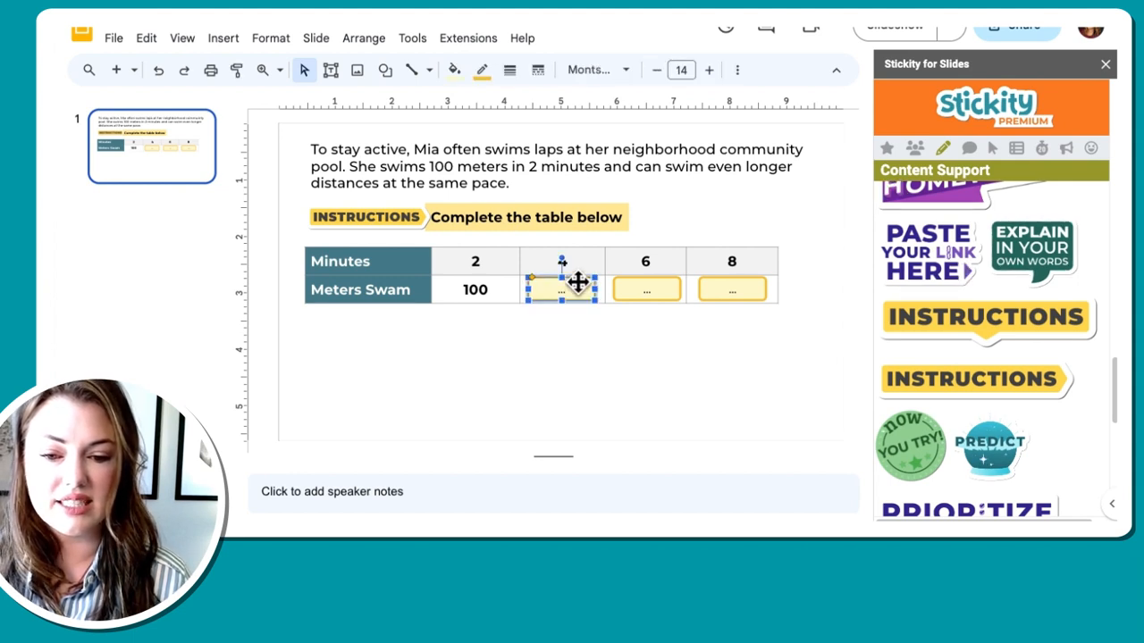
left_click_drag(561, 275, 536, 361)
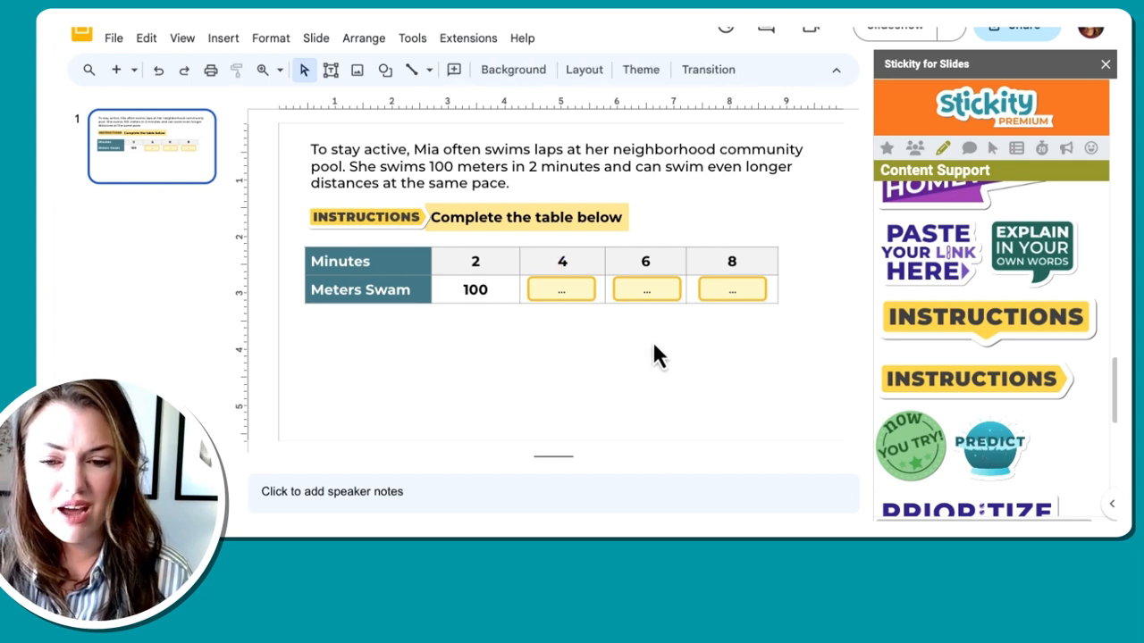
mouse_move(368, 284)
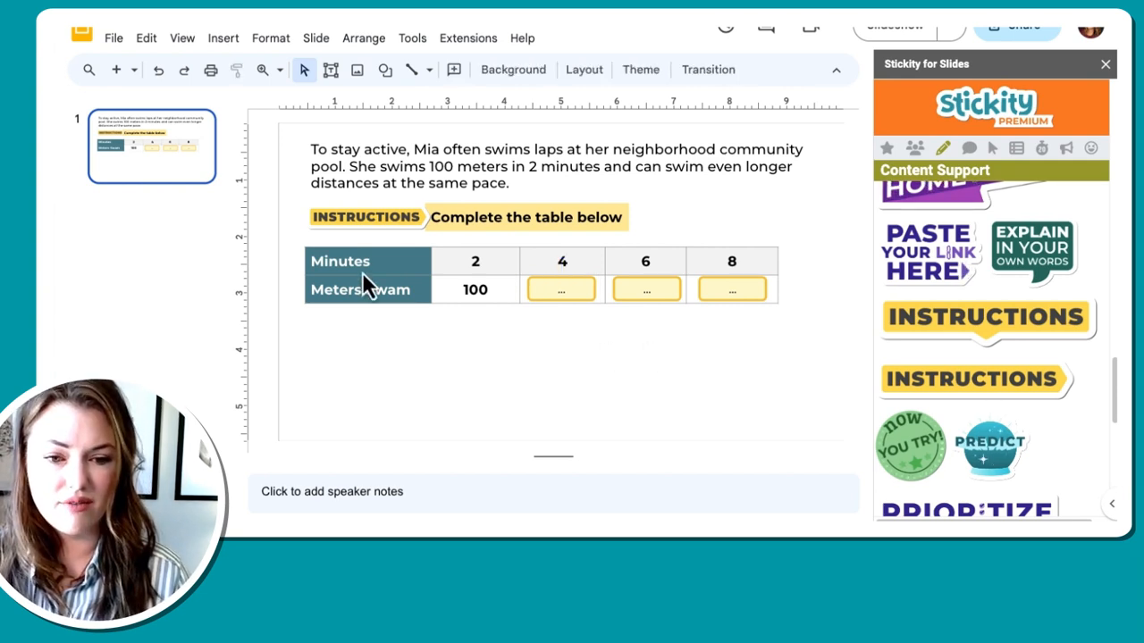
mouse_move(669, 175)
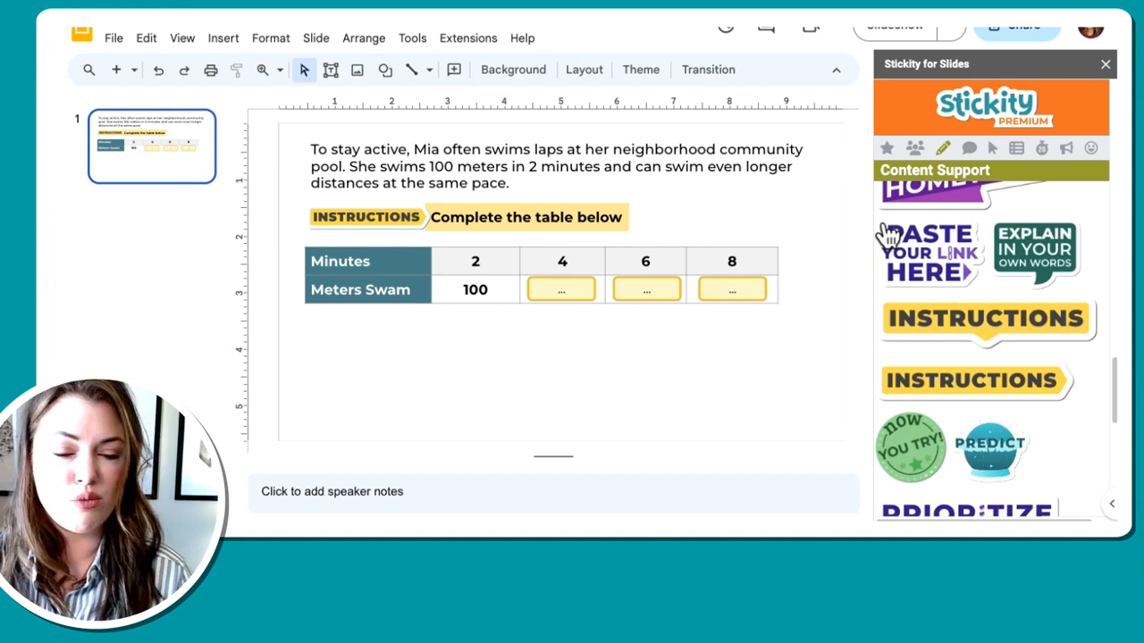
mouse_move(443, 320)
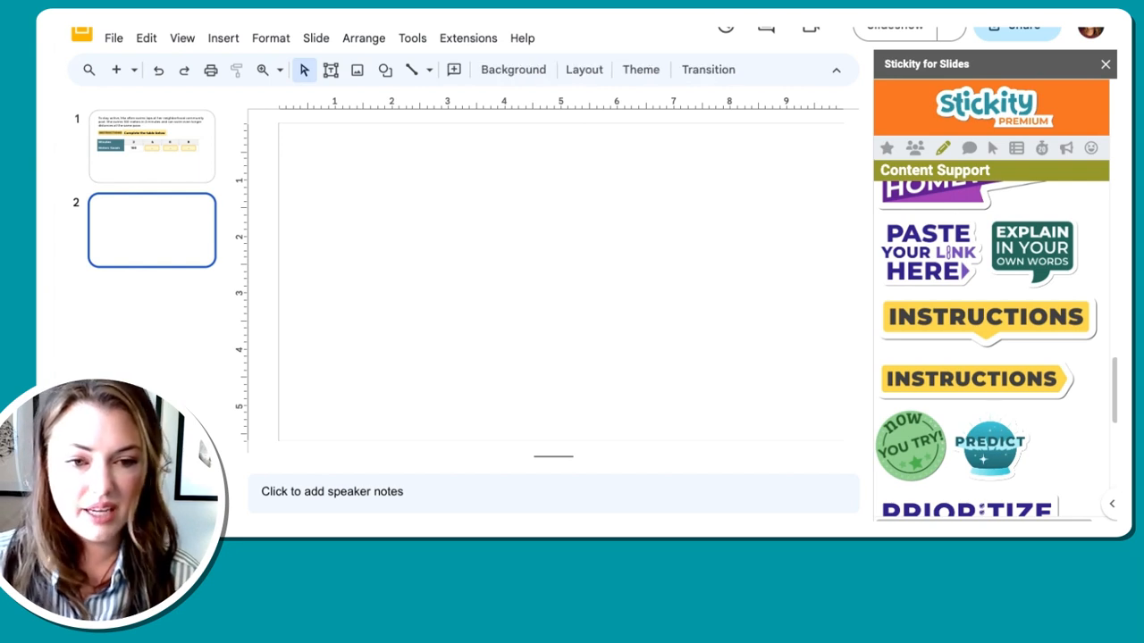
- Review slide 1 and return to the new blank slide 2
left_click(150, 147)
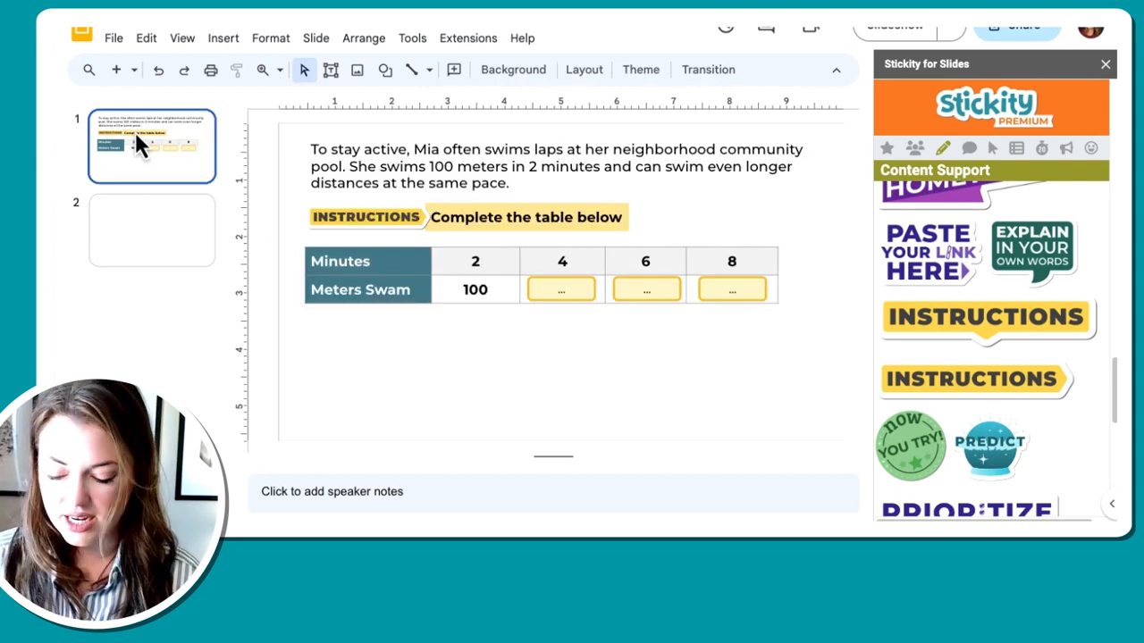
left_click(152, 228)
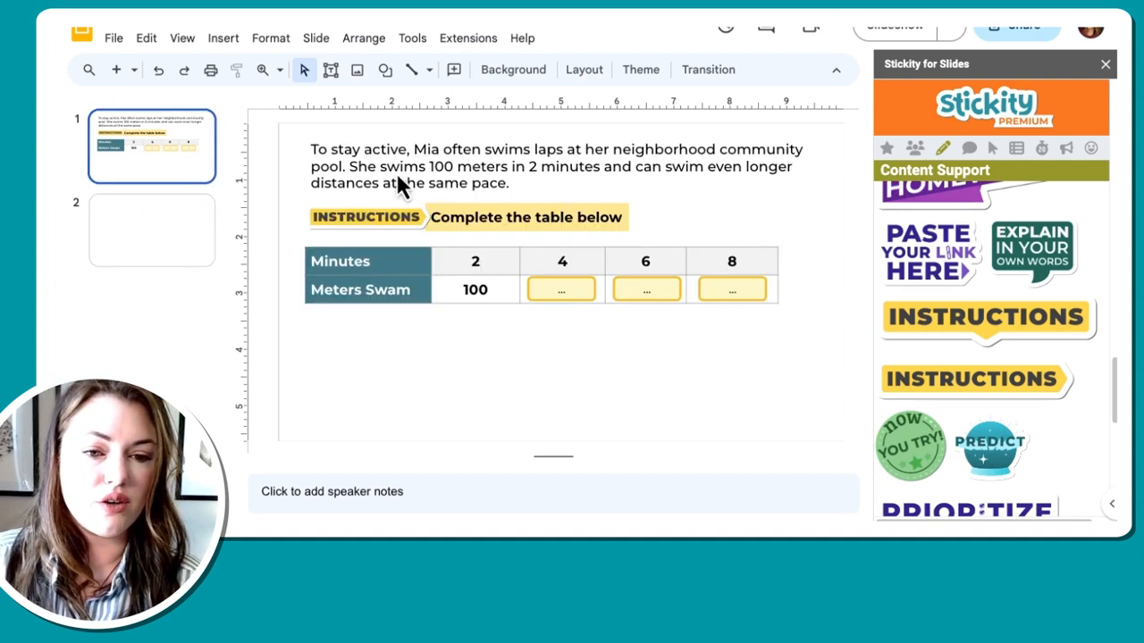
mouse_move(572, 118)
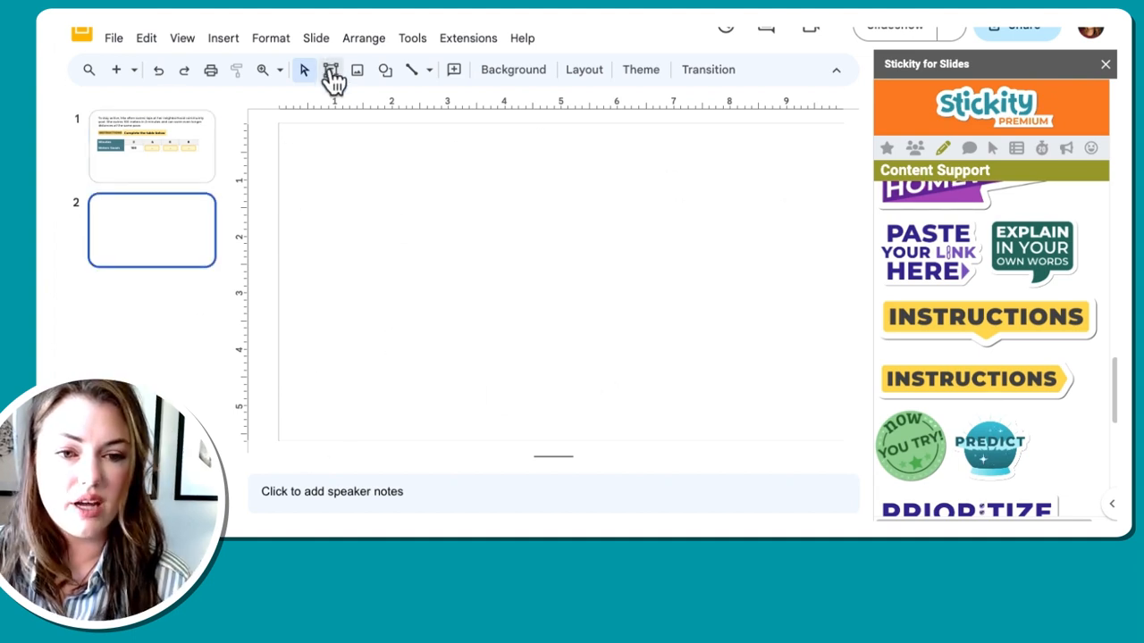
- Add a text box beside the sticker reading 'Using the graph below, graph the data from the table... Drag the coor'
left_click(329, 70)
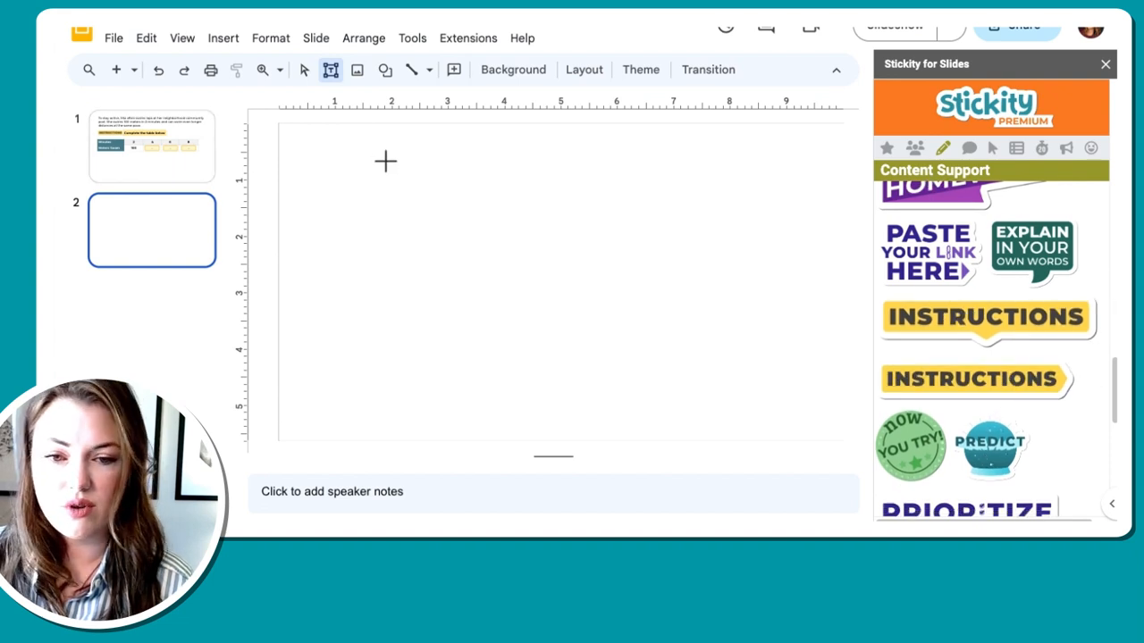
left_click(386, 70)
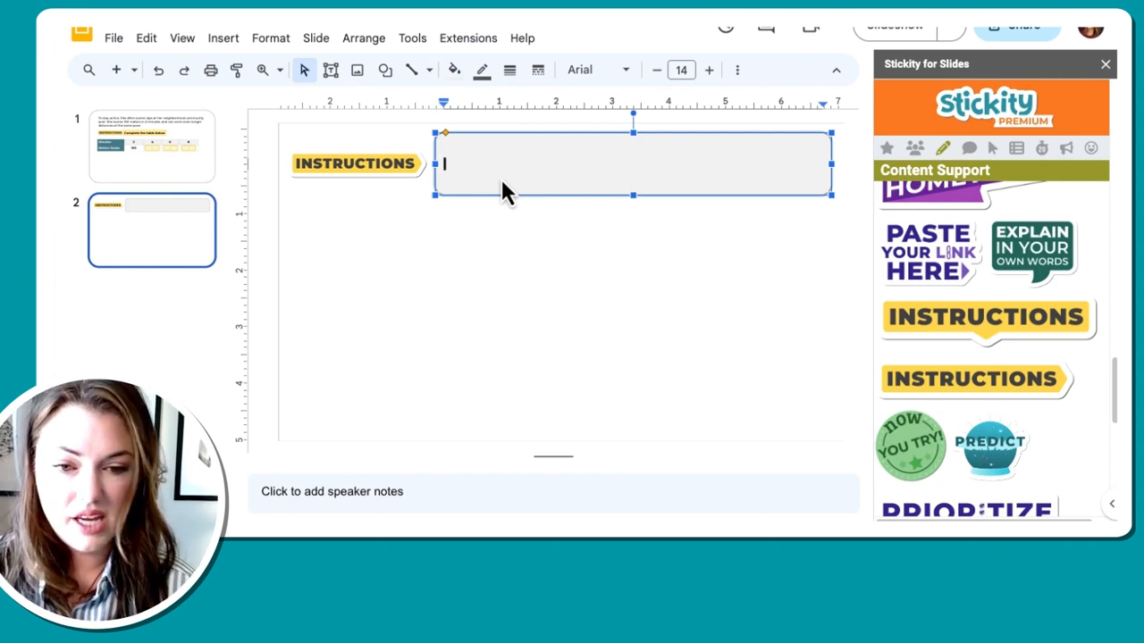
type("Using the graph below, graph the data from the table on the page above. Drag the coordinates to graph the data.")
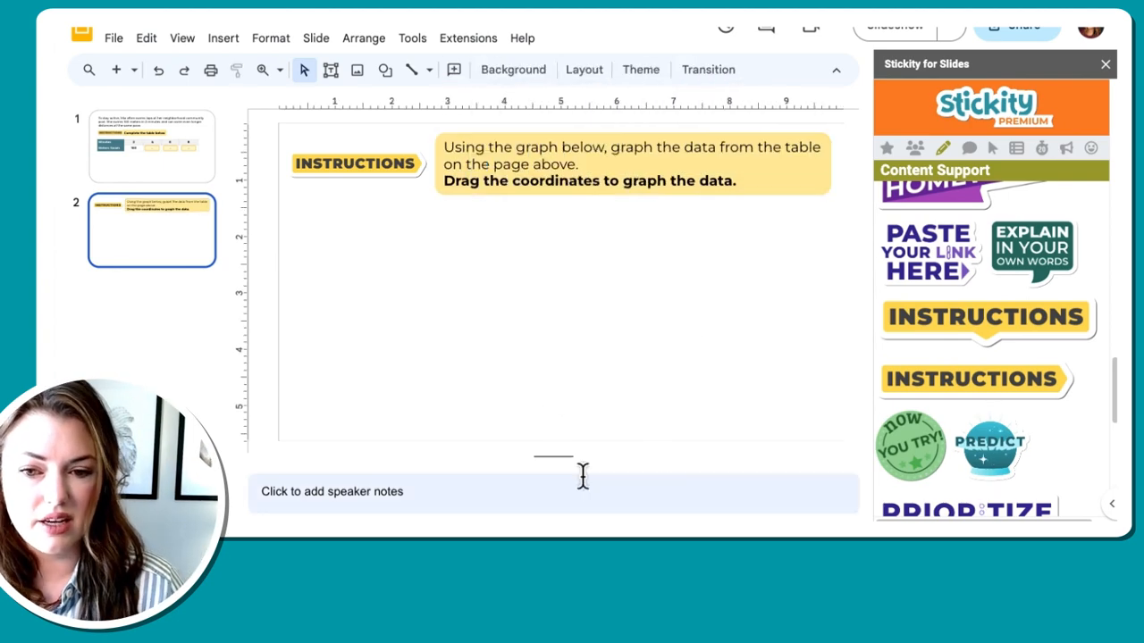
mouse_move(777, 370)
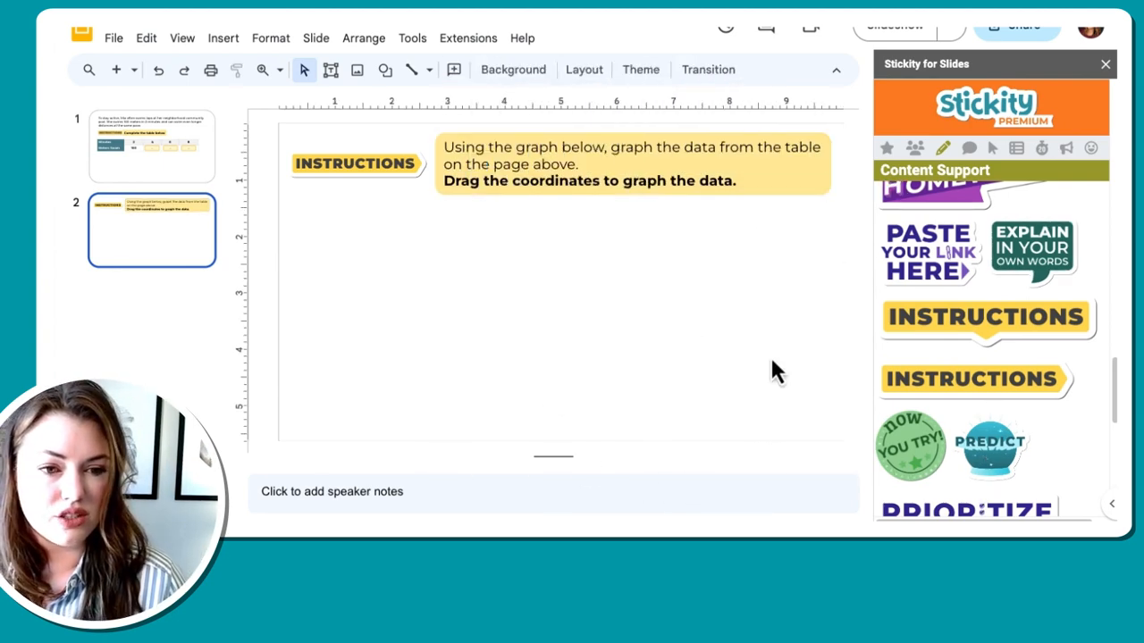
mouse_move(901, 169)
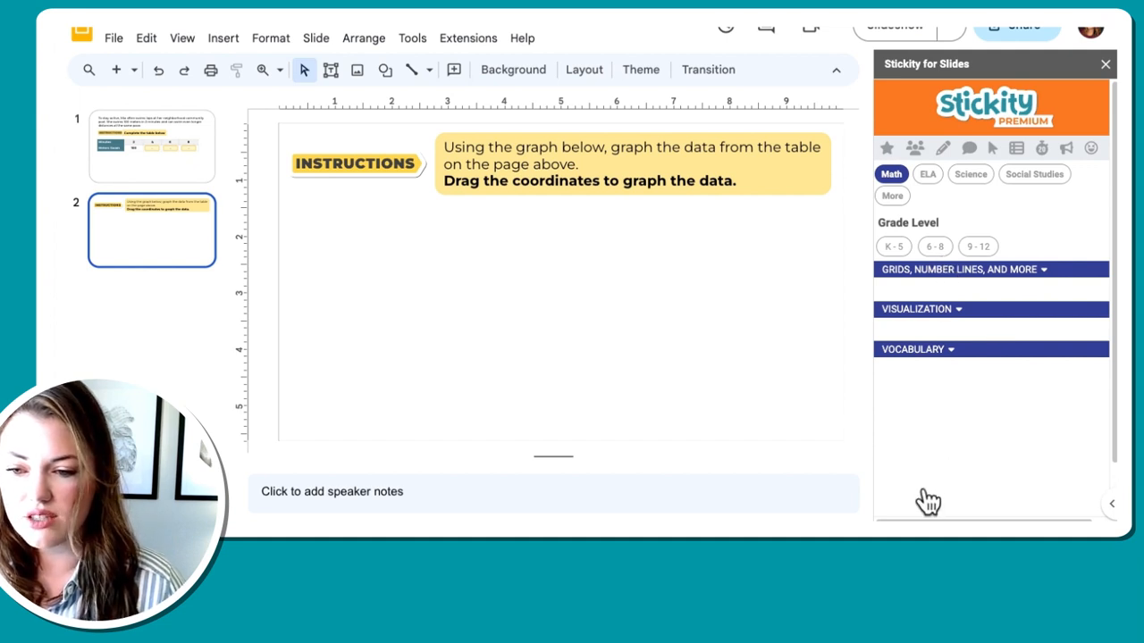
- Insert the Stickity grade 6–8 labeled x–y grid and move it below the instructions
left_click(934, 247)
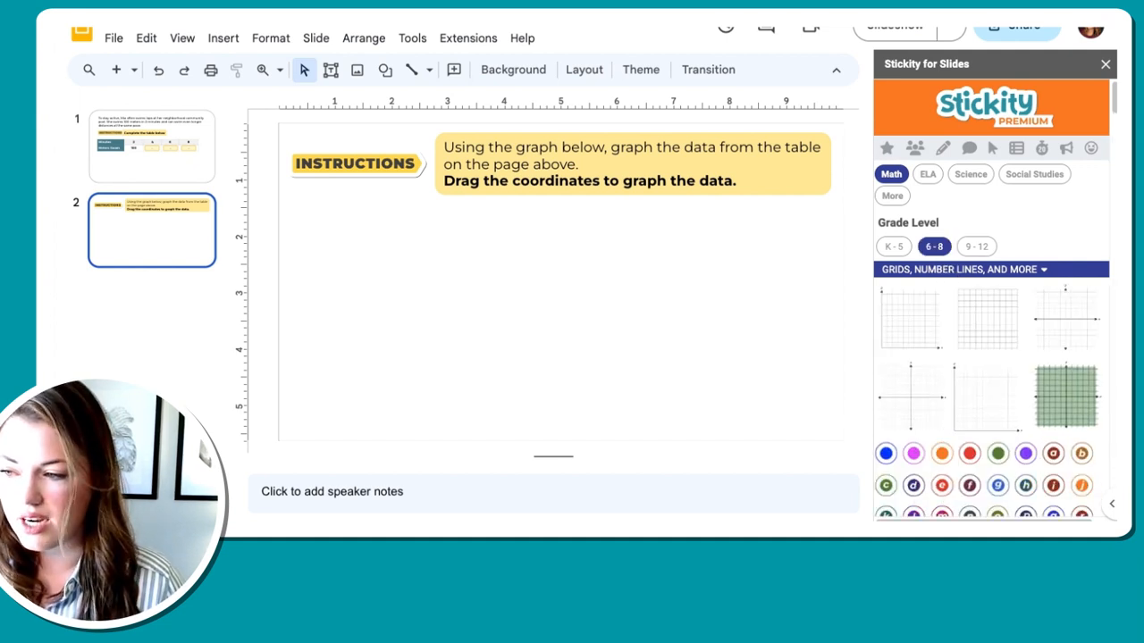
mouse_move(911, 322)
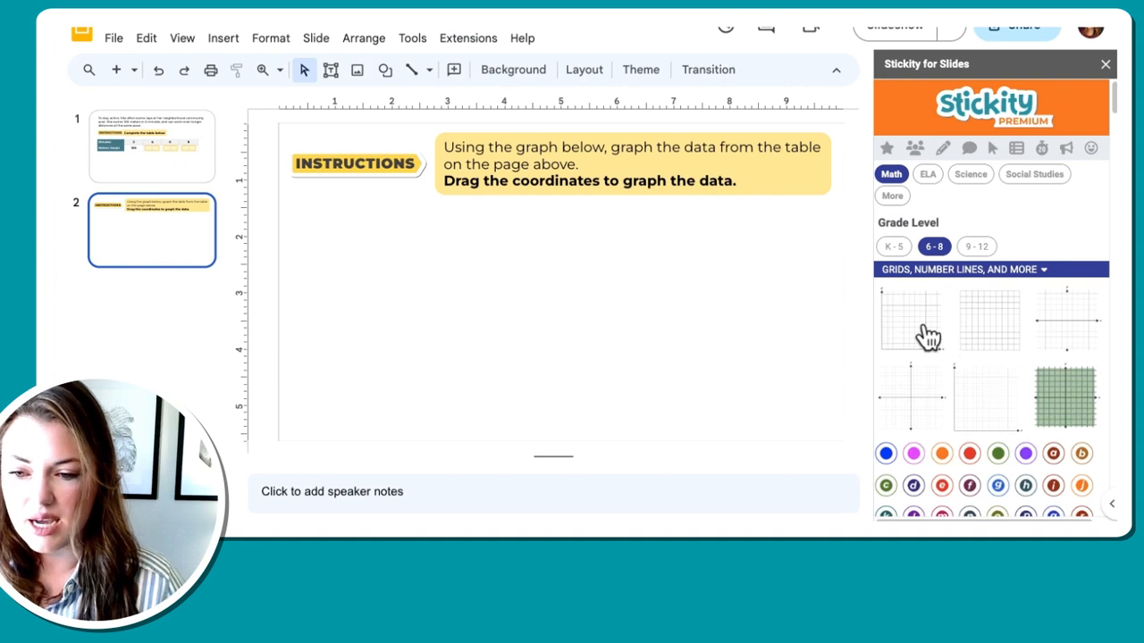
left_click(912, 318)
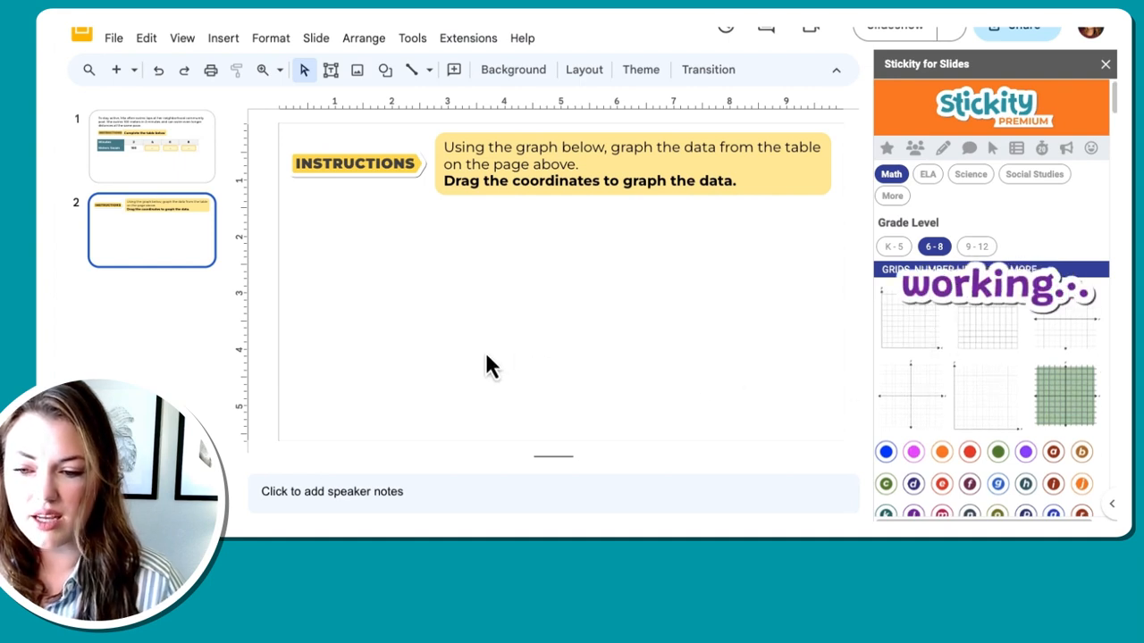
mouse_move(815, 411)
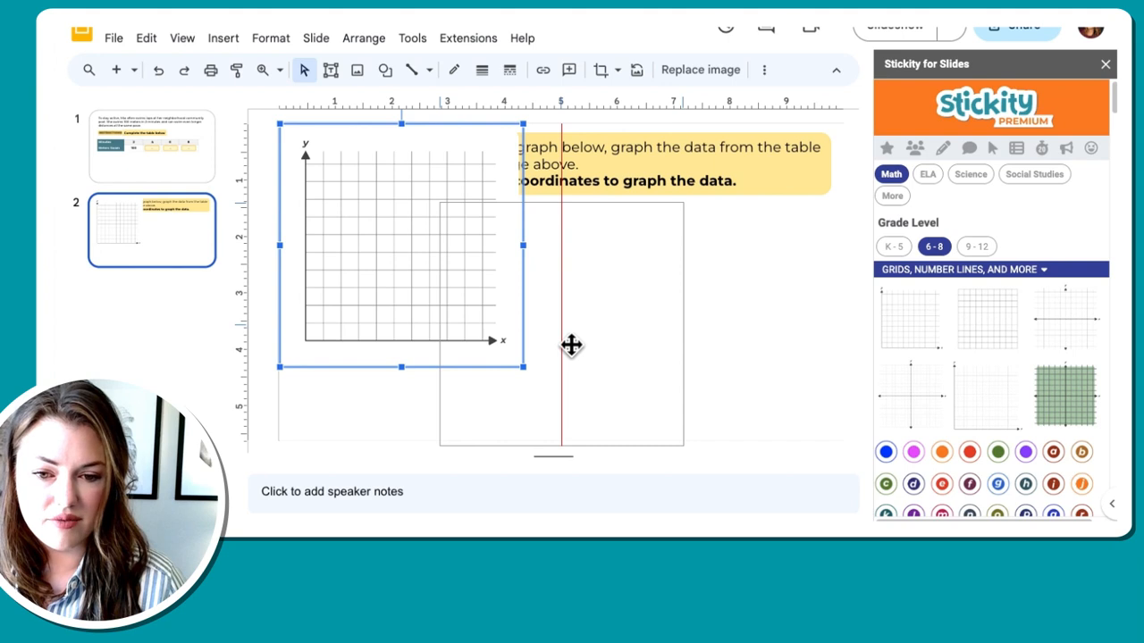
left_click_drag(403, 250, 611, 375)
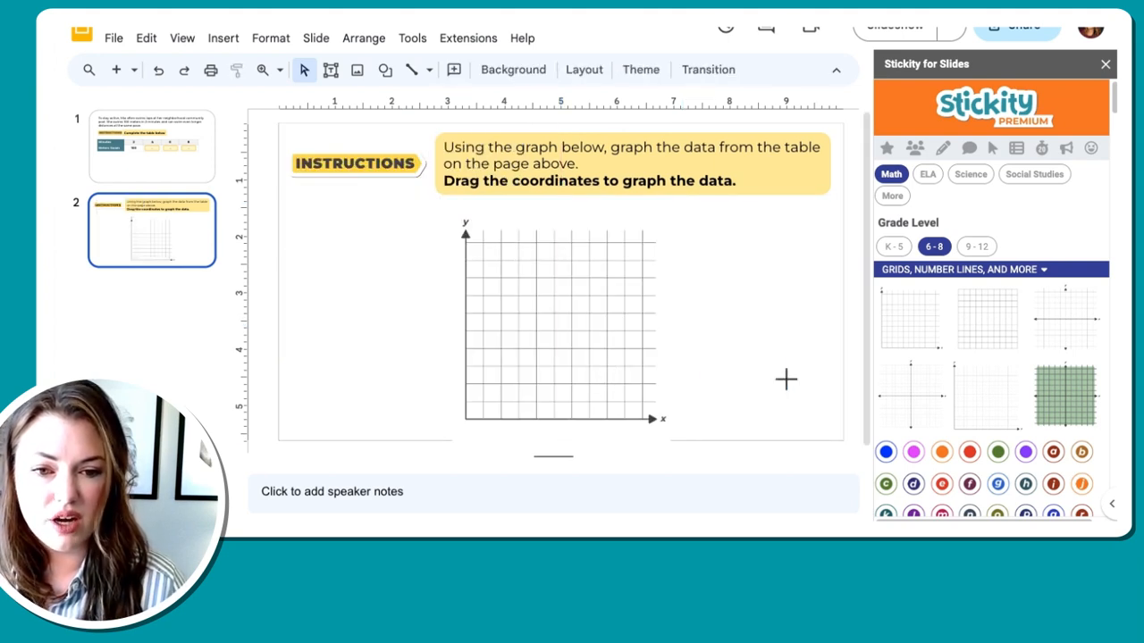
- Cut slide 2's instructions and grid and switch into the theme builder layouts
left_click(384, 162)
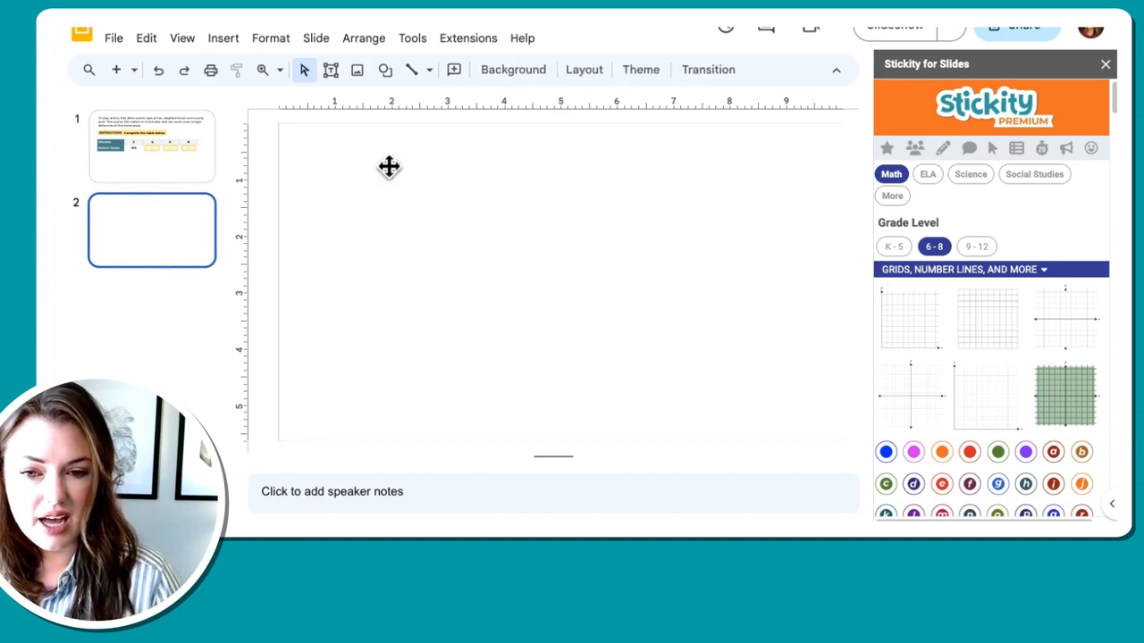
left_click(183, 38)
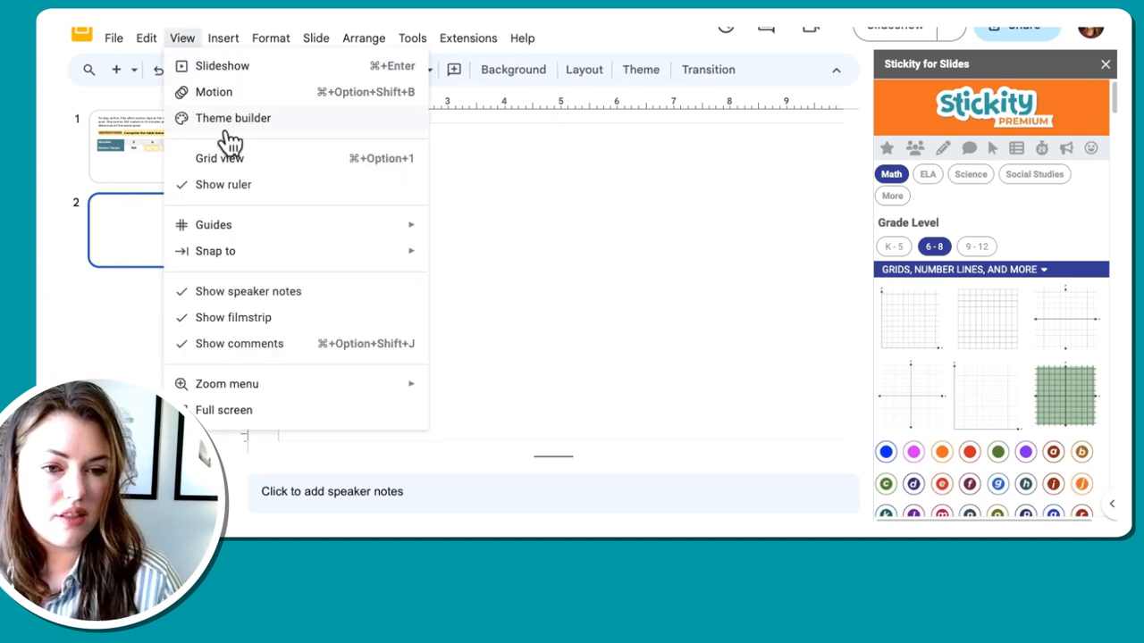
left_click(232, 118)
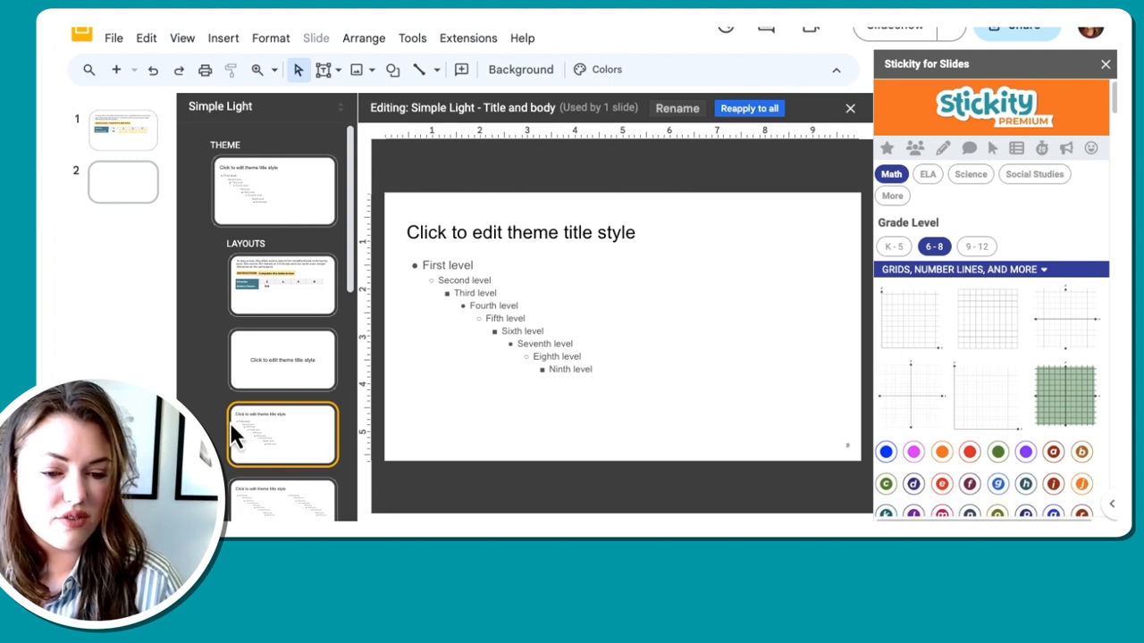
- Label the Section header grid's axes 50–500 vertically and 2–20 horizontally
left_click(282, 285)
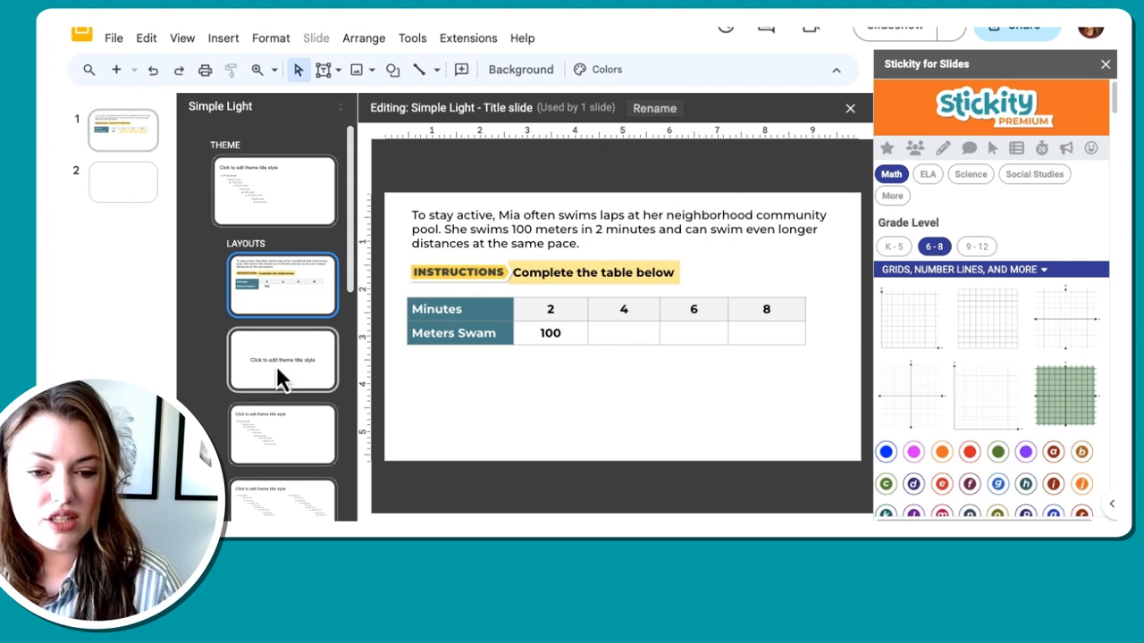
left_click(282, 361)
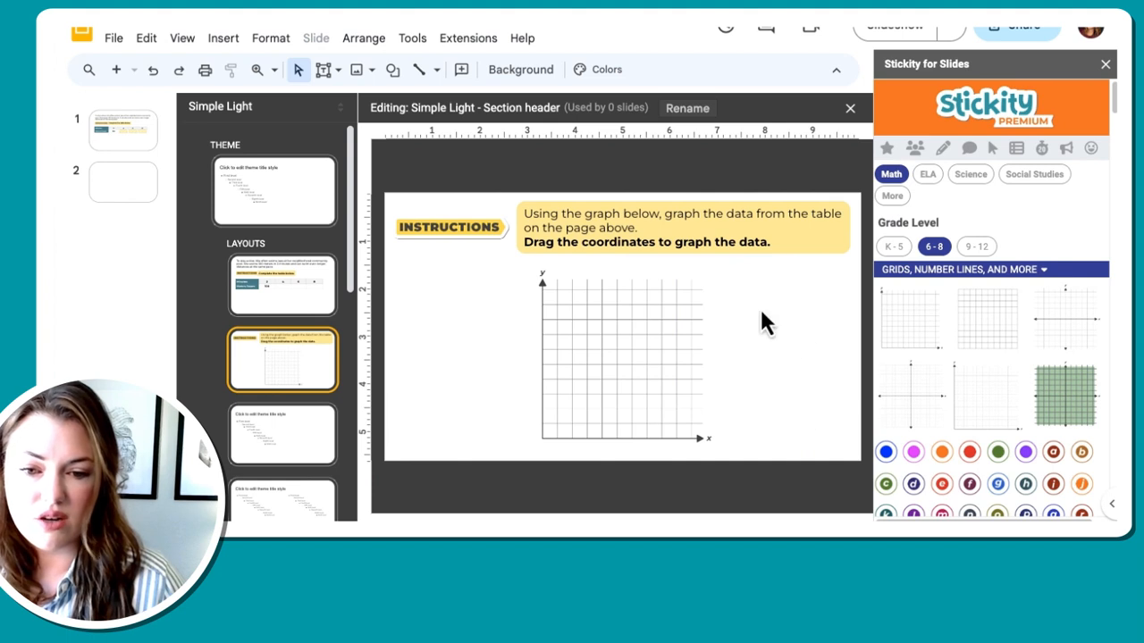
mouse_move(486, 250)
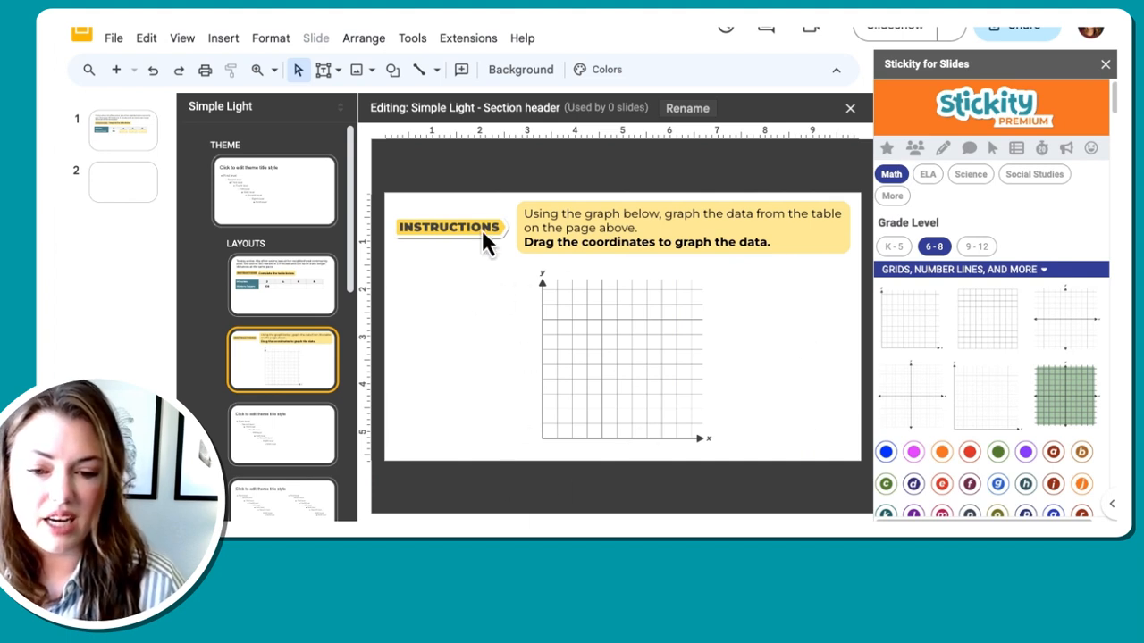
mouse_move(318, 93)
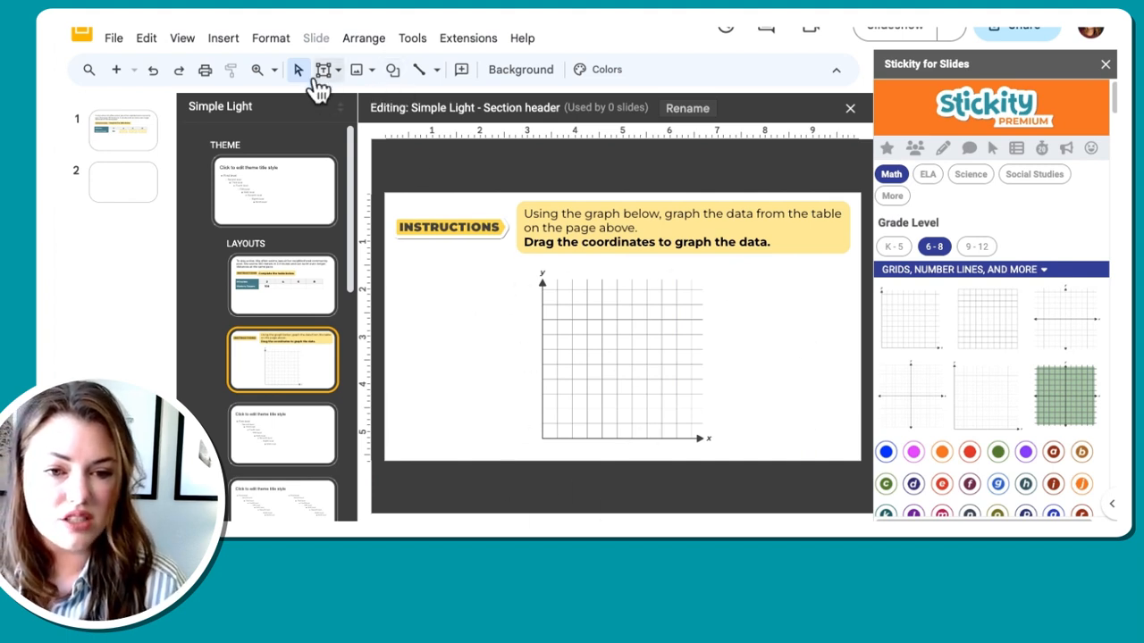
mouse_move(322, 70)
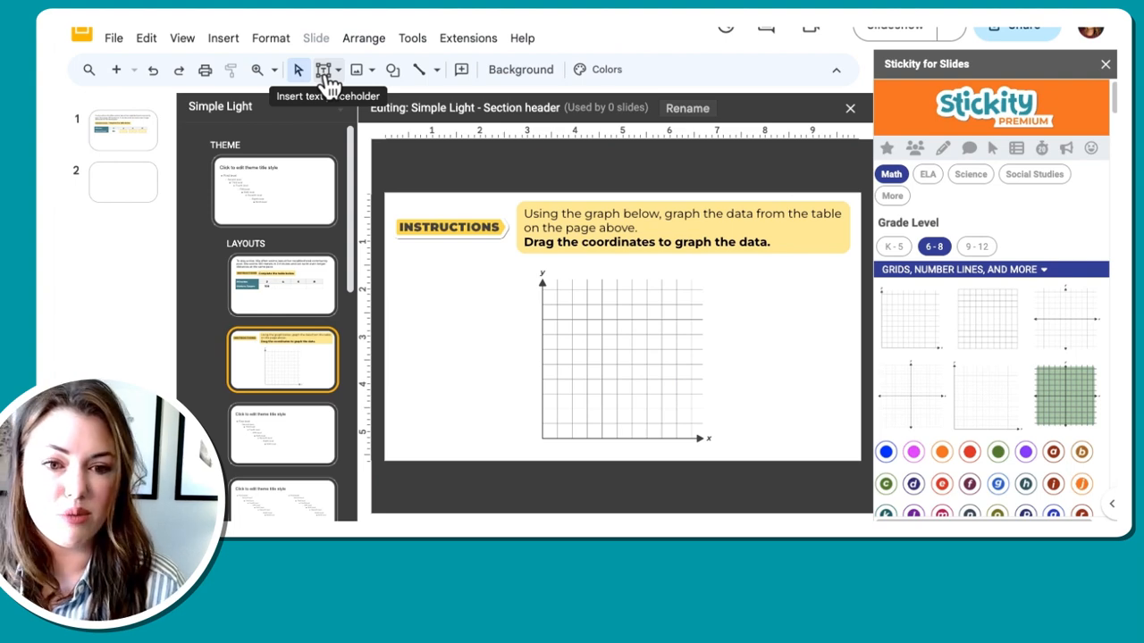
left_click(322, 69)
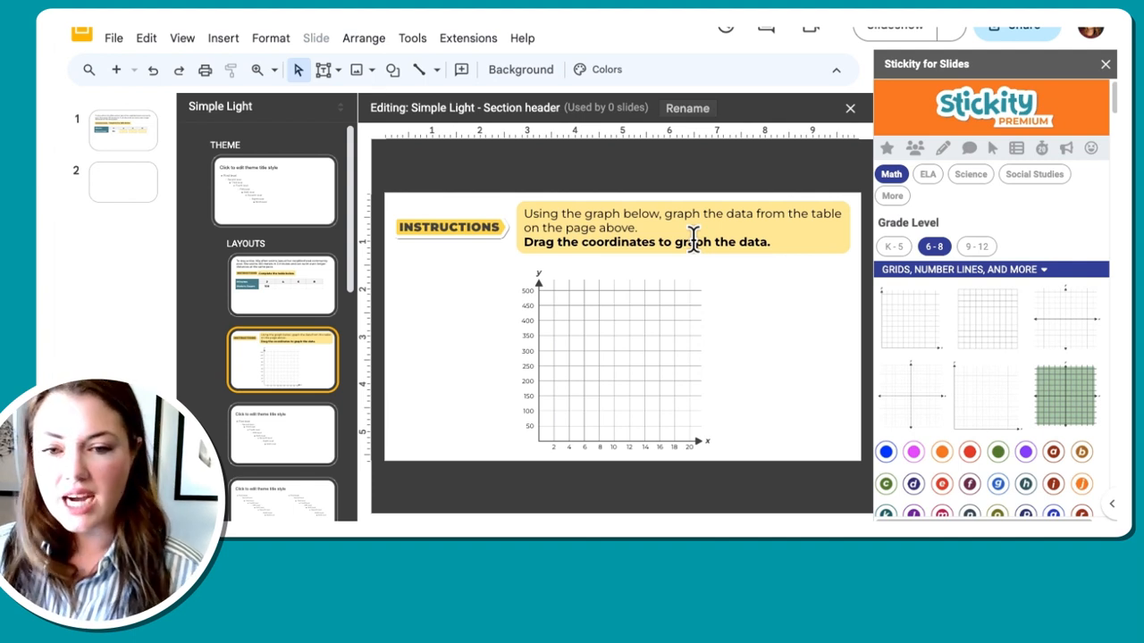
mouse_move(761, 125)
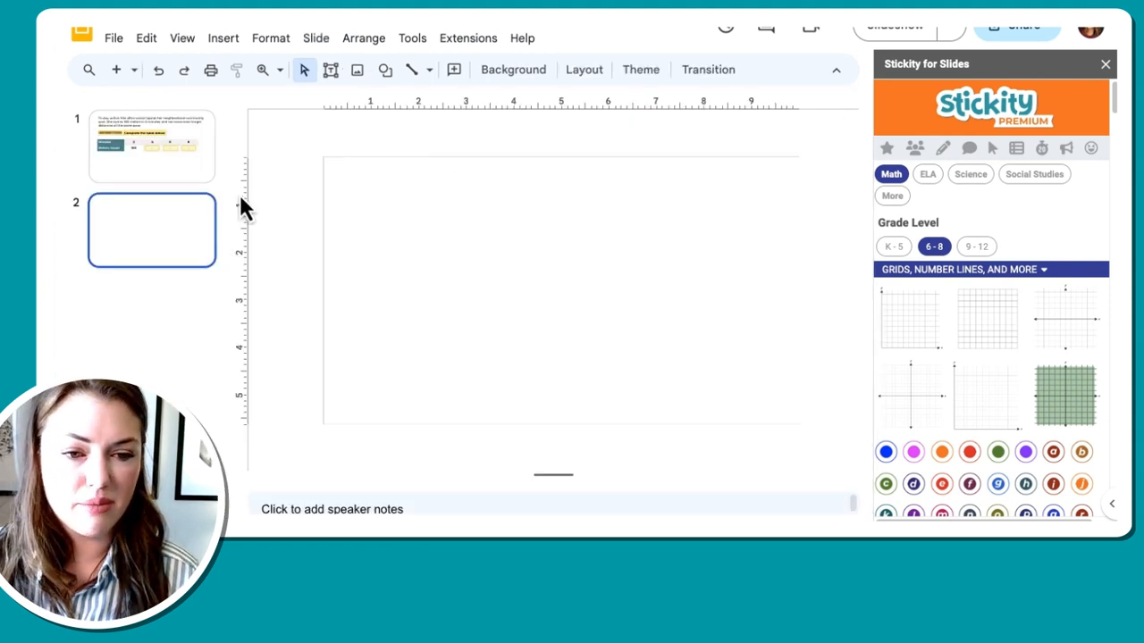
mouse_move(150, 259)
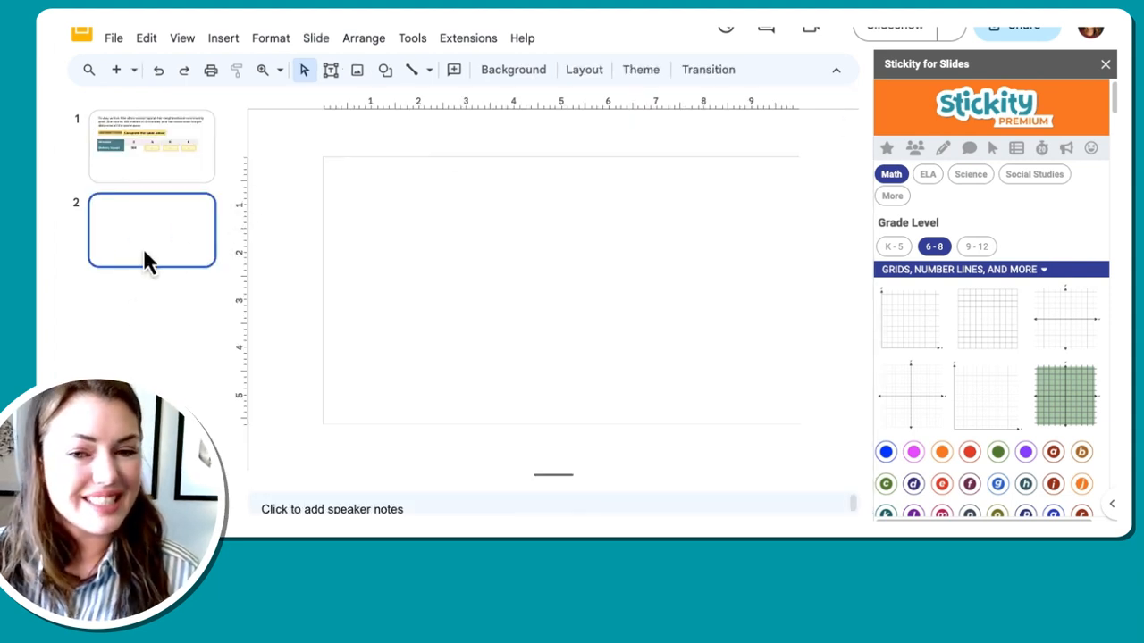
mouse_move(68, 311)
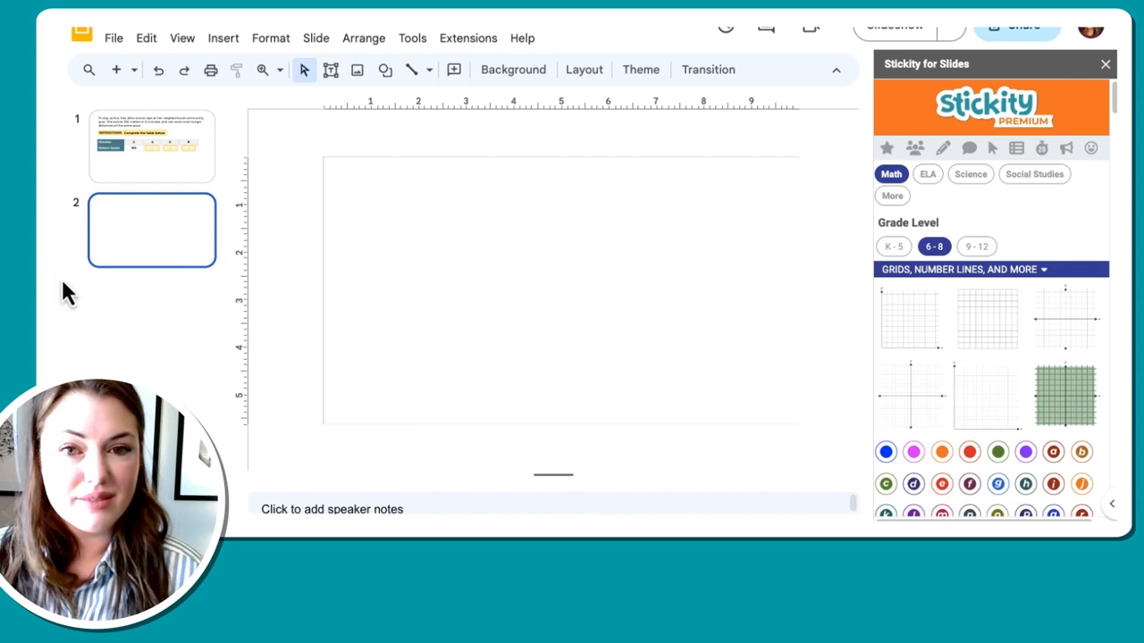
mouse_move(447, 108)
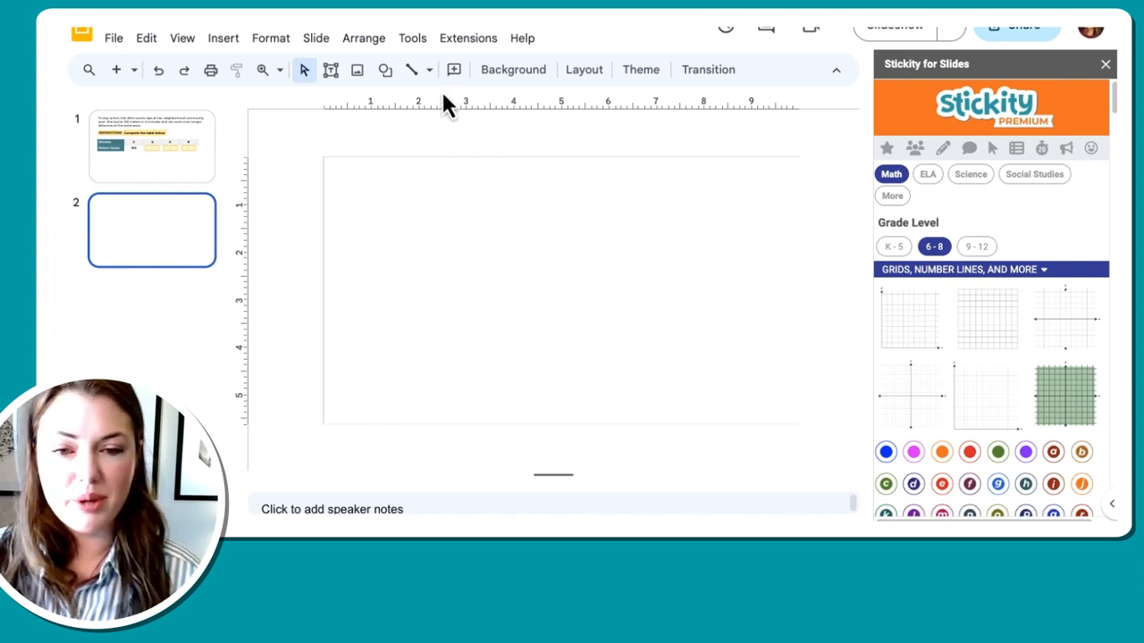
mouse_move(583, 70)
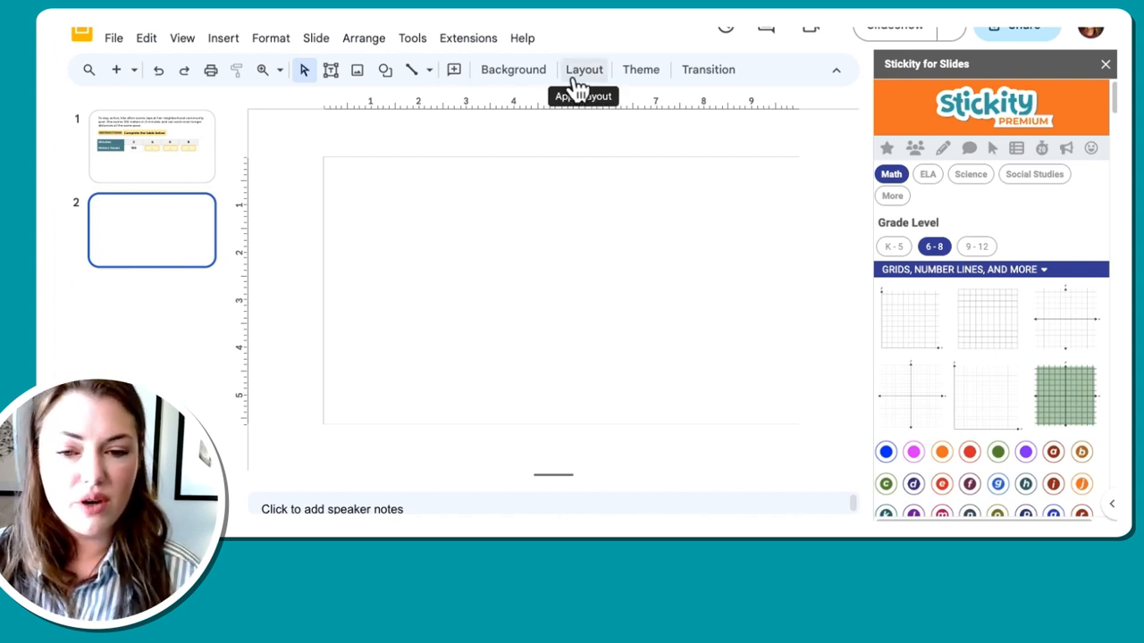
- Apply the Section header layout to slide 2 from the layout list
left_click(585, 68)
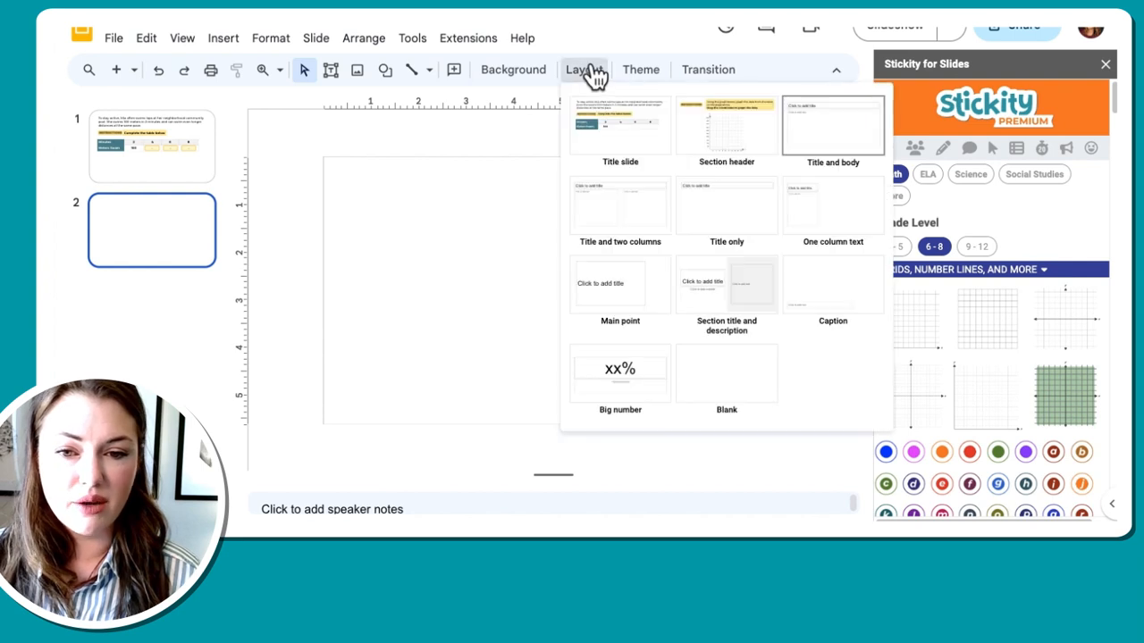
mouse_move(833, 125)
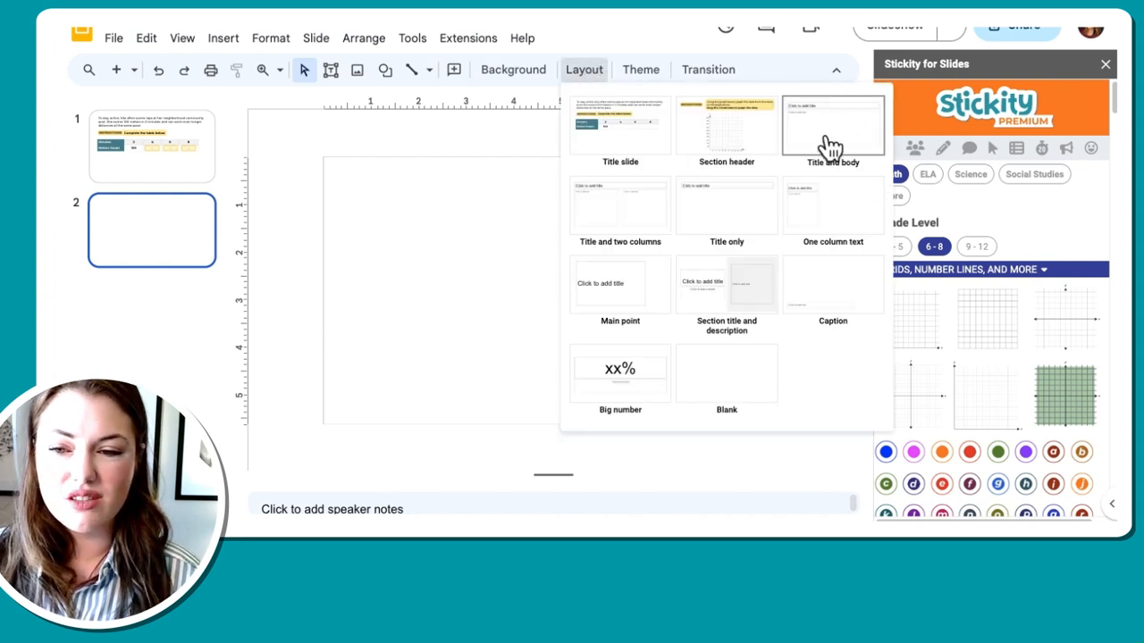
mouse_move(713, 134)
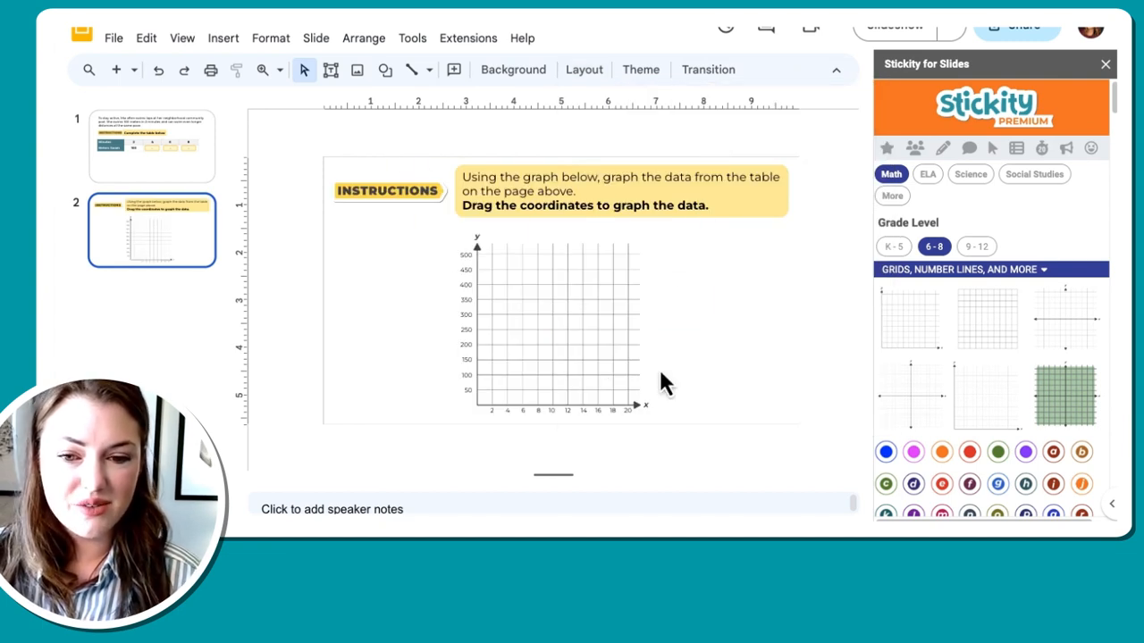
scroll("down", 3)
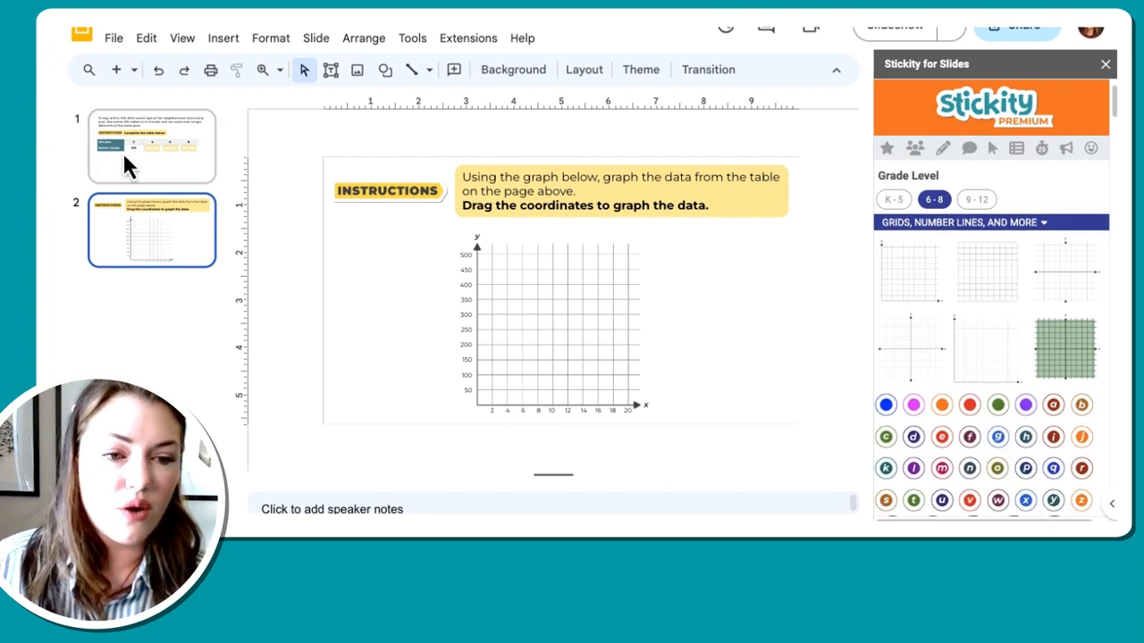
- Stack four blue Stickity dot stickers in a column right of the graph
left_click(150, 146)
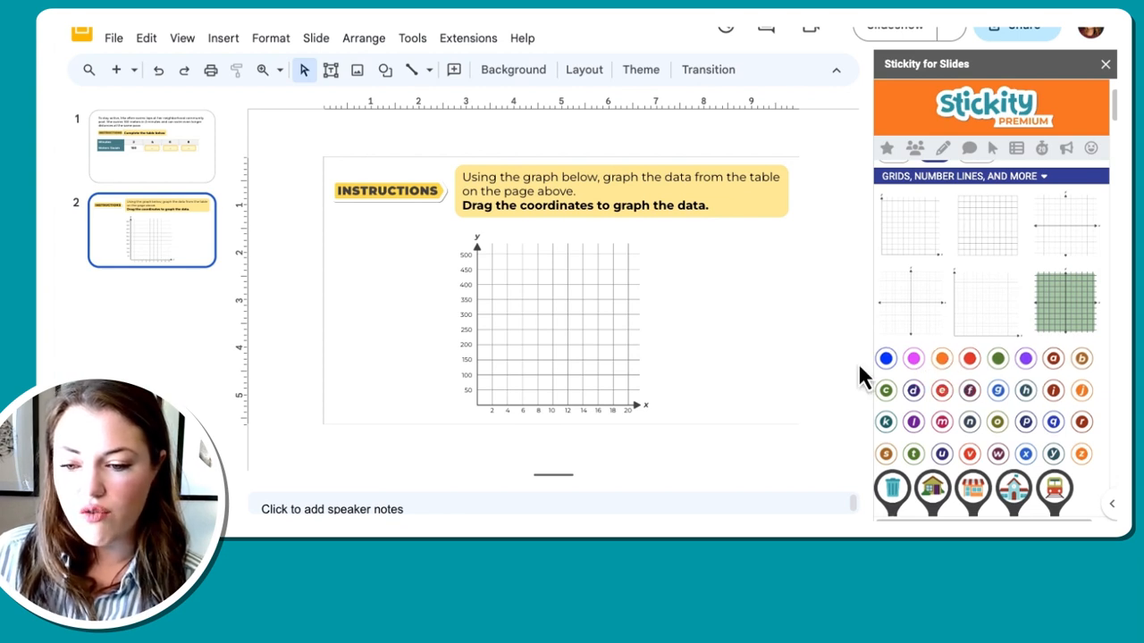
mouse_move(884, 363)
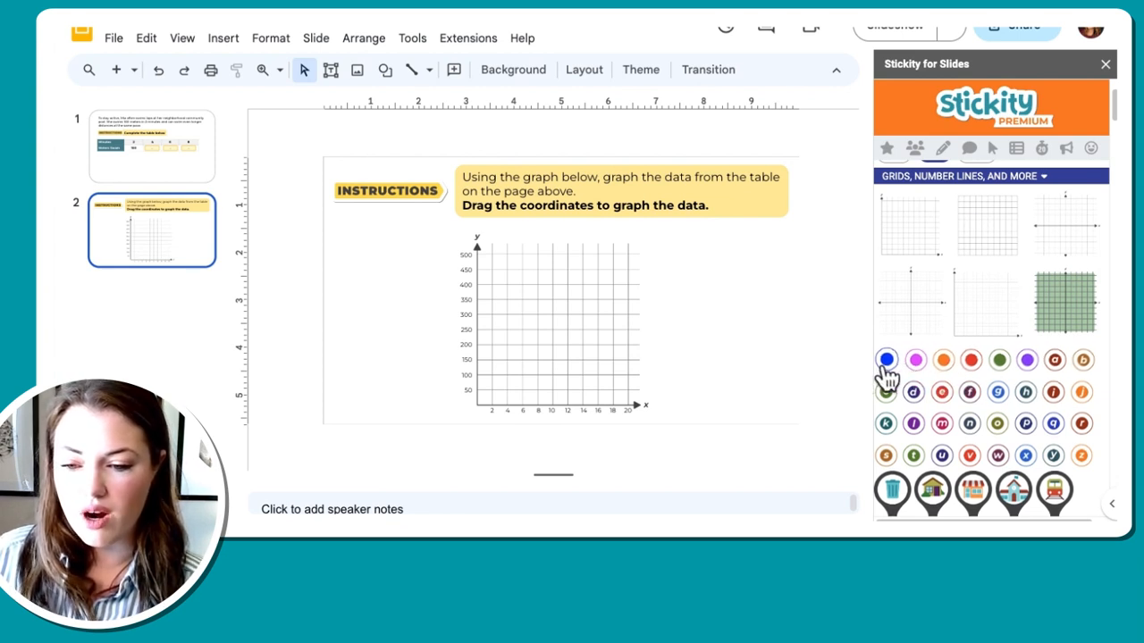
left_click(886, 359)
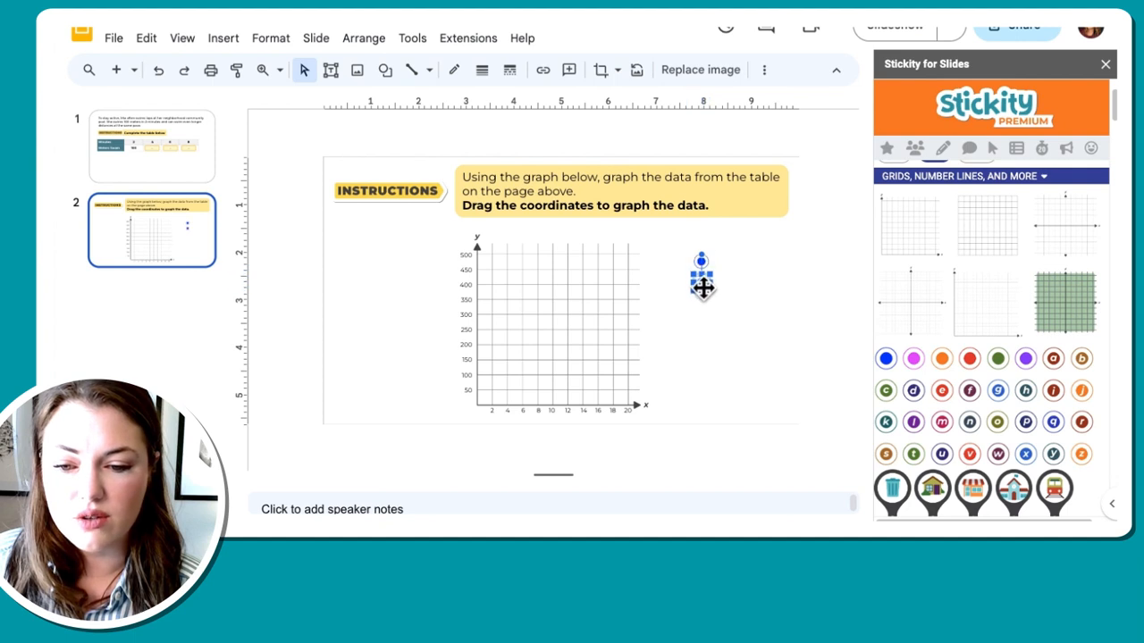
left_click_drag(702, 271, 702, 295)
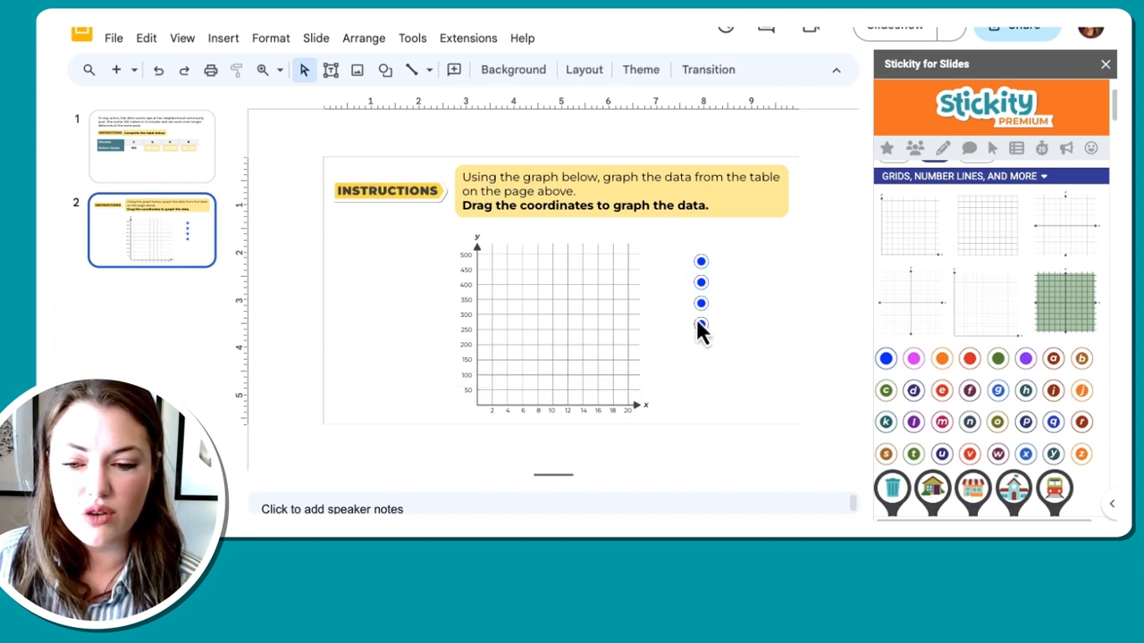
left_click_drag(701, 325, 489, 329)
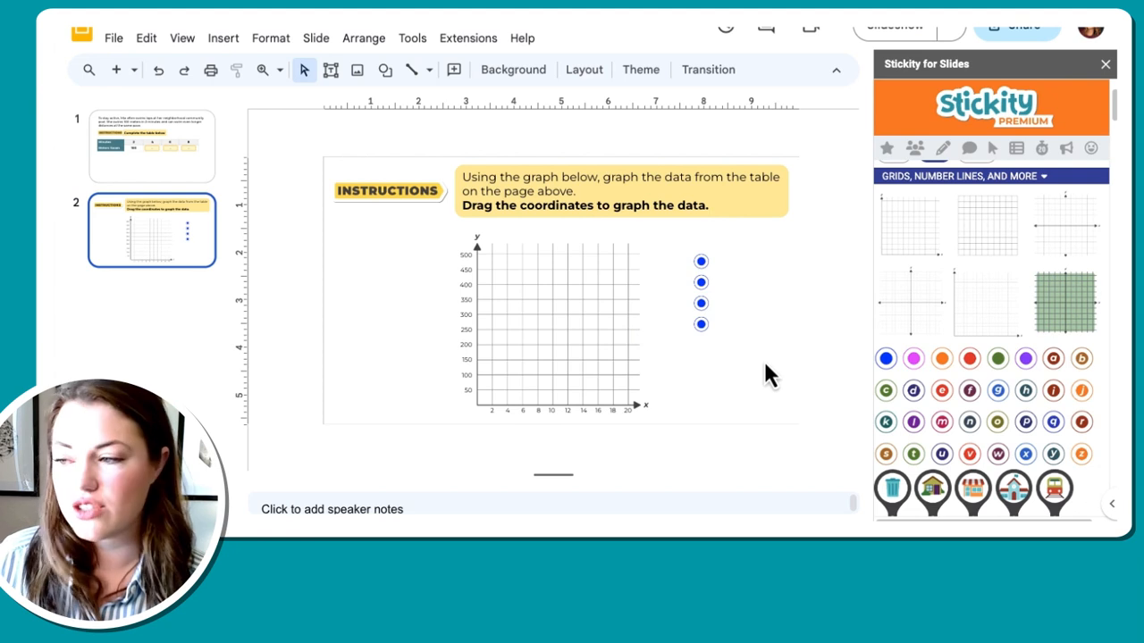
mouse_move(800, 160)
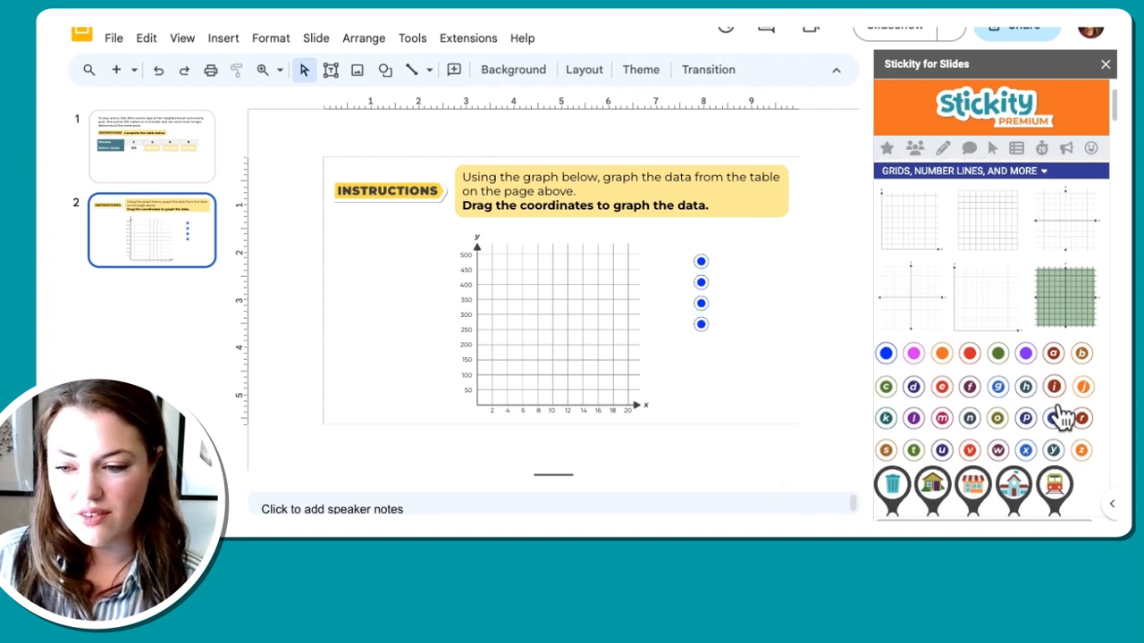
scroll("down", 3)
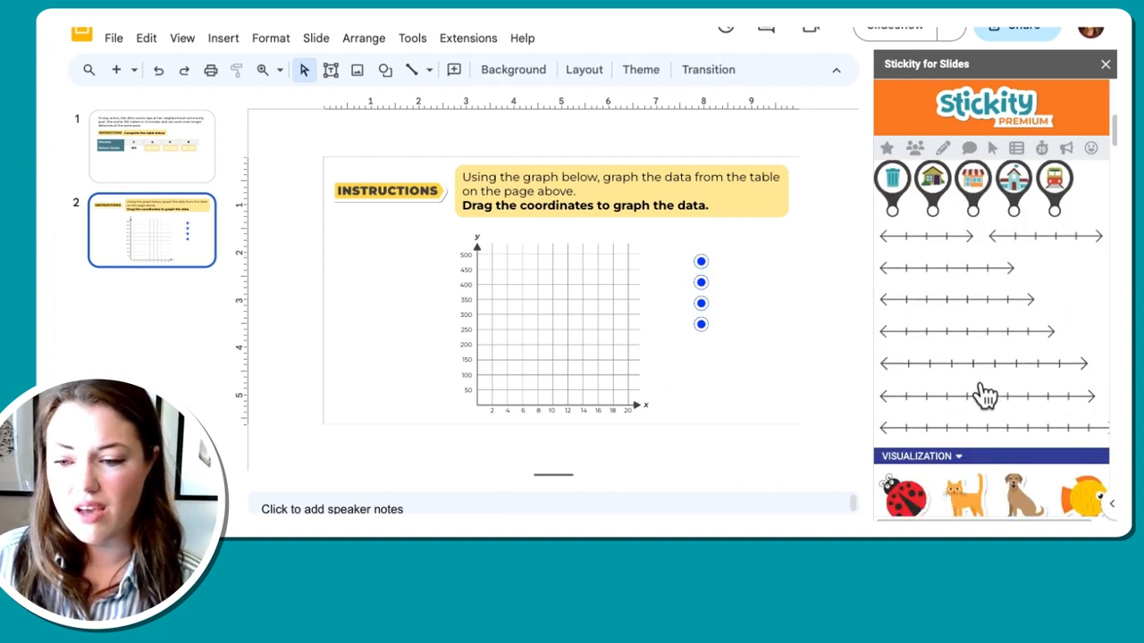
scroll("down", 3)
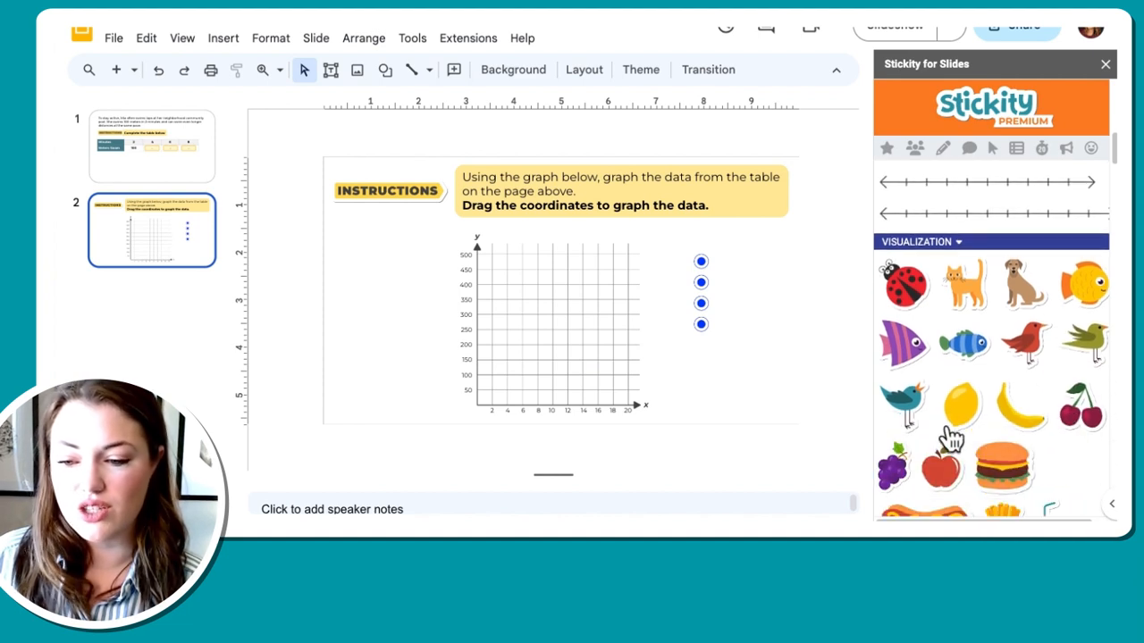
scroll("down", 3)
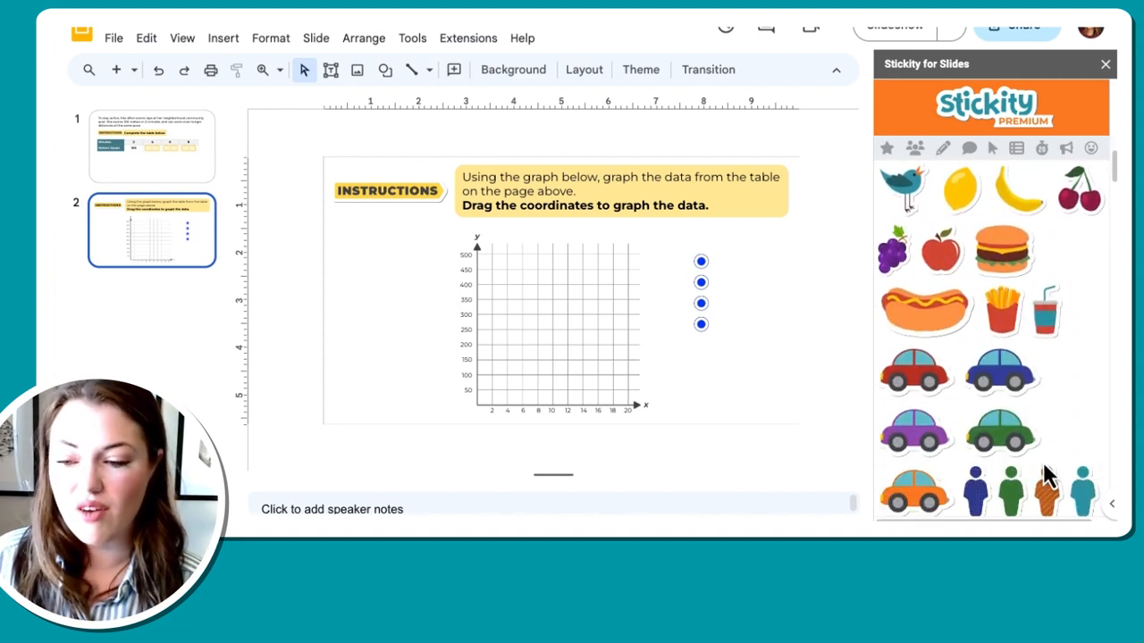
scroll("down", 3)
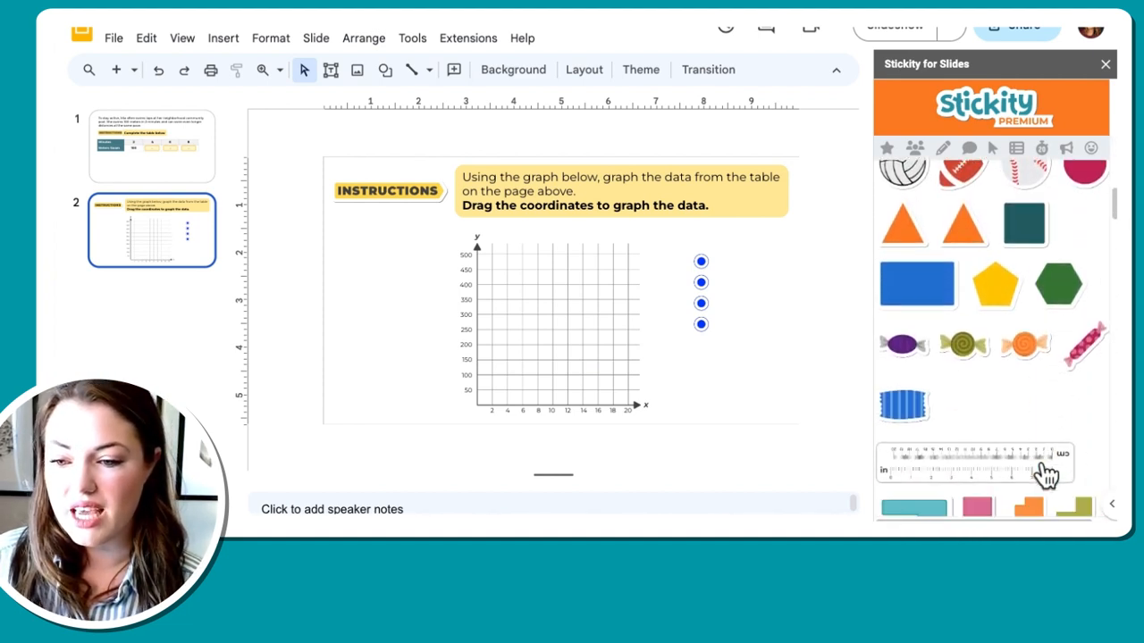
scroll("down", 3)
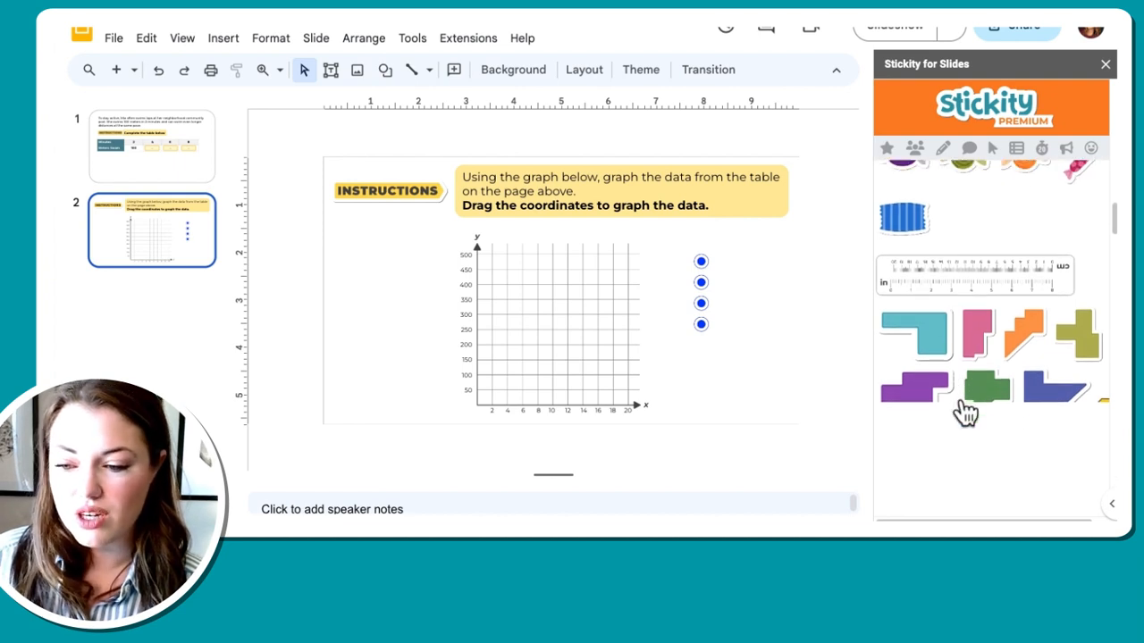
scroll("down", 3)
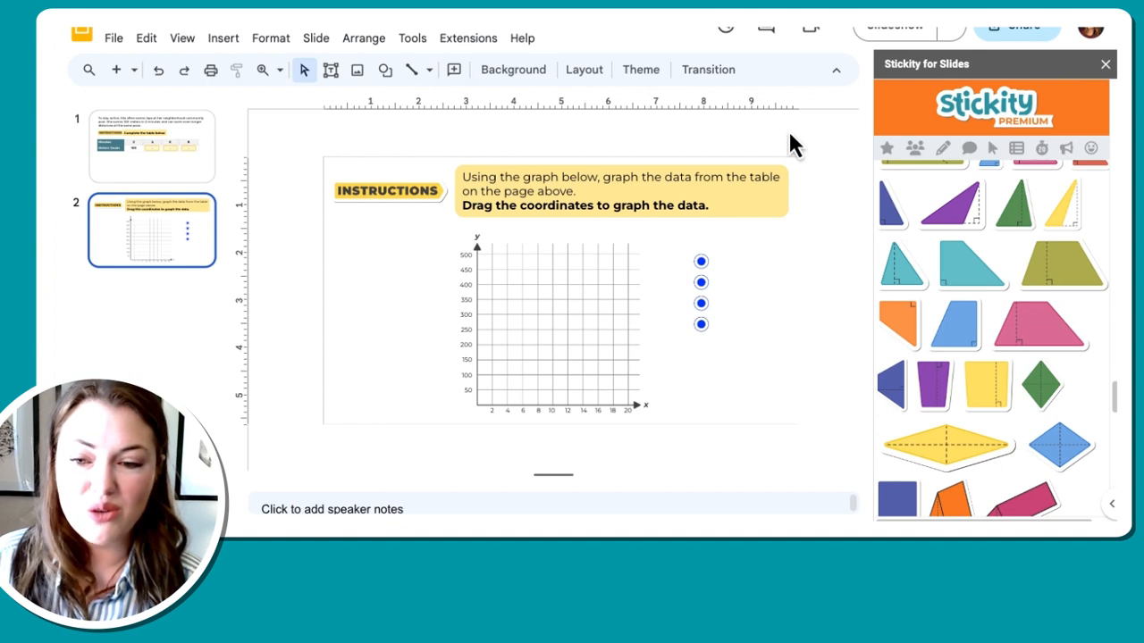
mouse_move(711, 243)
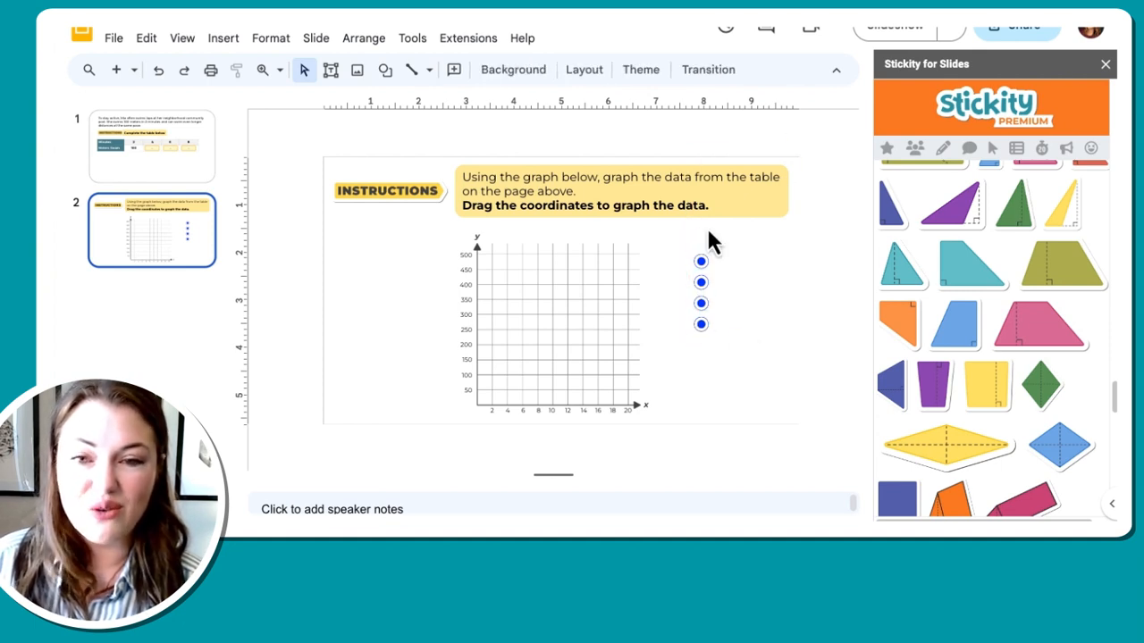